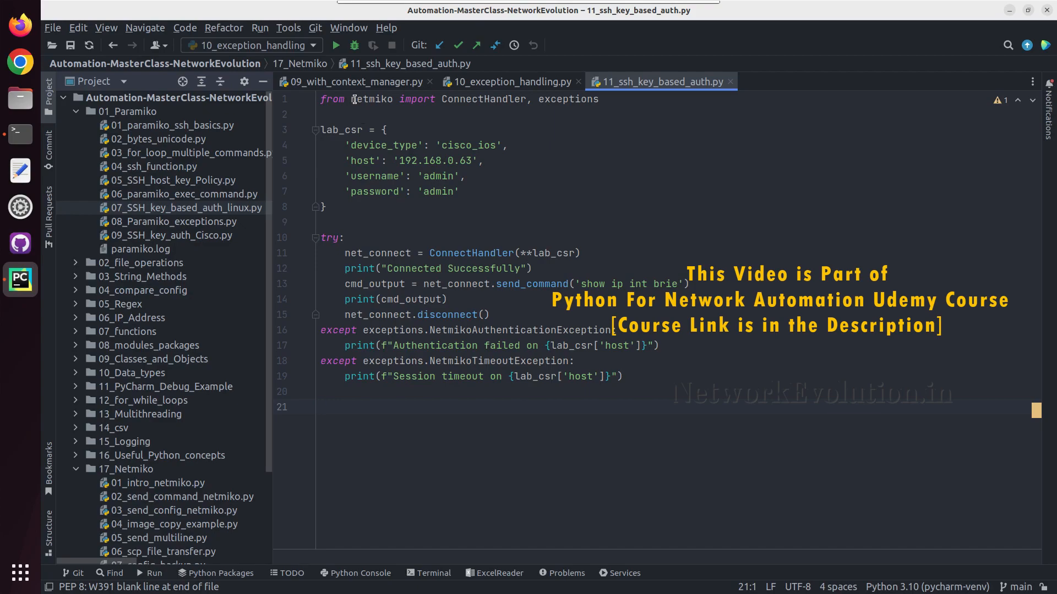
Bring up a GNOME Terminal window over the PyCharm Netmiko script
click(20, 131)
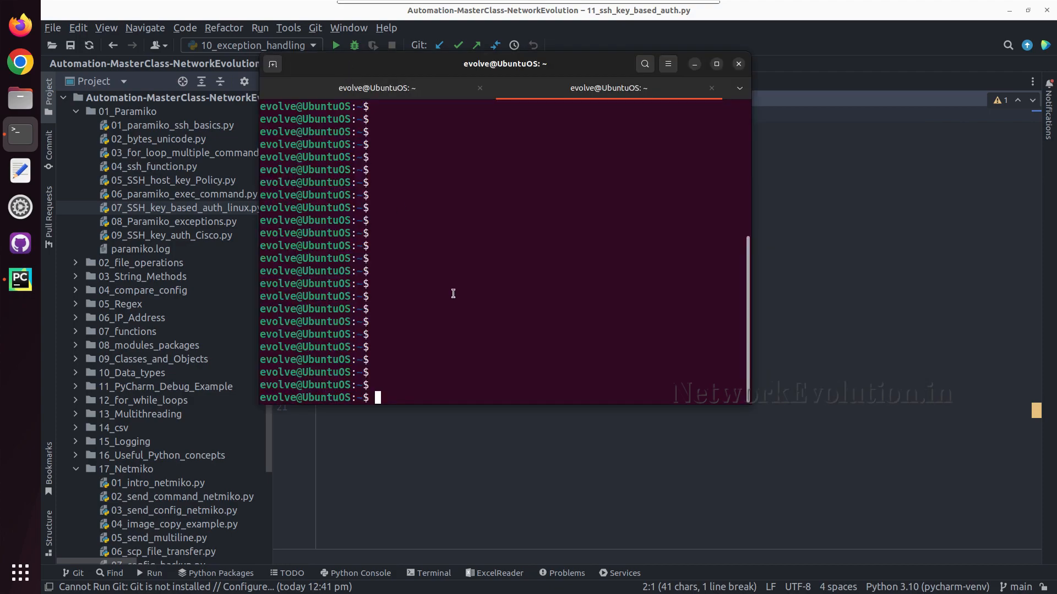
text(ssh)
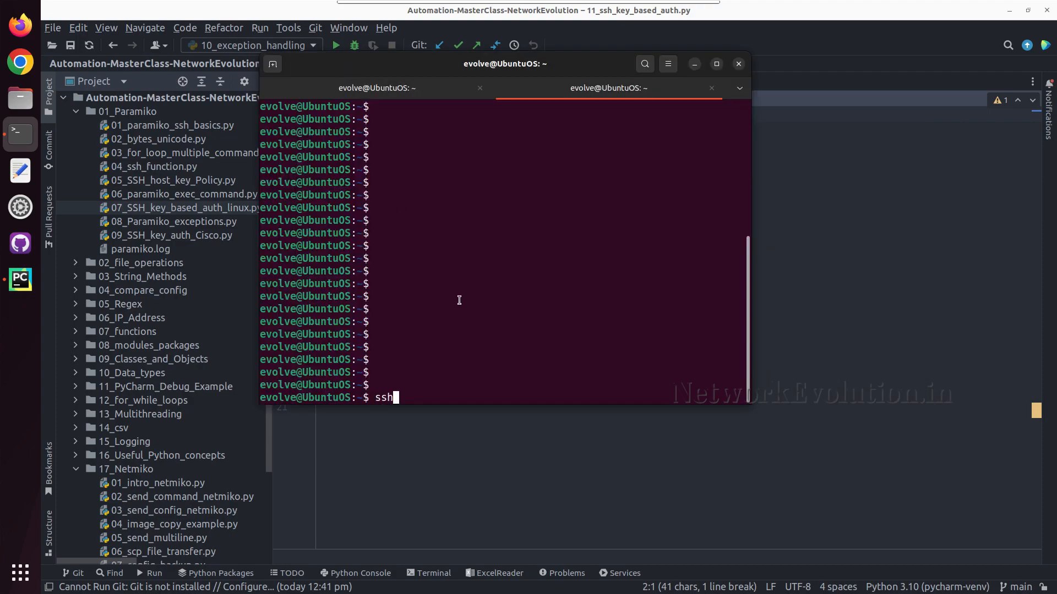
text(admin)
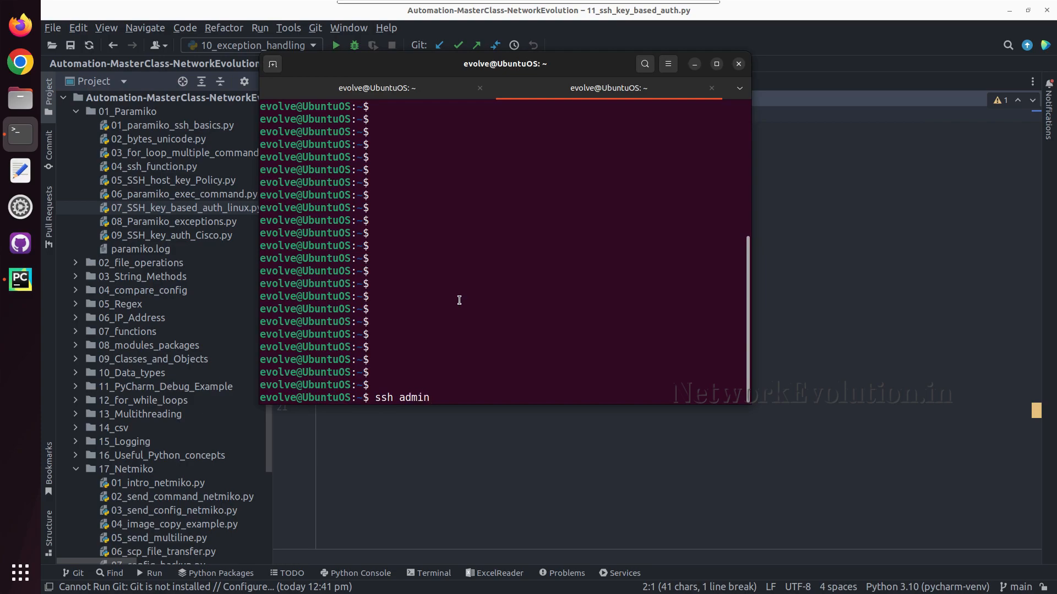
text(2@)
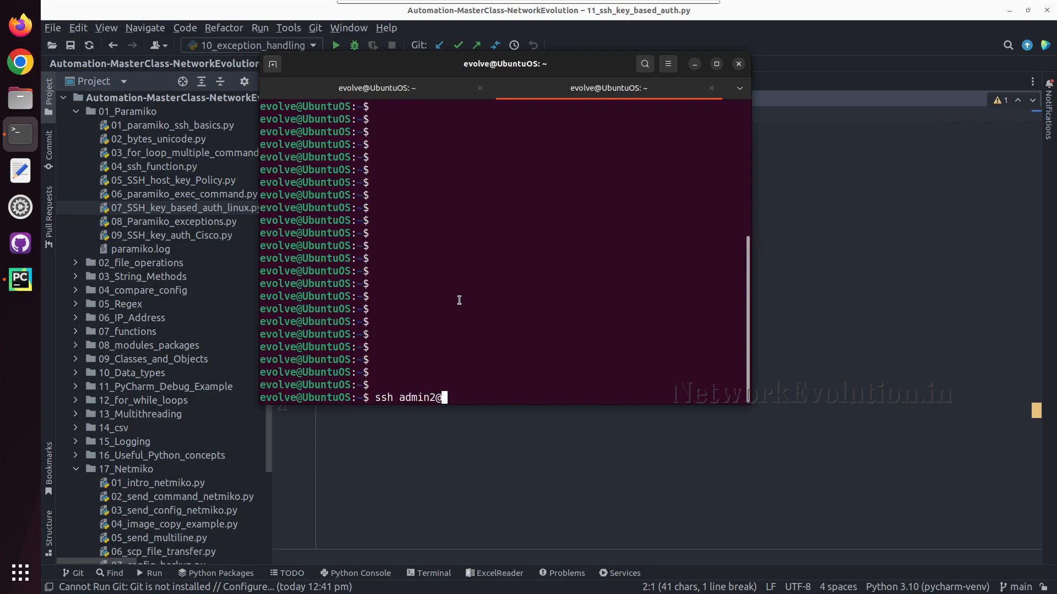
text(192.168)
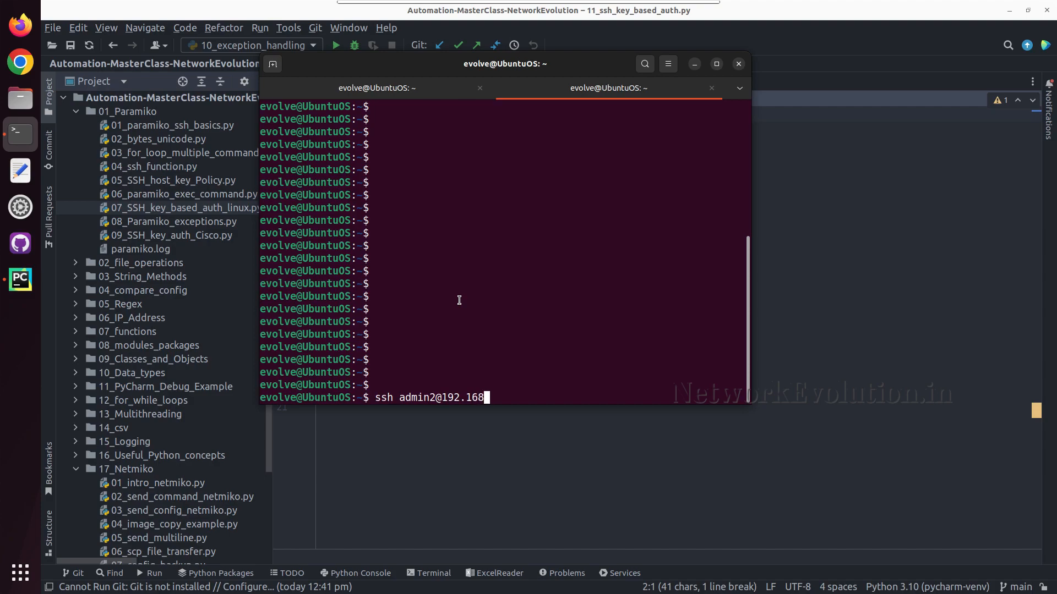
text(.0.6)
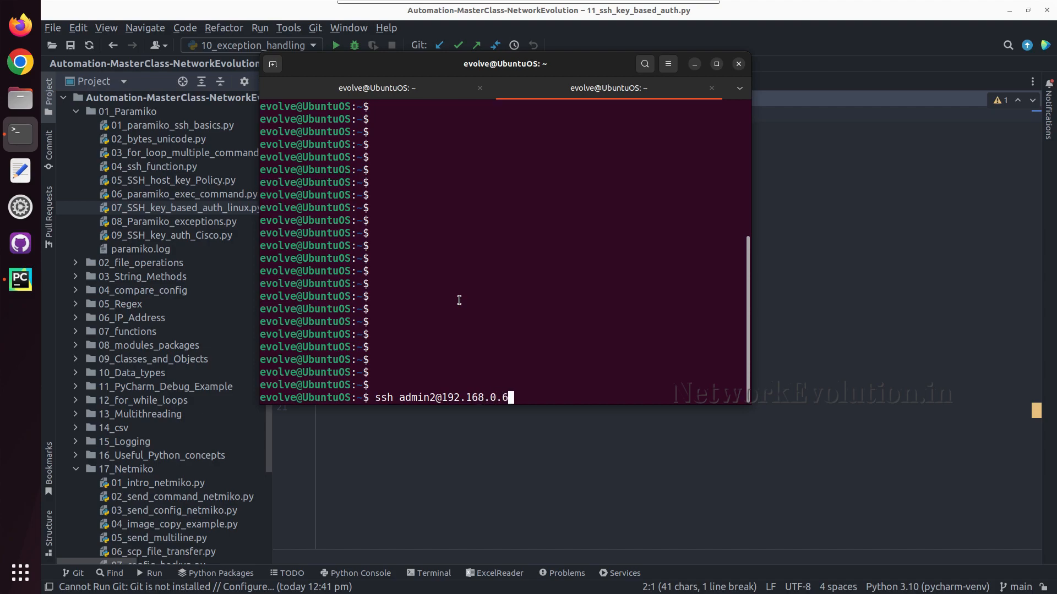
key(Return)
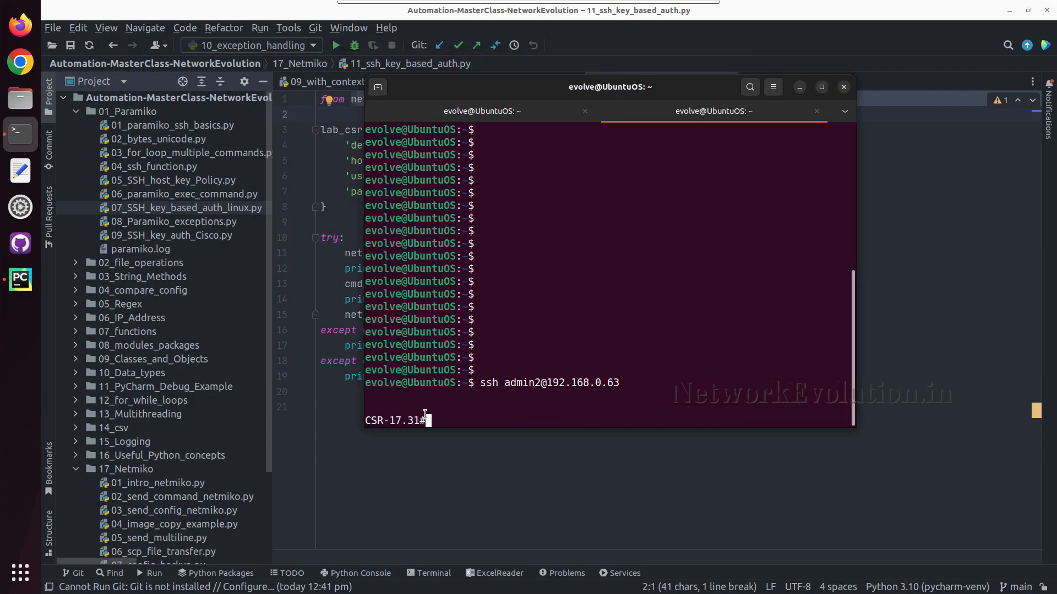
Display the router's running configuration and page through to the admin2 pubkey-chain section
text(e)
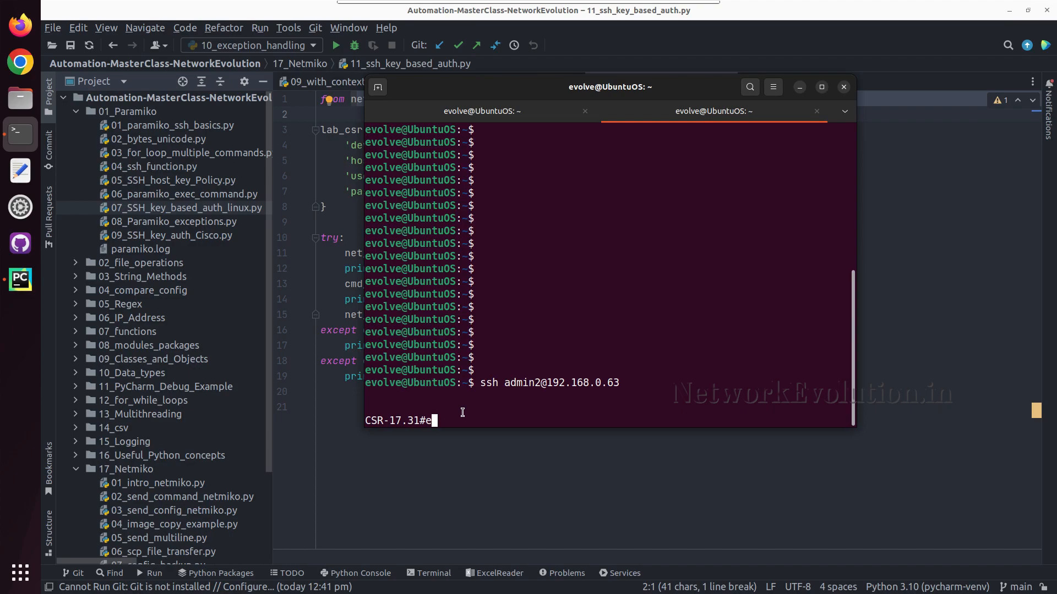
text(sh)
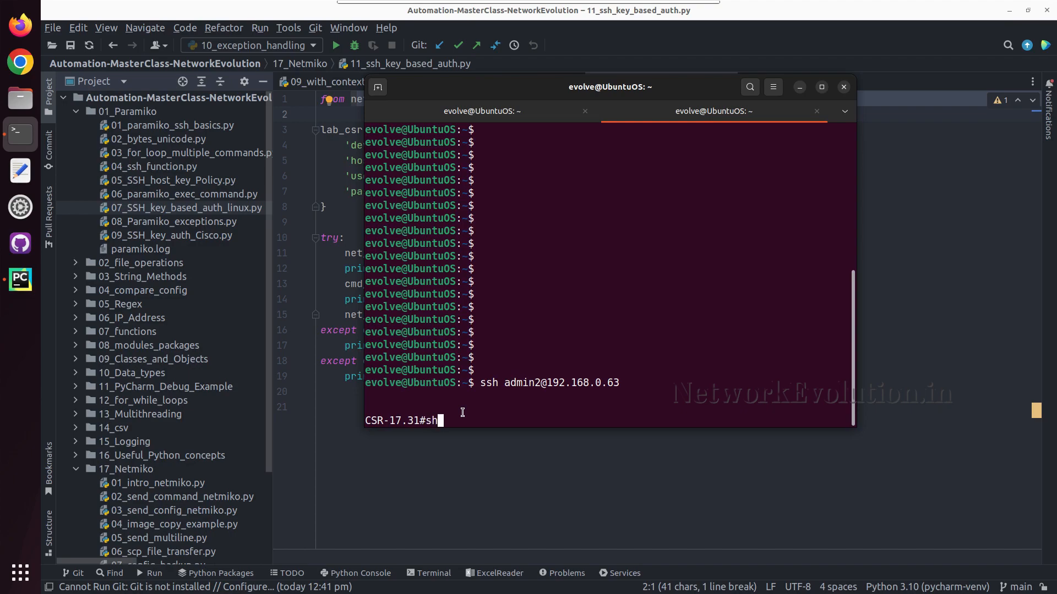
key(Return)
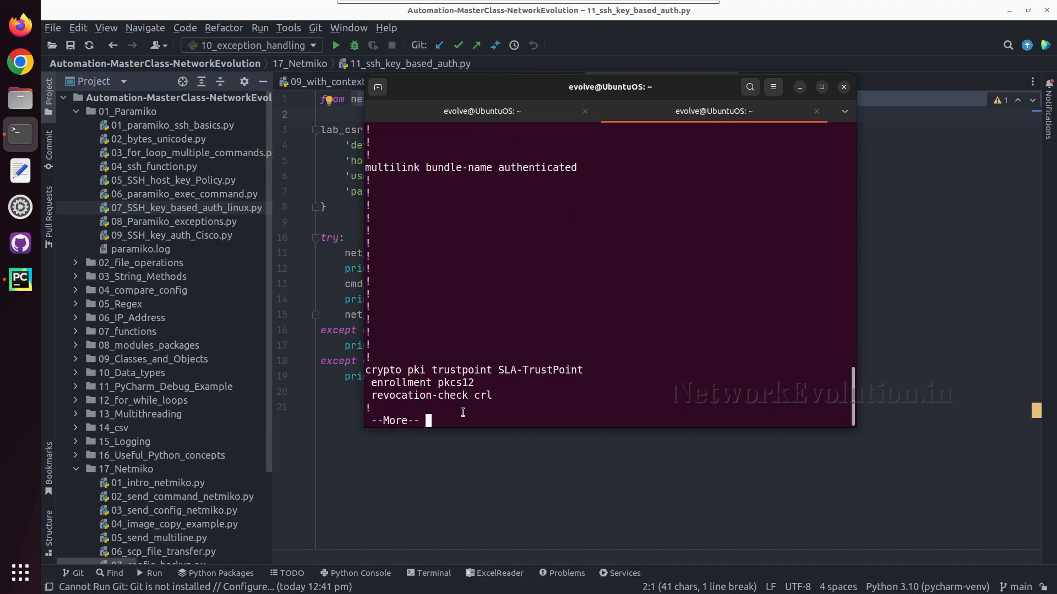
key(space)
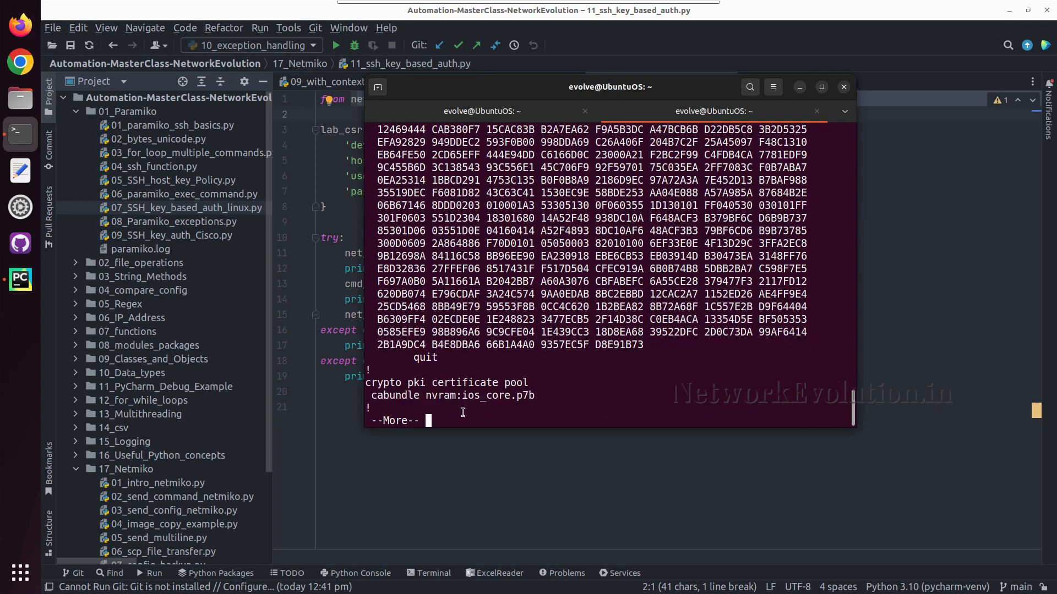
key(space)
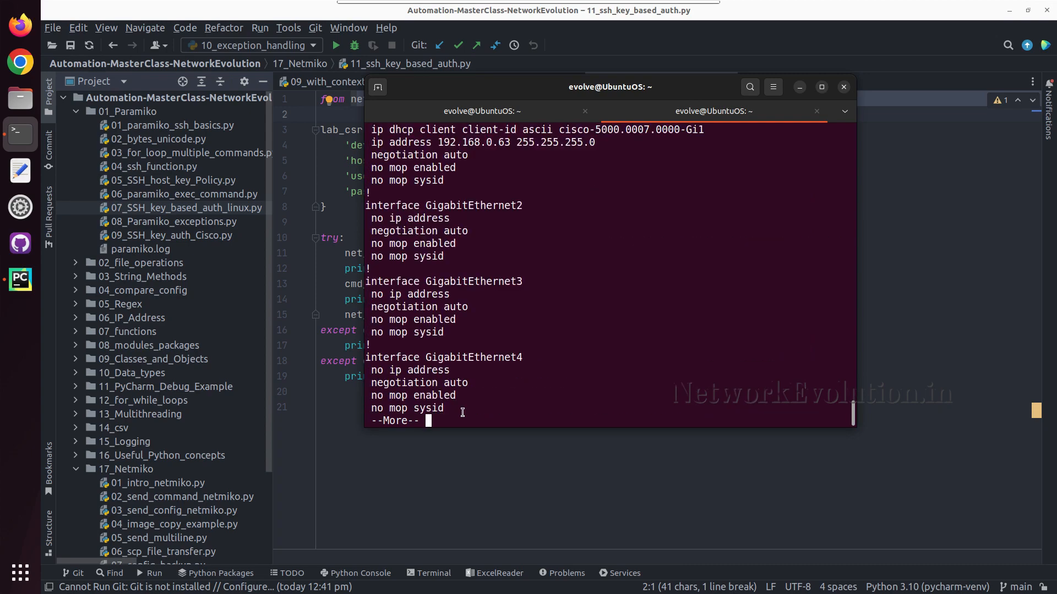
key(space)
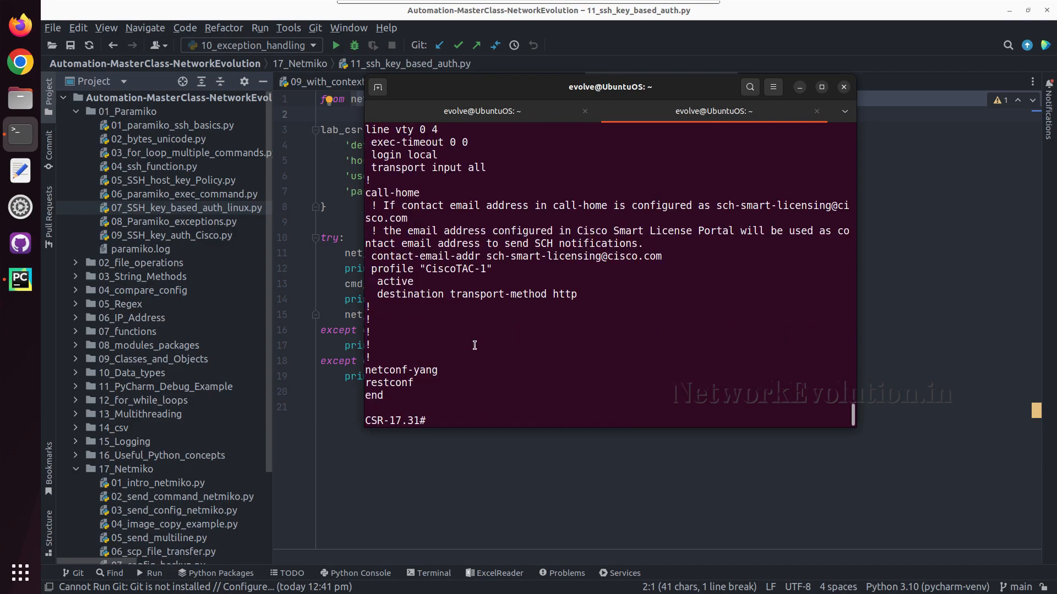
Mark the admin2 key hash in the config, then switch to the local shell session
scroll(up, 3)
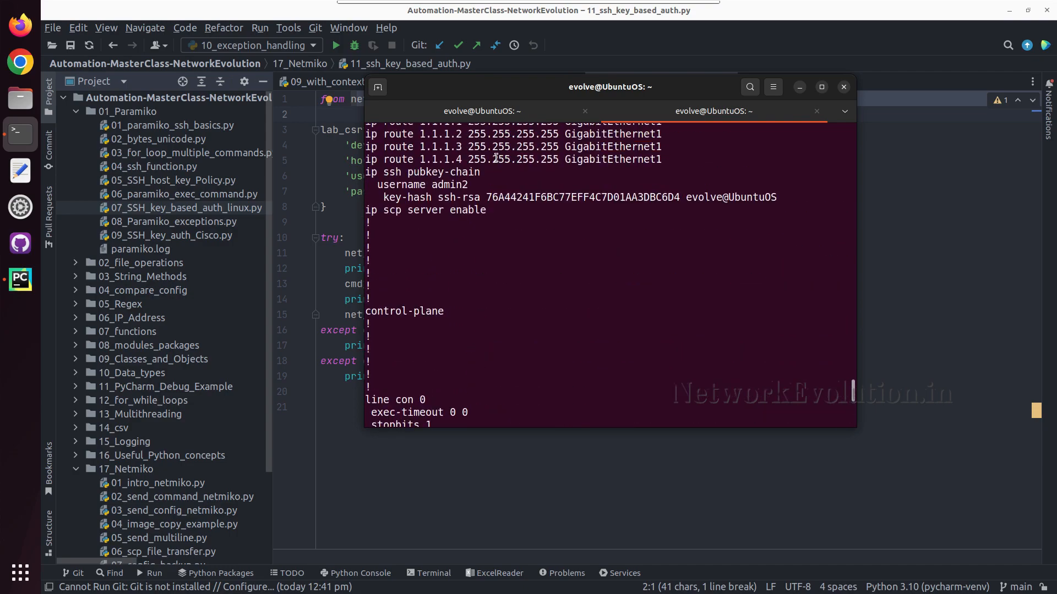
double_click(585, 197)
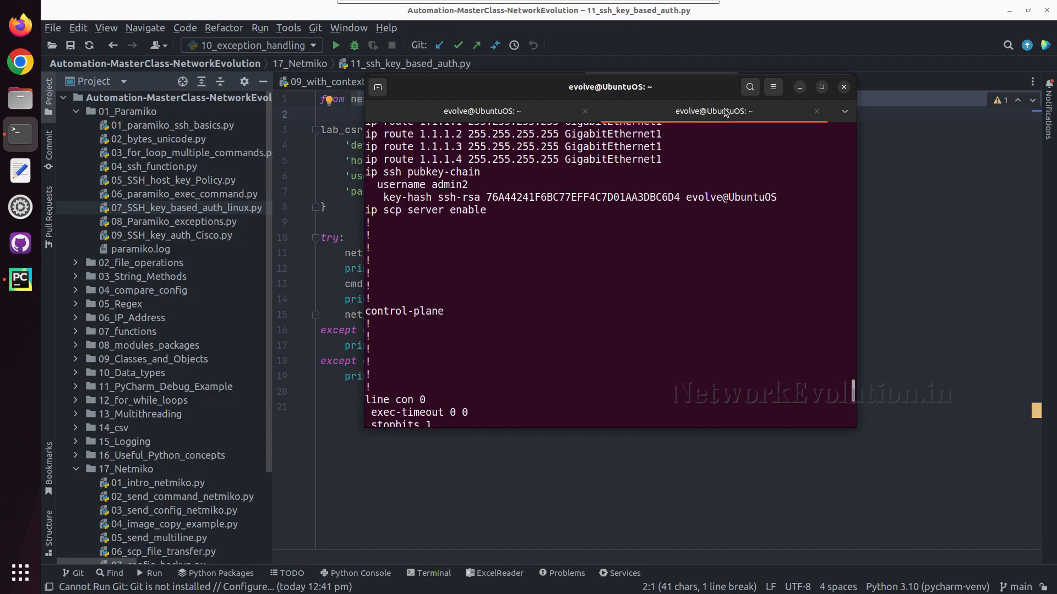
click(480, 111)
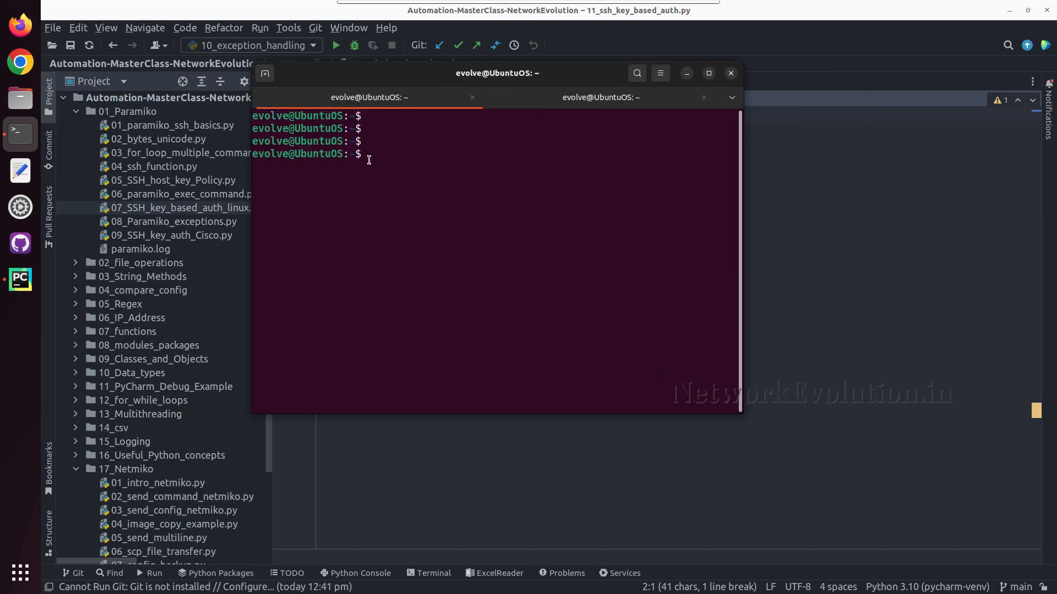
Change into ~/.ssh locally, glancing at the router's stored key hash for comparison
text(cd ~)
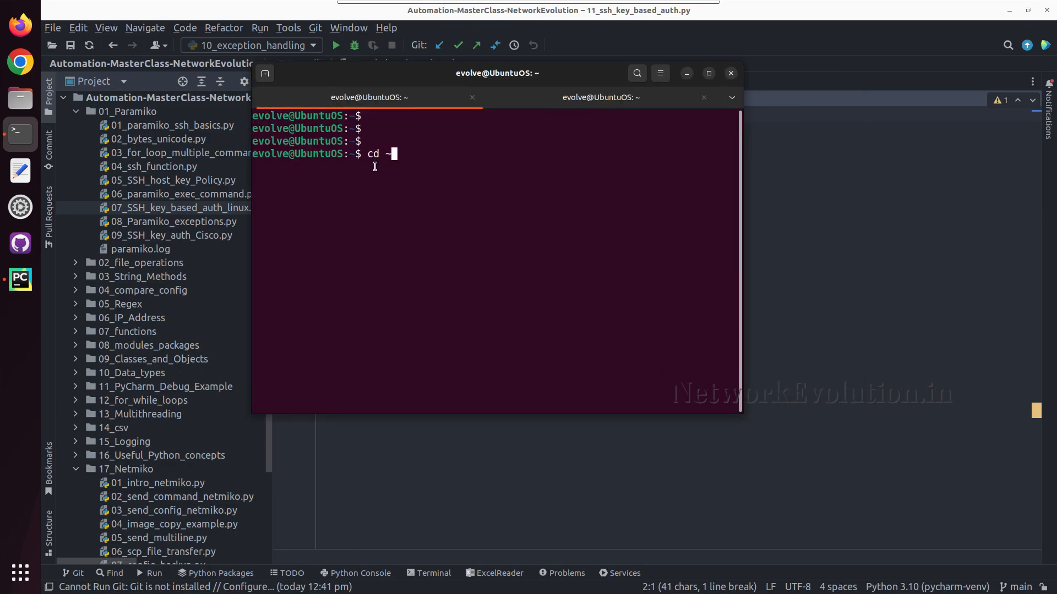
text(/.ss)
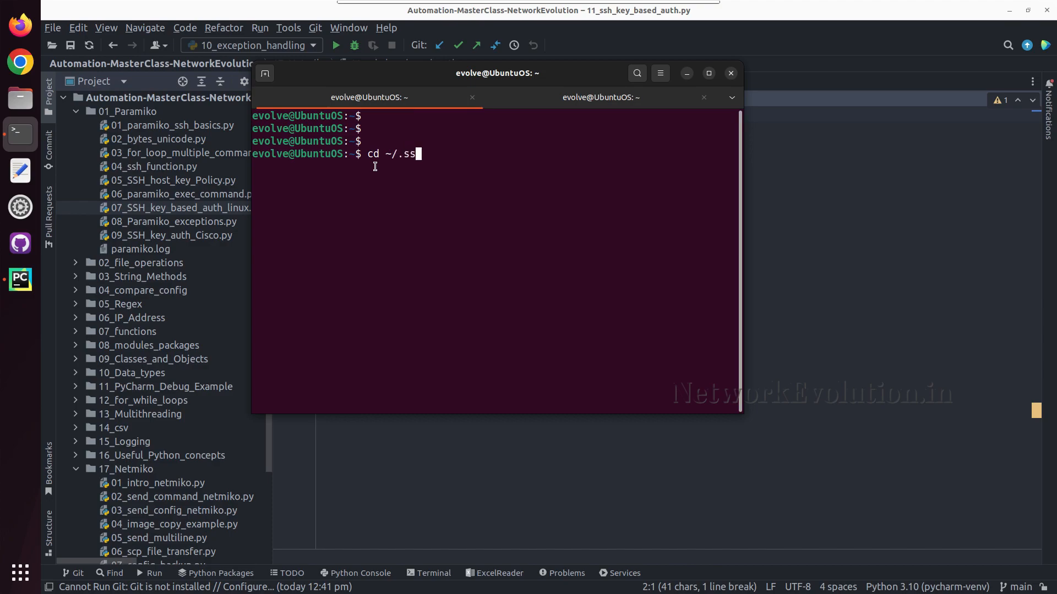
key(Return)
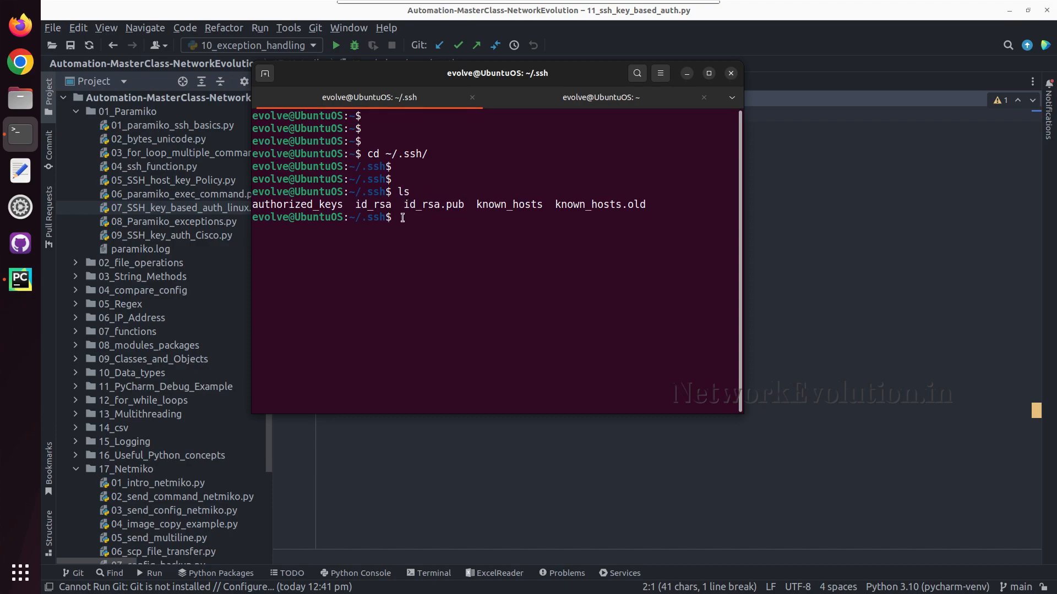
click(599, 97)
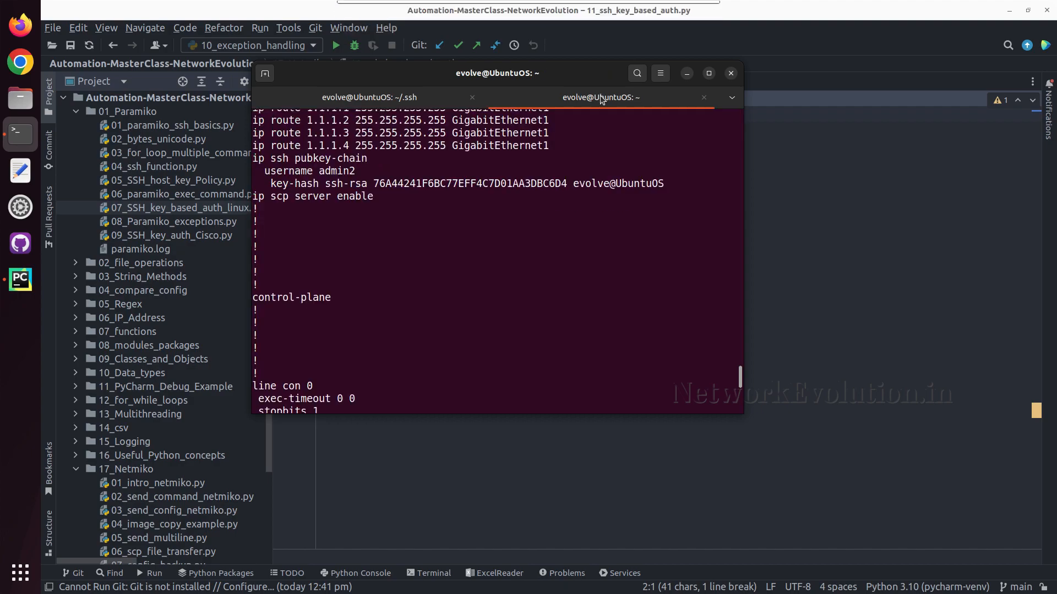
mouse_move(571, 177)
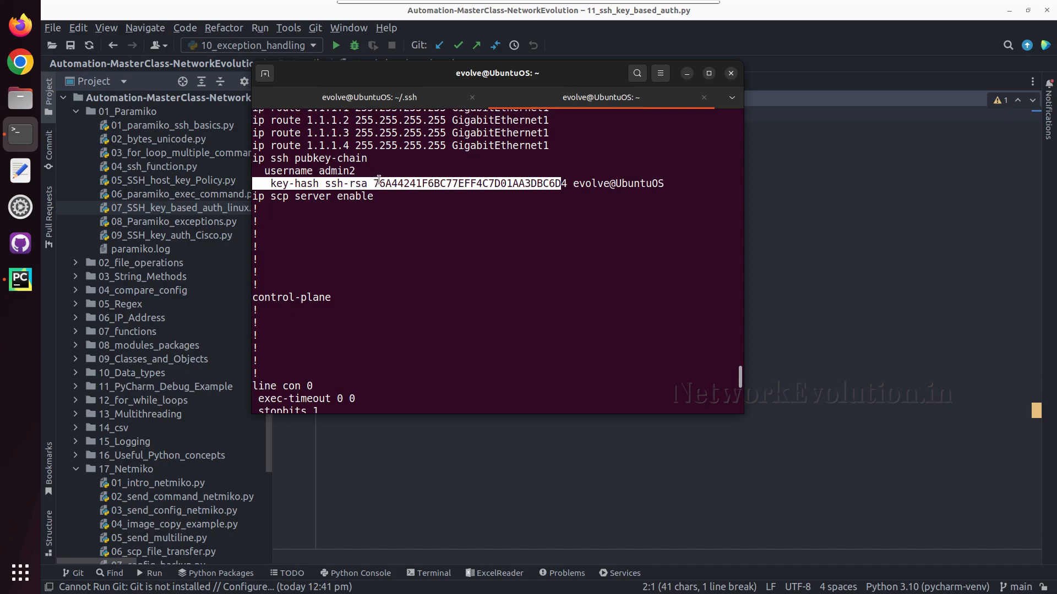
click(368, 97)
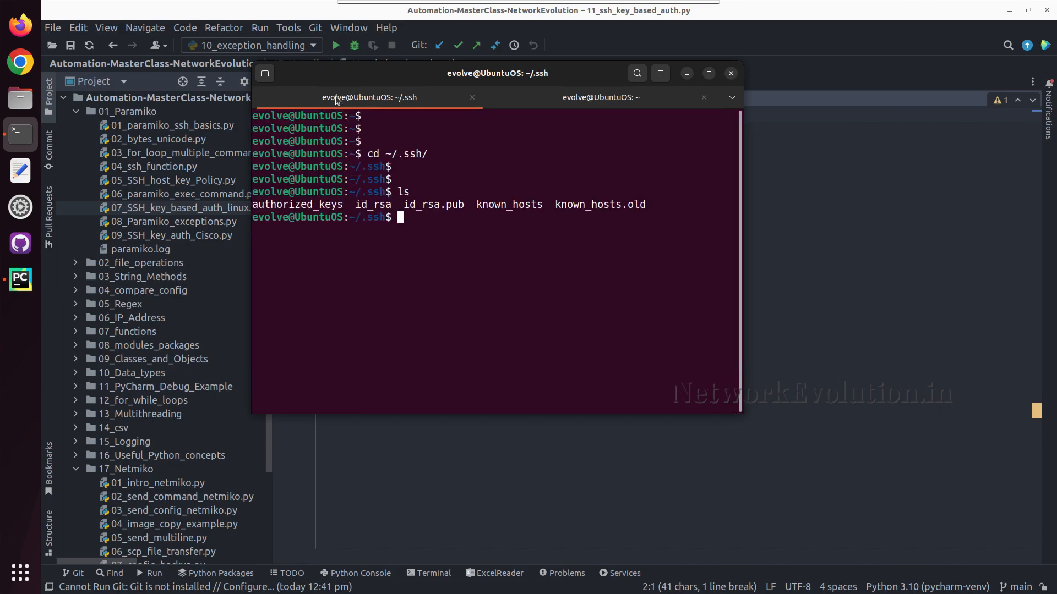
mouse_move(406, 229)
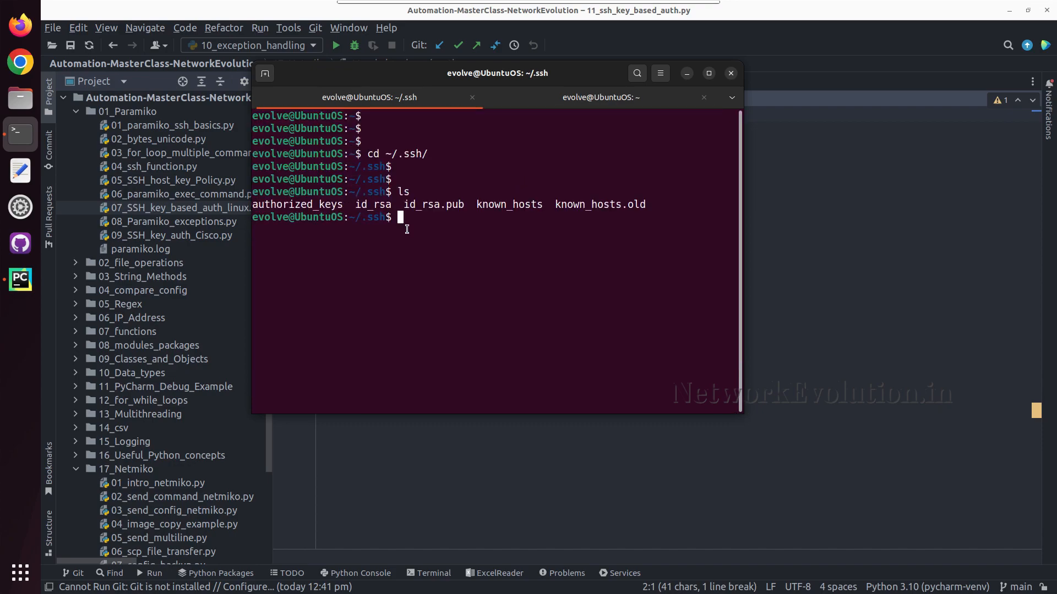
Print the MD5 fingerprint of id_rsa.pub with ssh-keygen -E md5
text(ssh)
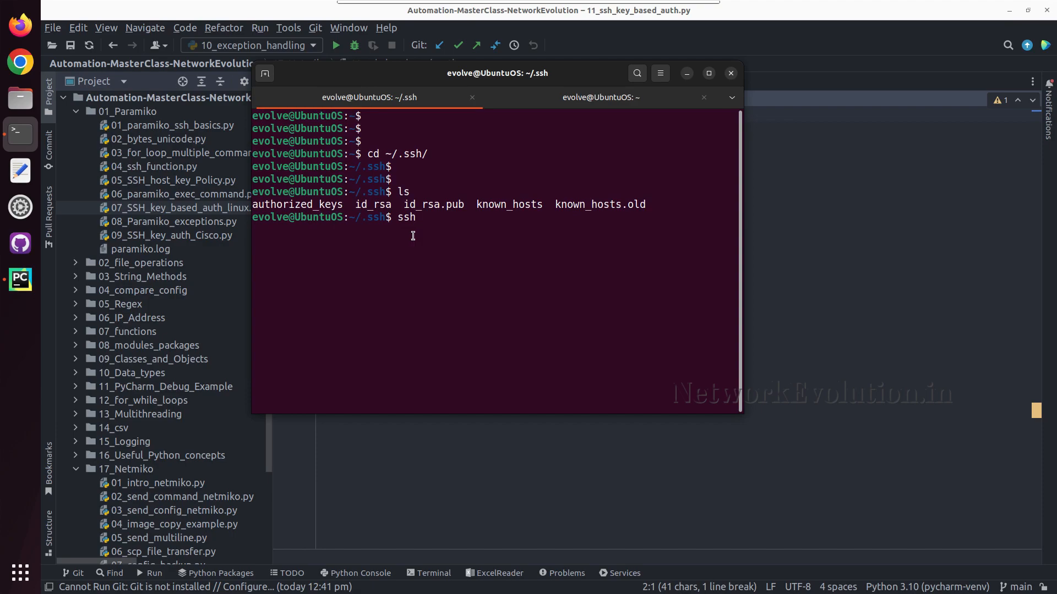
text(-key)
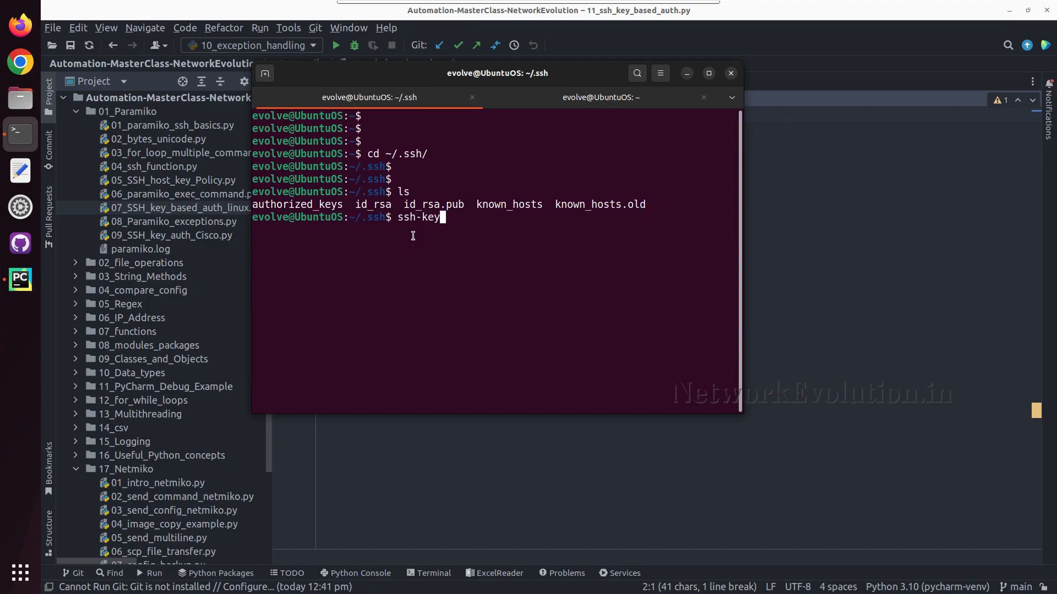
text(gen)
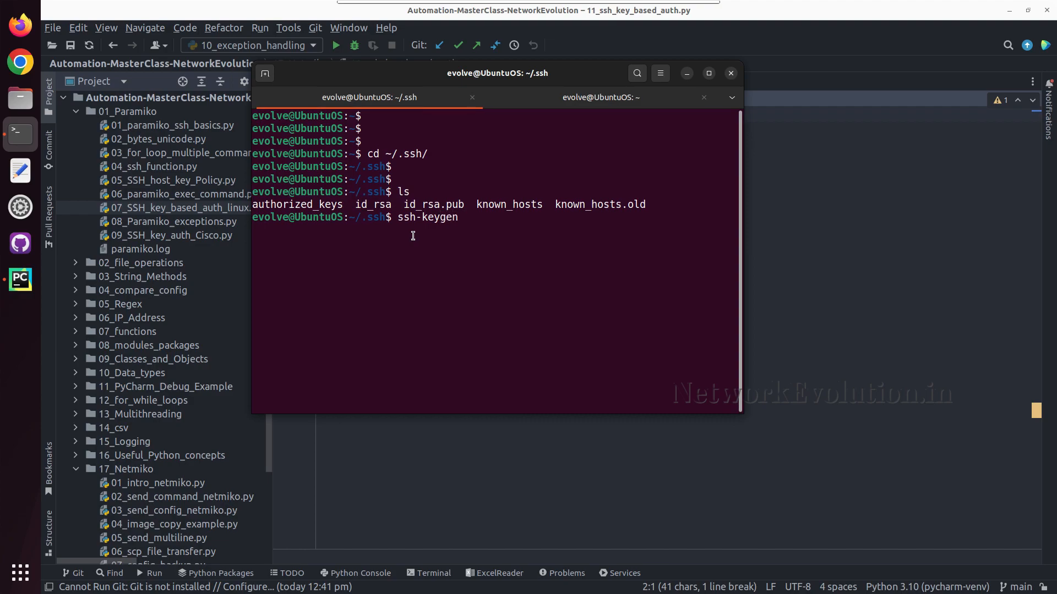
text(-E)
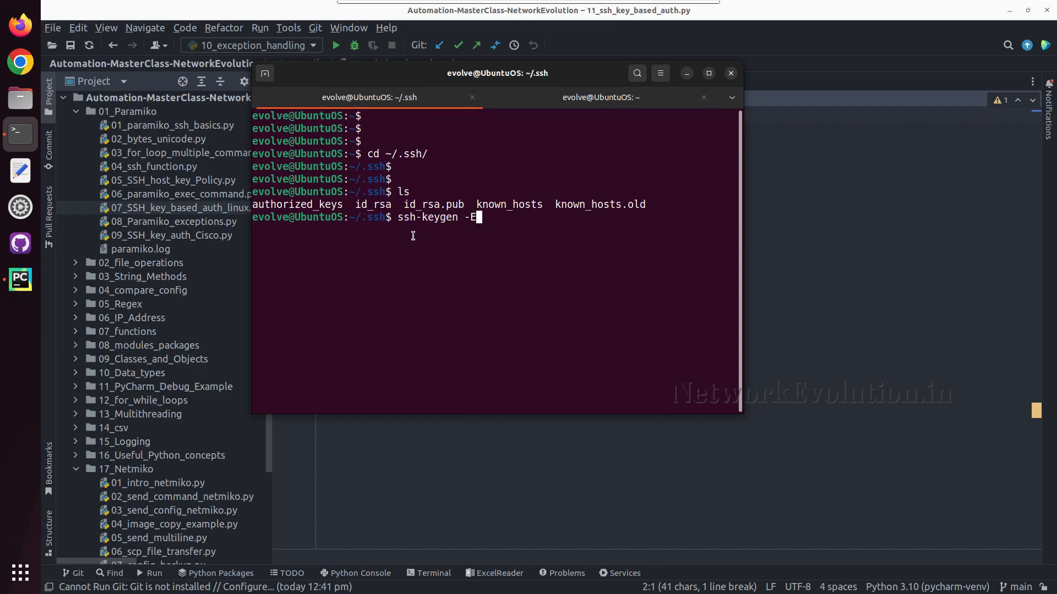
text(md5 -lf)
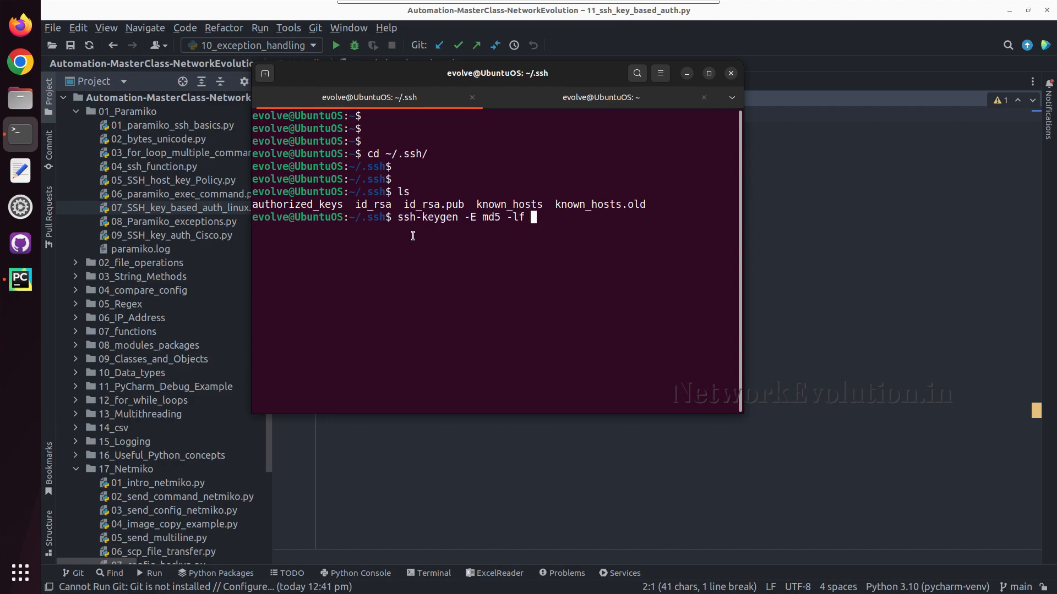
text(id_rsa.p)
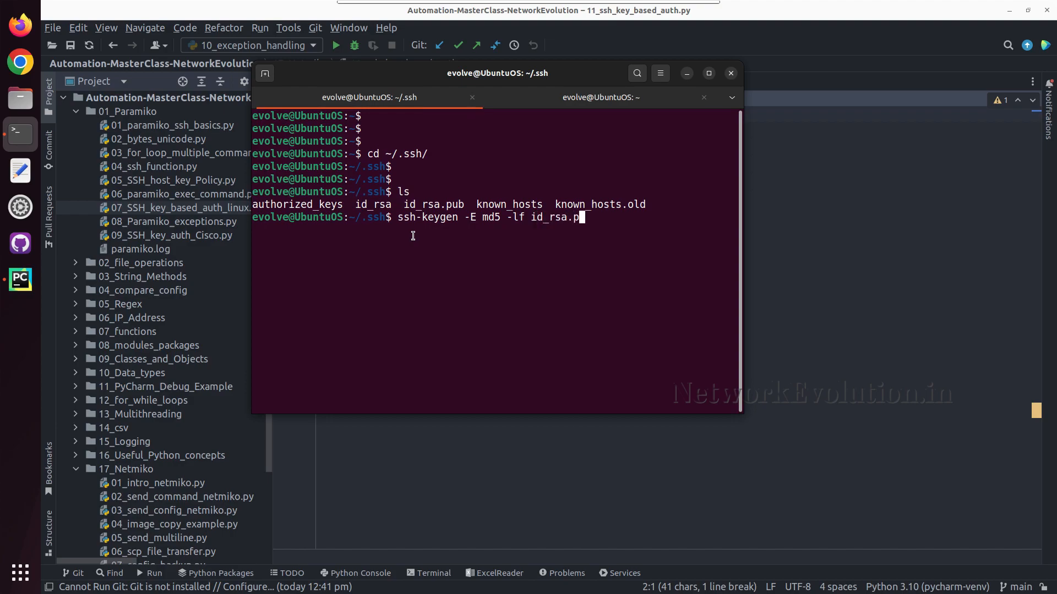
key(Return)
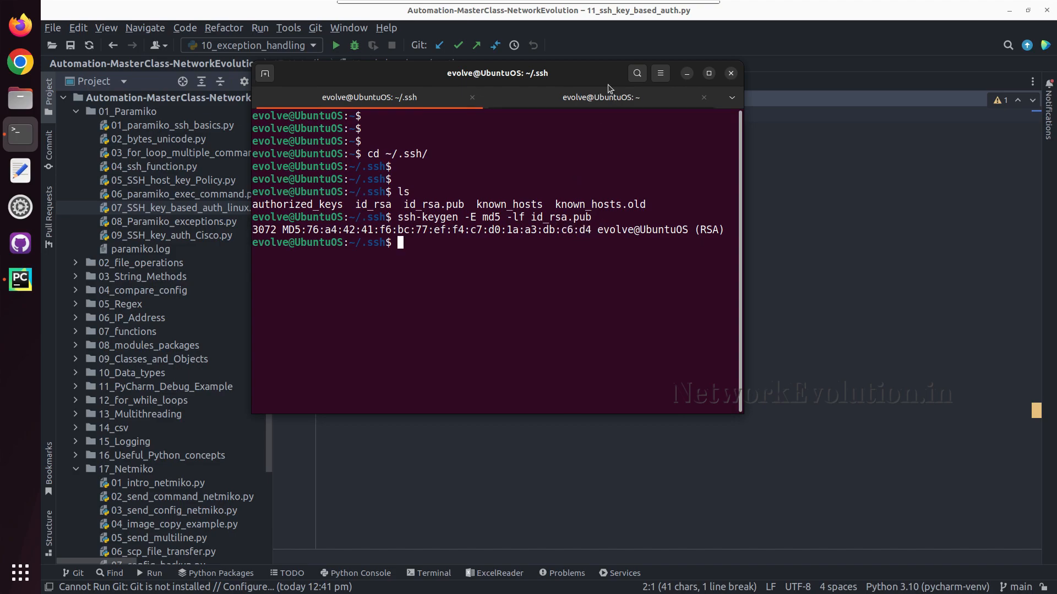
Mark the router's stored admin2 key hash and return to the local .ssh session to compare
click(599, 97)
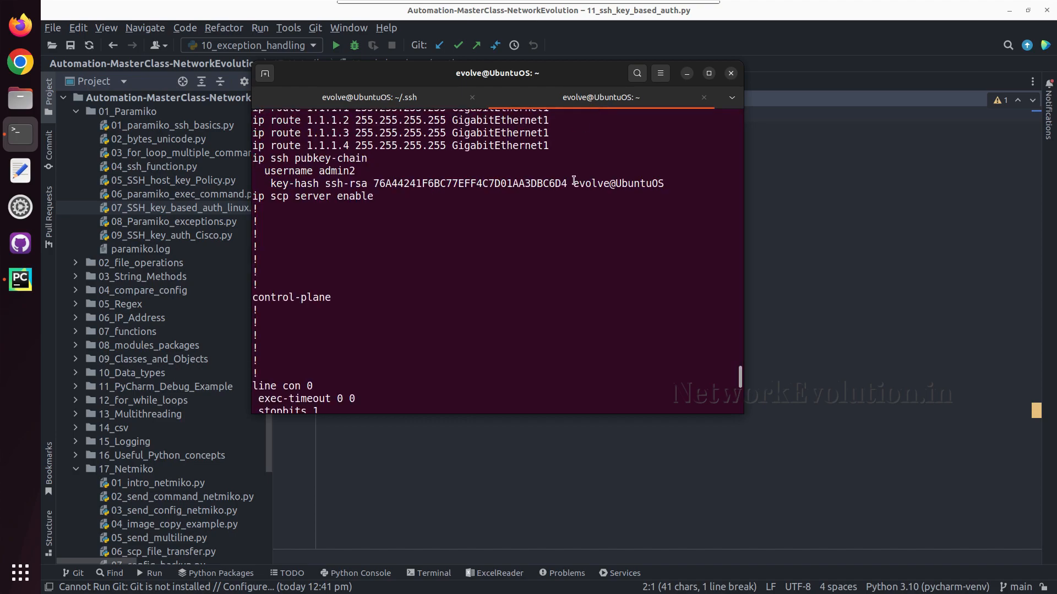
double_click(526, 184)
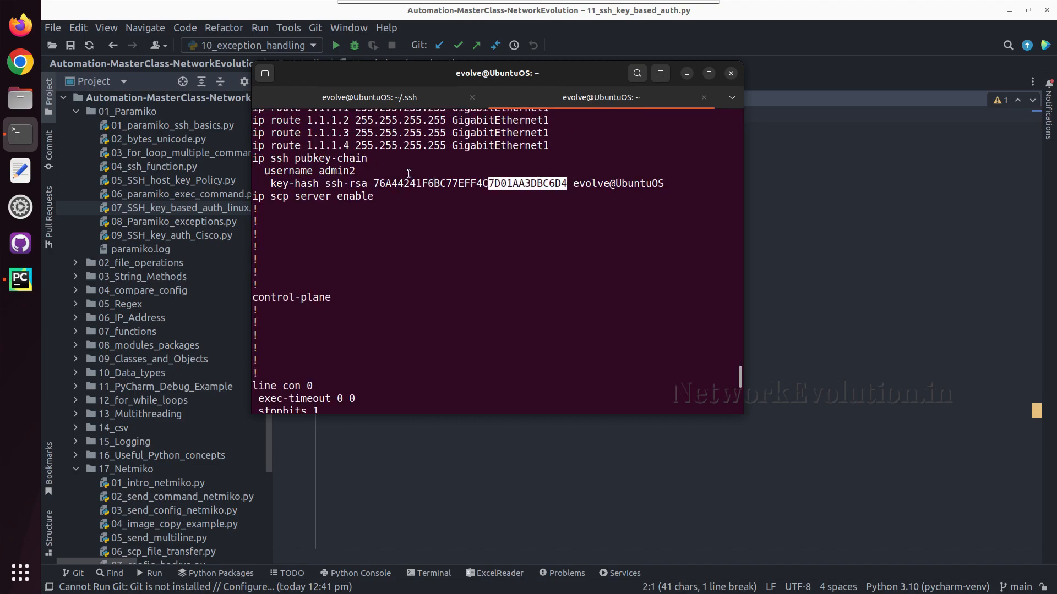
click(370, 96)
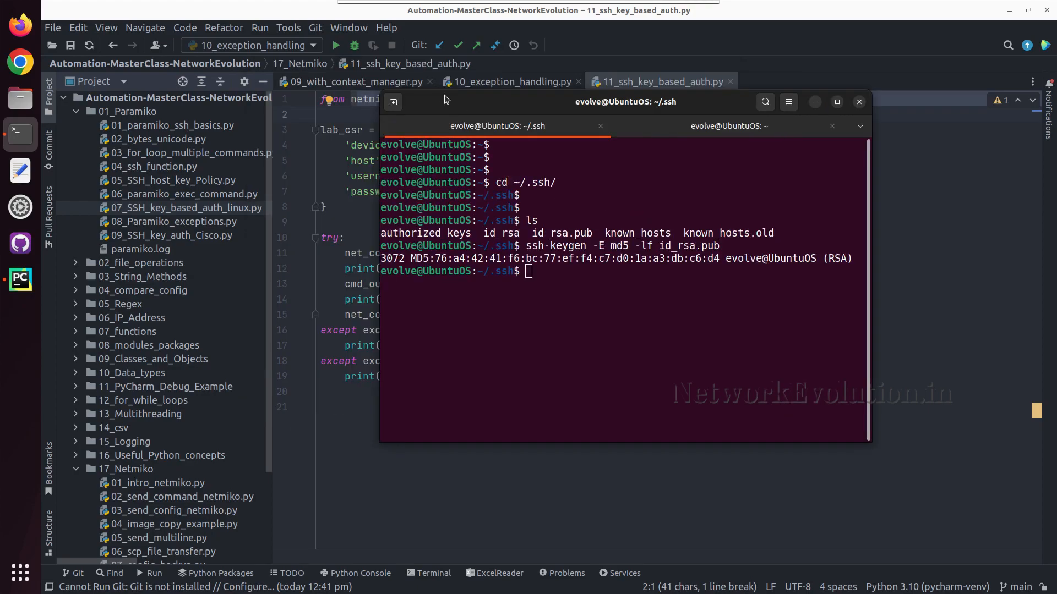
mouse_move(692, 136)
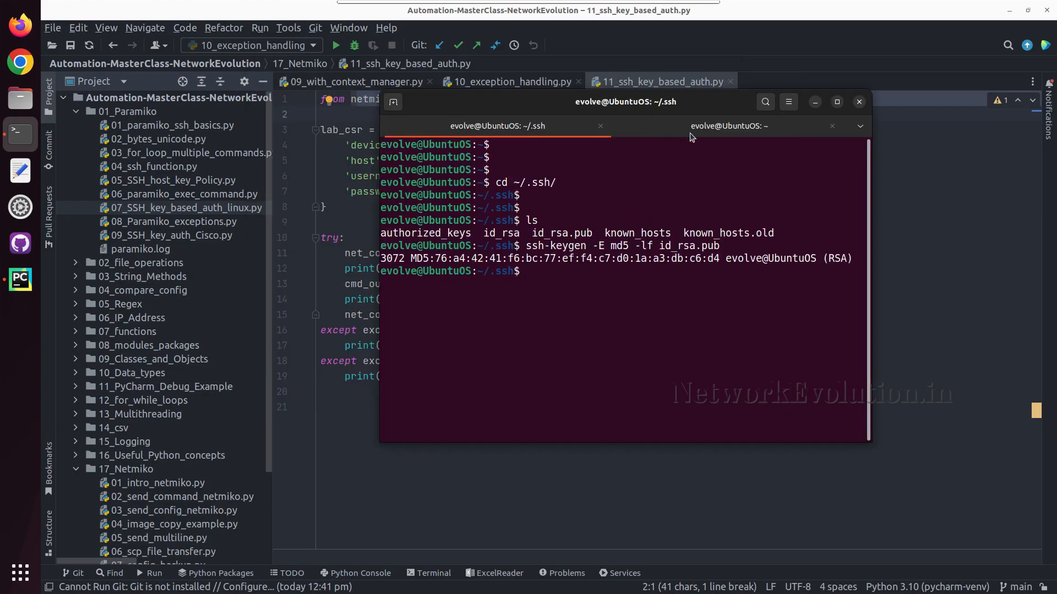
Delete the old id_rsa and id_rsa.pub key files from ~/.ssh with rm id_rsa*
click(728, 125)
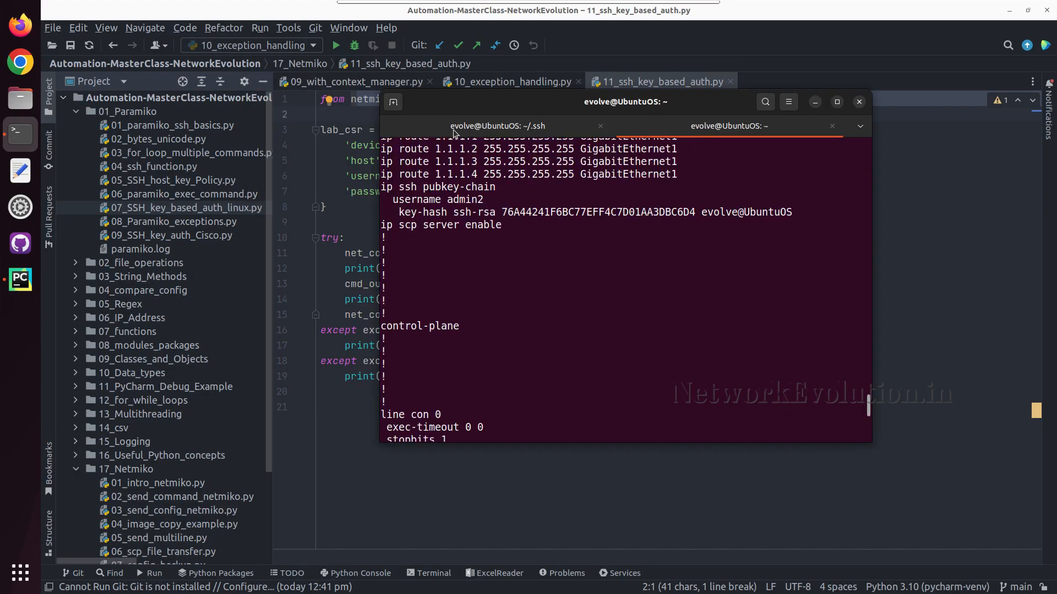
click(498, 126)
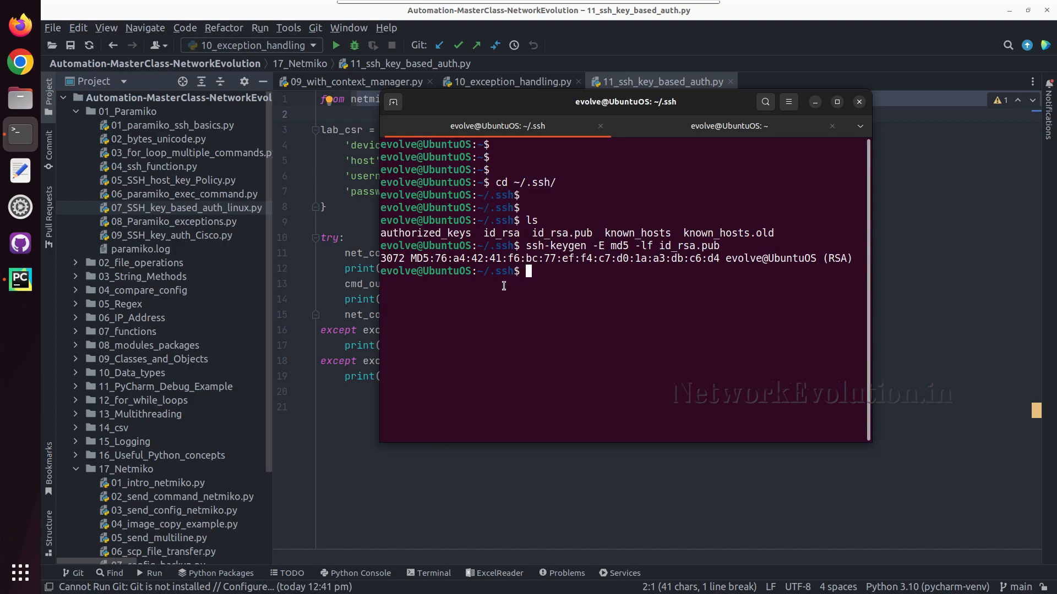
key(Return)
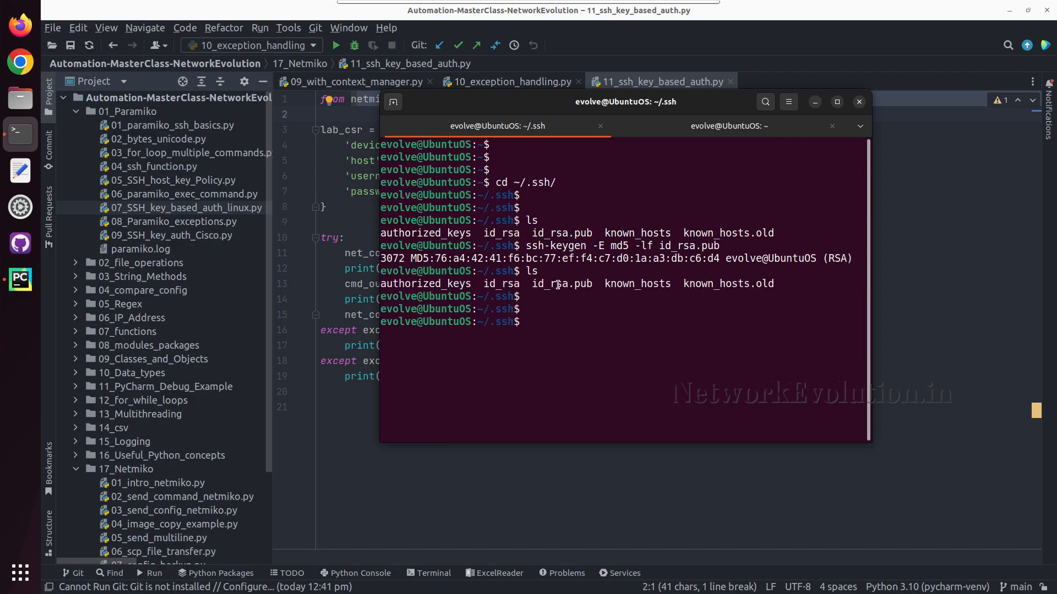
double_click(543, 284)
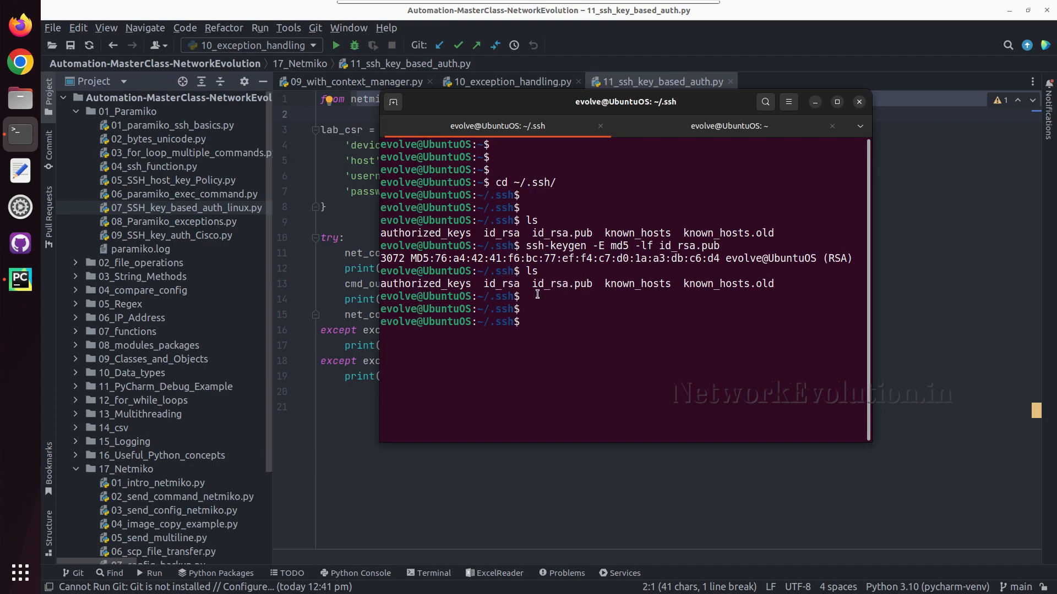
text(rm id)
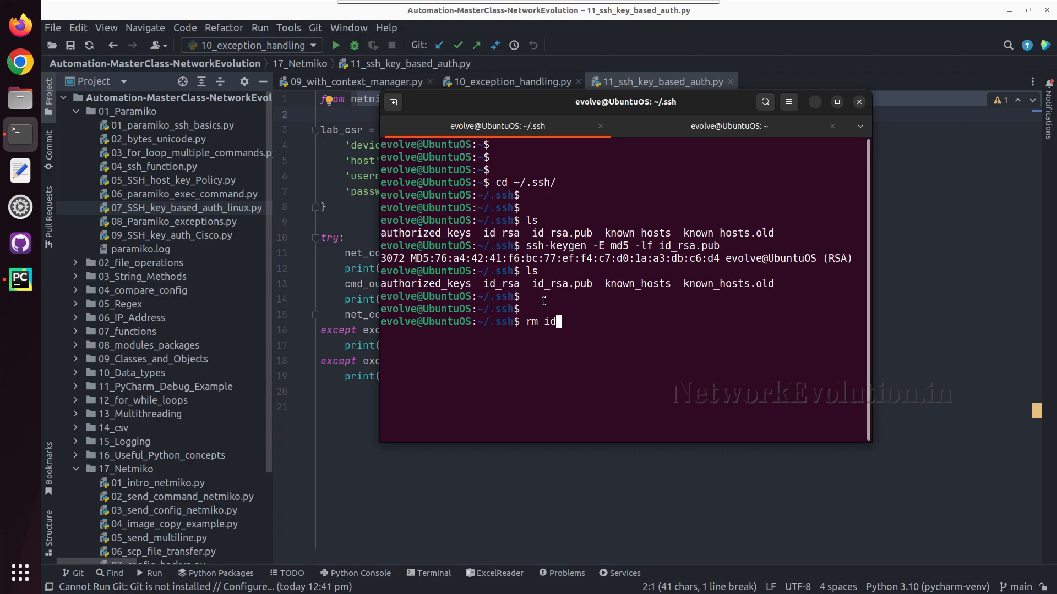
text(rsa)
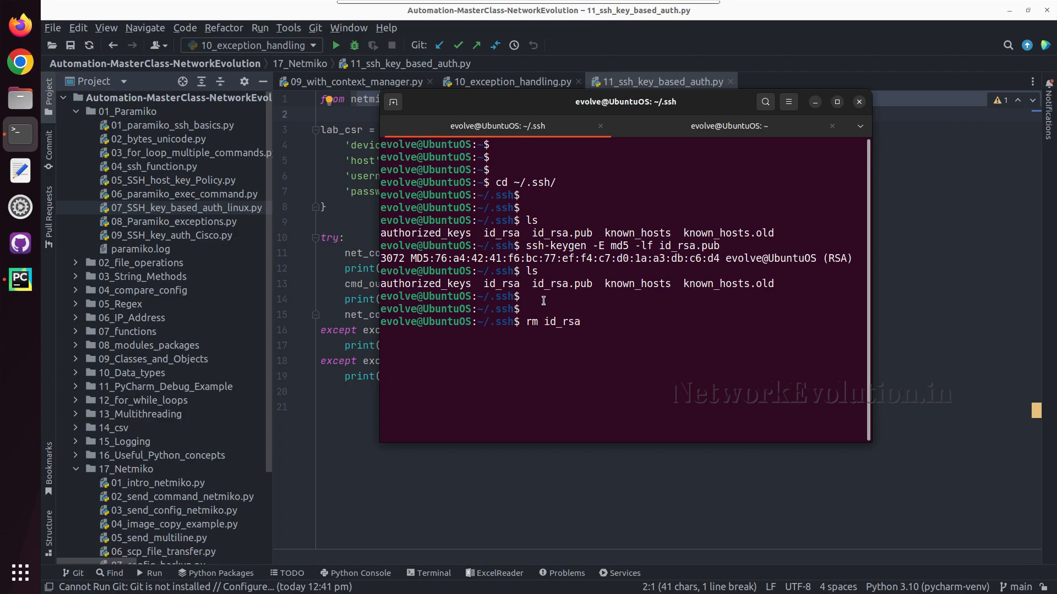
key(Return)
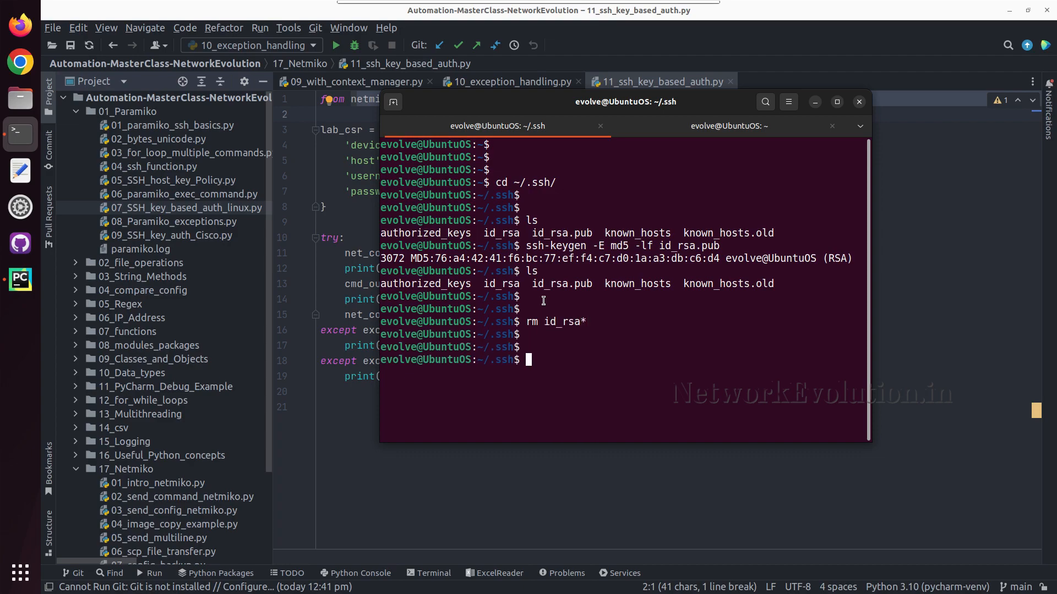
key(Return)
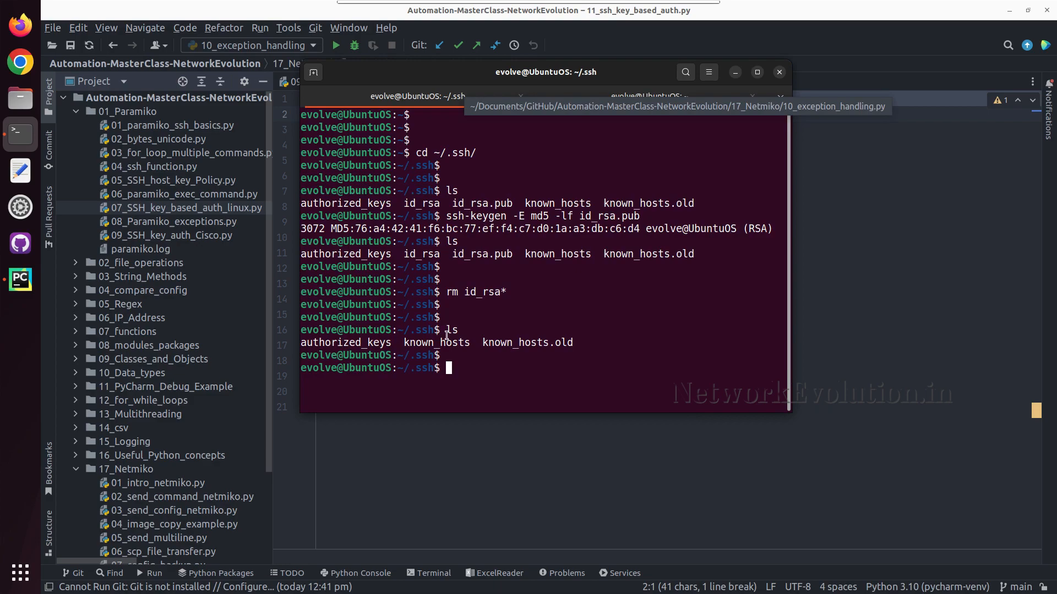
Start typing the ssh-keygen command using Tab completion
text(ssh-key)
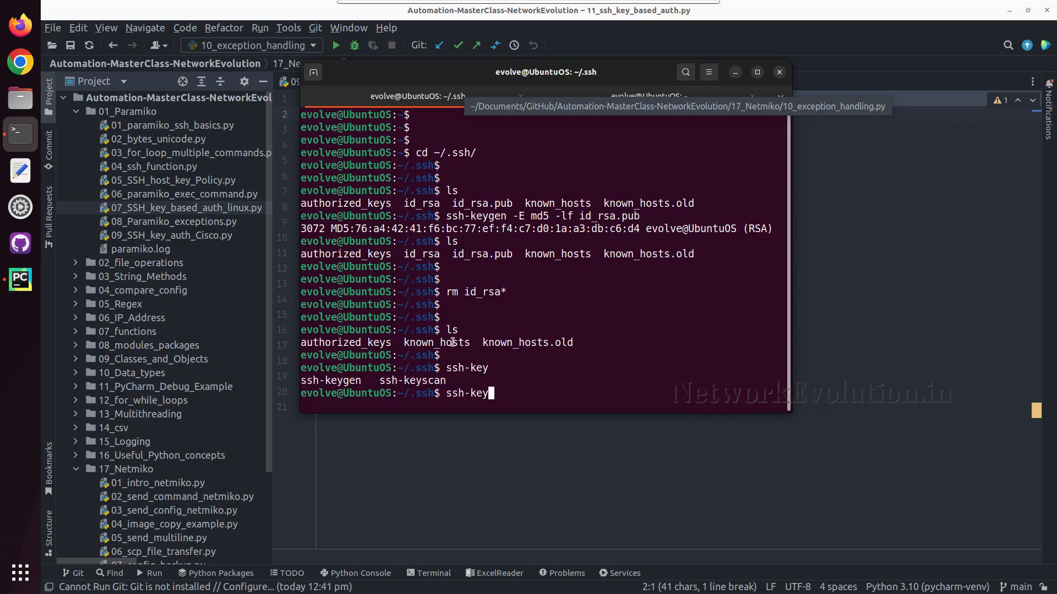
key(Return)
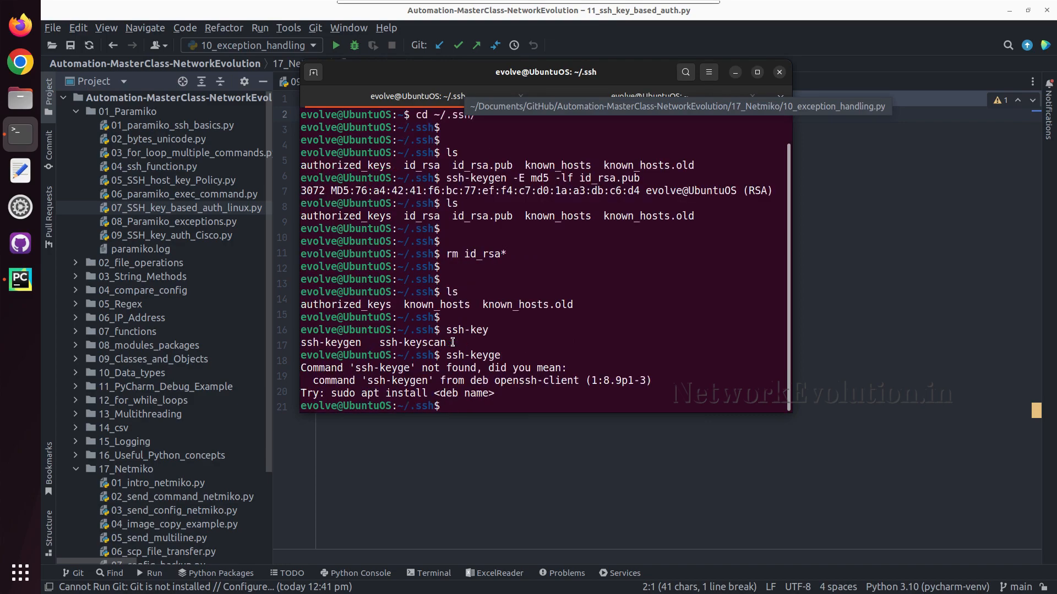
text(ssh-keyge)
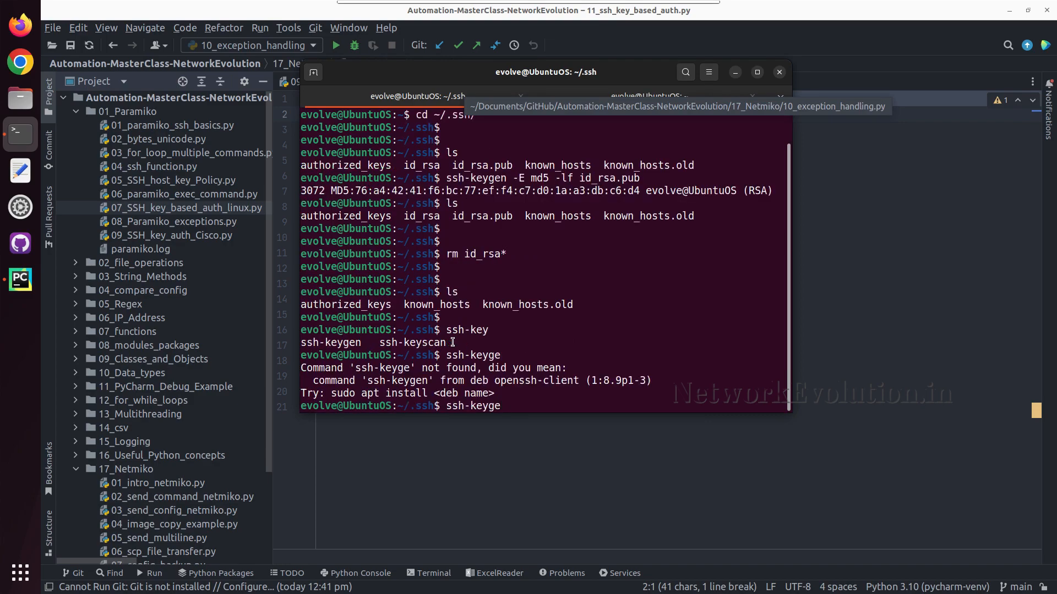
Generate a fresh RSA key pair with default path and empty passphrase, restoring id_rsa and id_rsa.pub
key(Return)
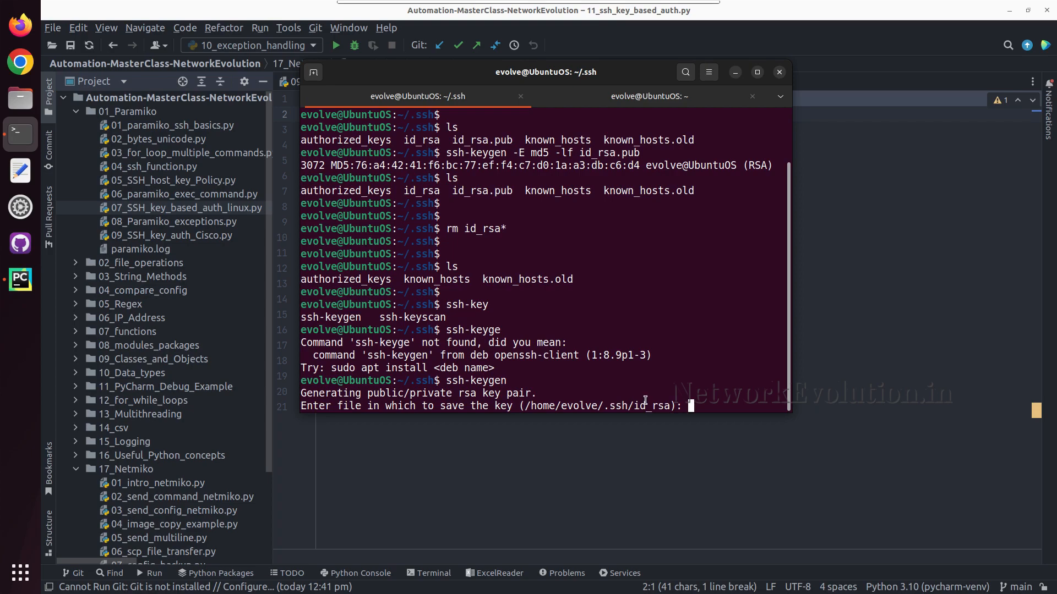
double_click(650, 406)
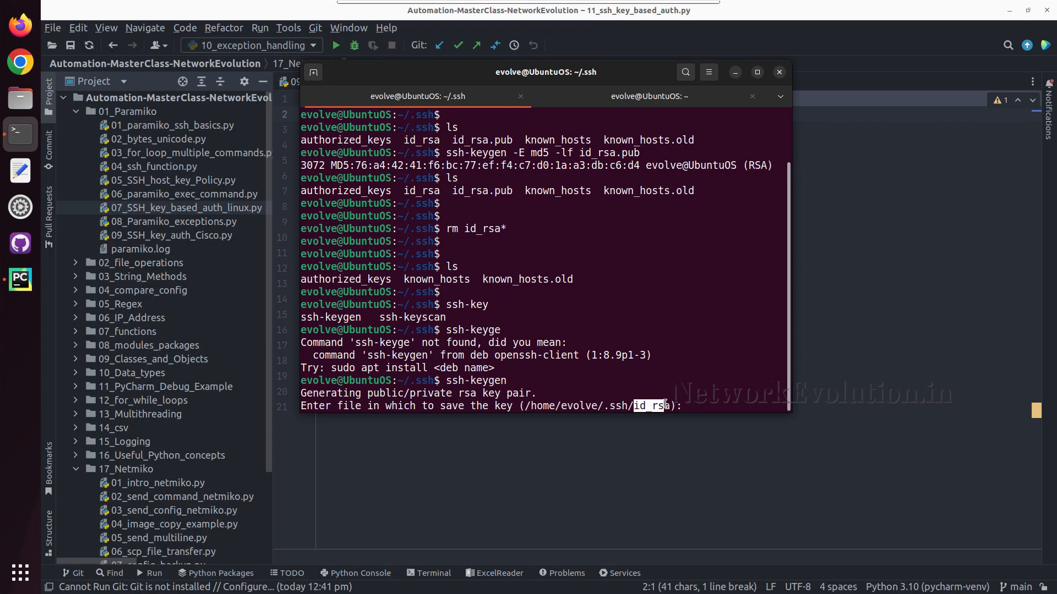
mouse_move(701, 364)
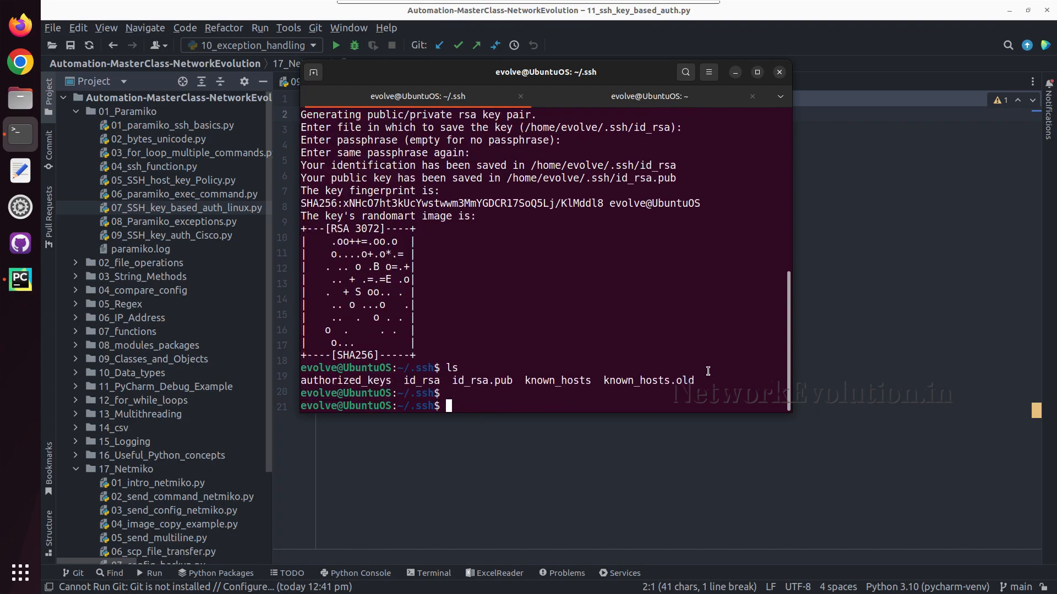
double_click(418, 381)
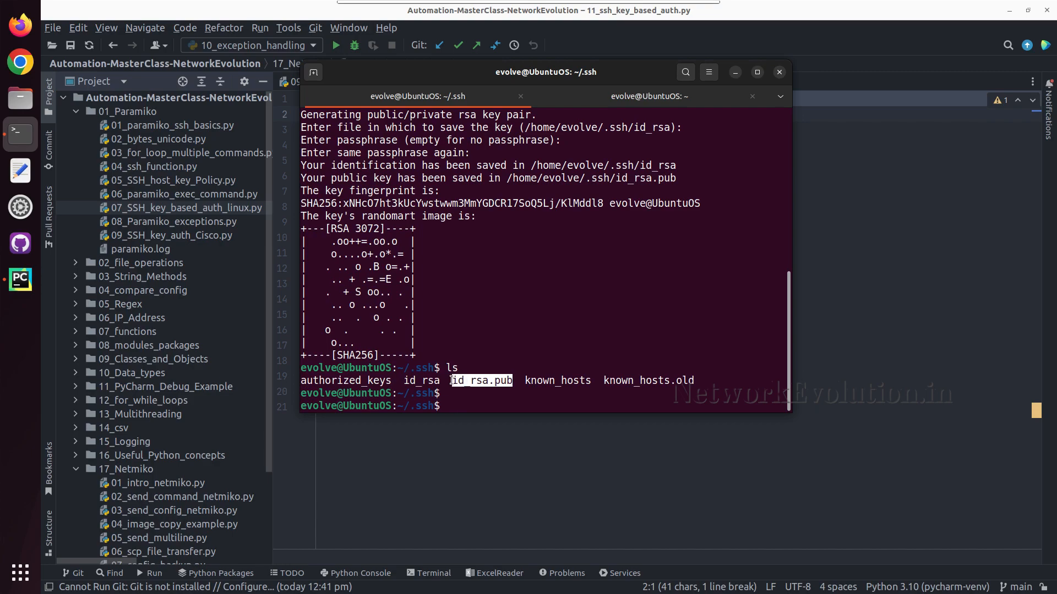
click(458, 396)
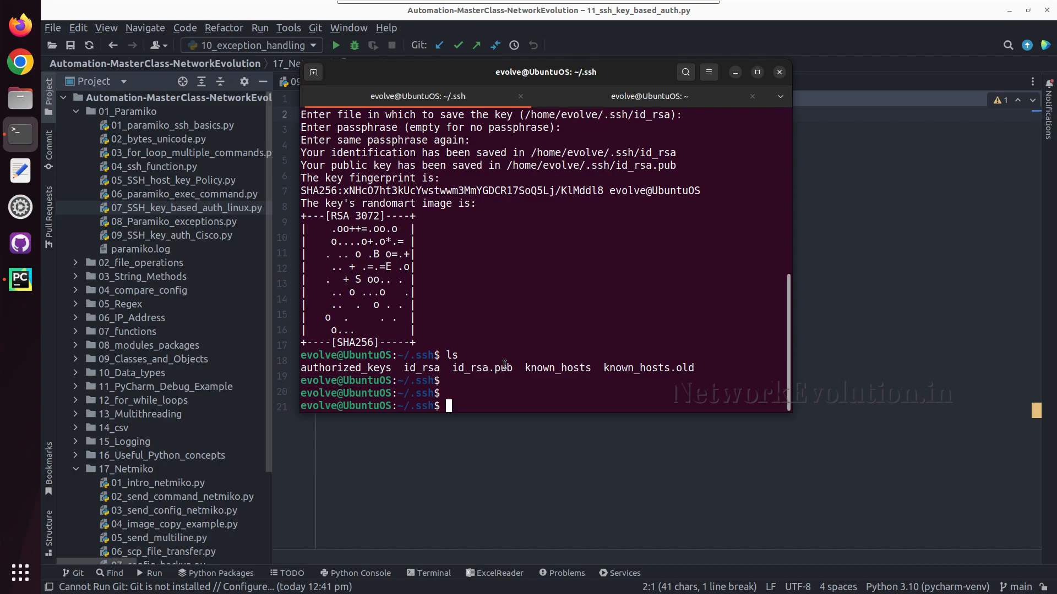
Print the new public key with cat id_rsa.pub
text(cat)
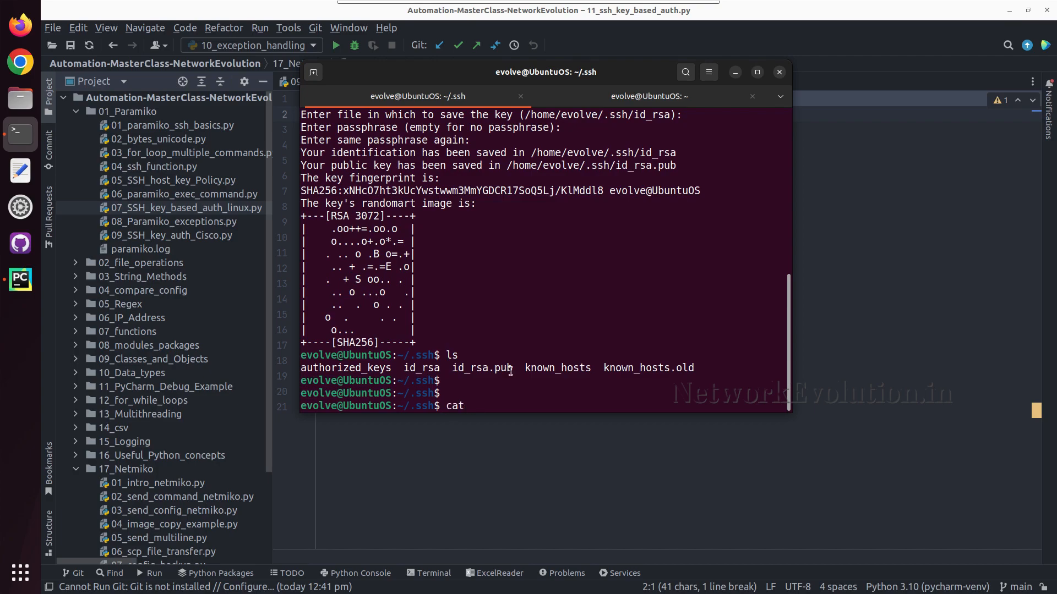
text(id_r)
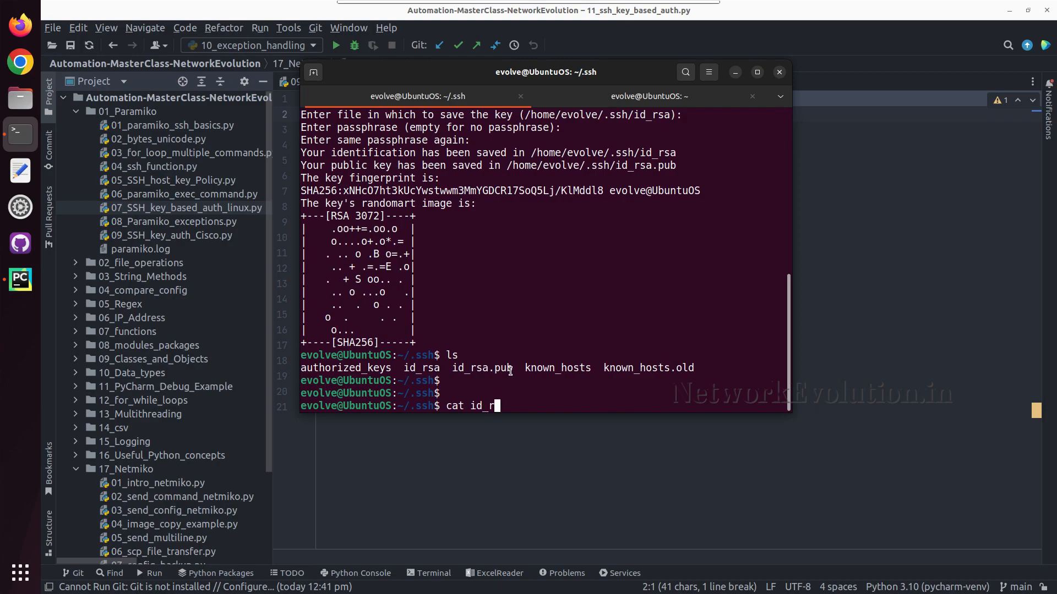
text(sa.pub)
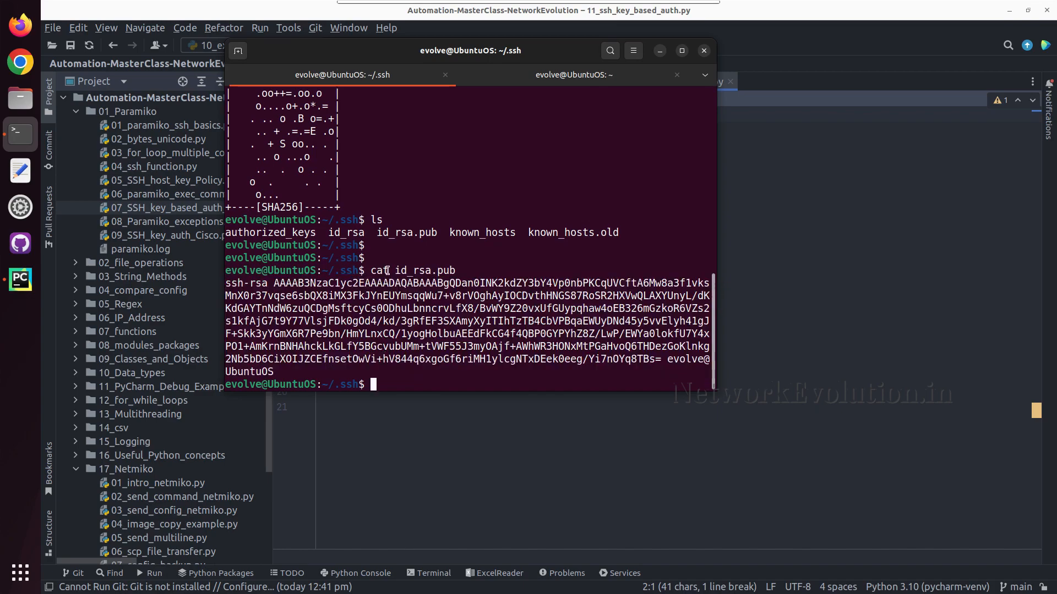
Wrap id_rsa.pub into 64-character lines with fold -b -w 64 for pasting into the router
text(fold)
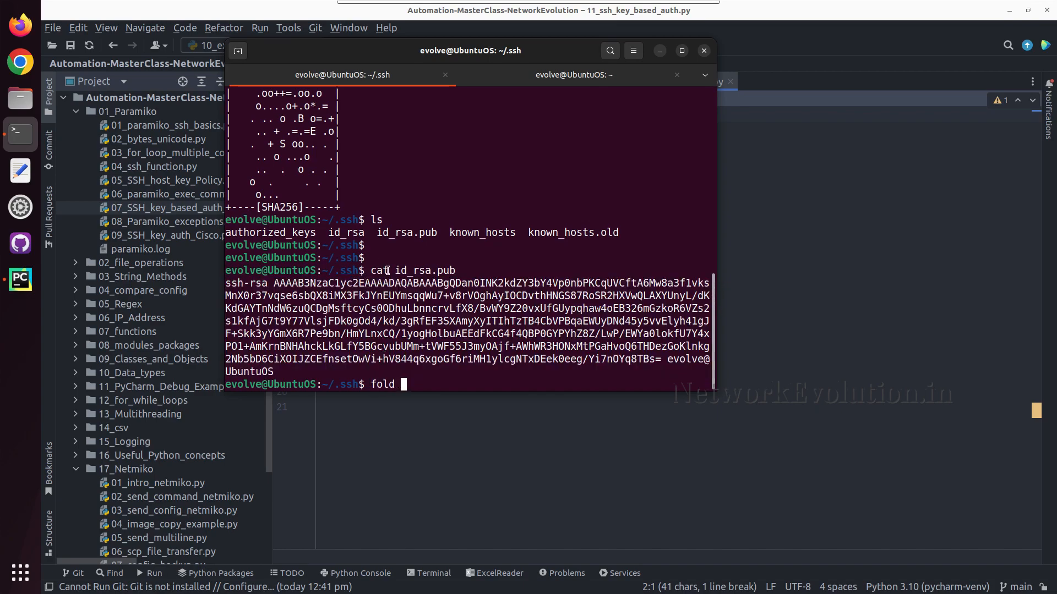
text(-b -w)
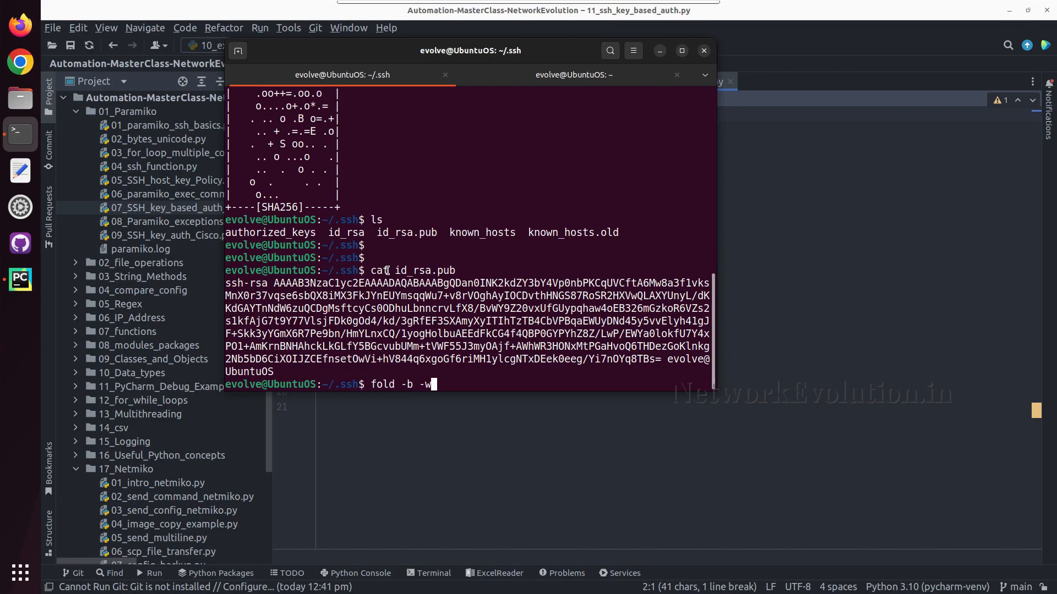
text(64)
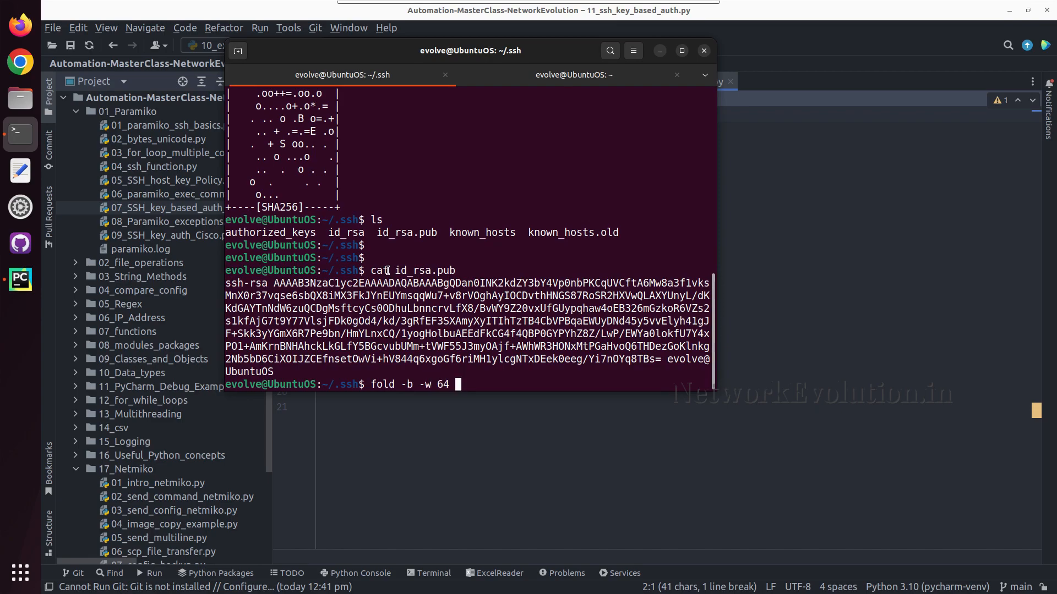
text(id_rsa.)
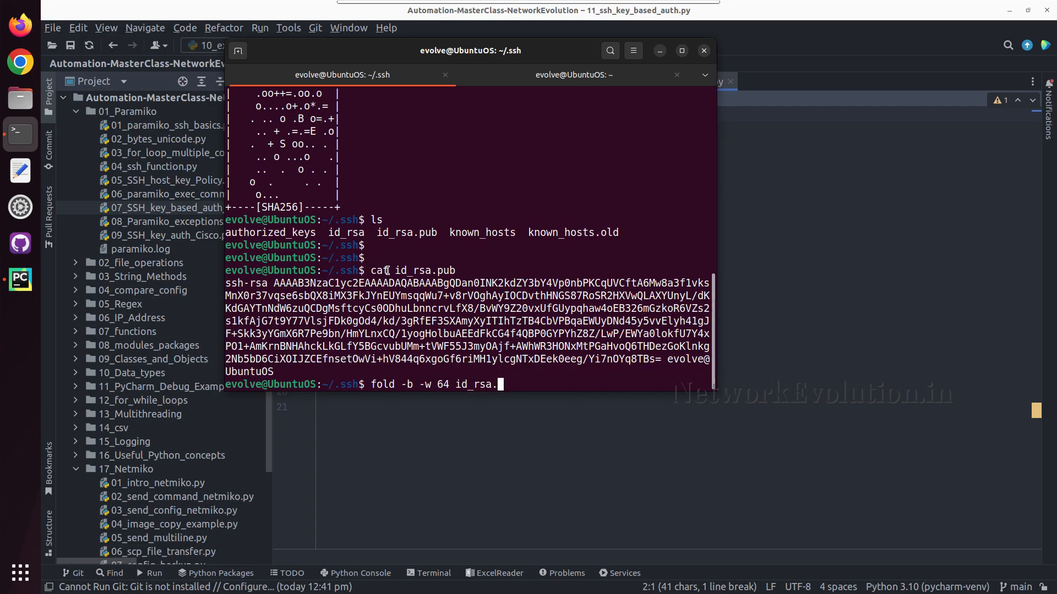
key(Return)
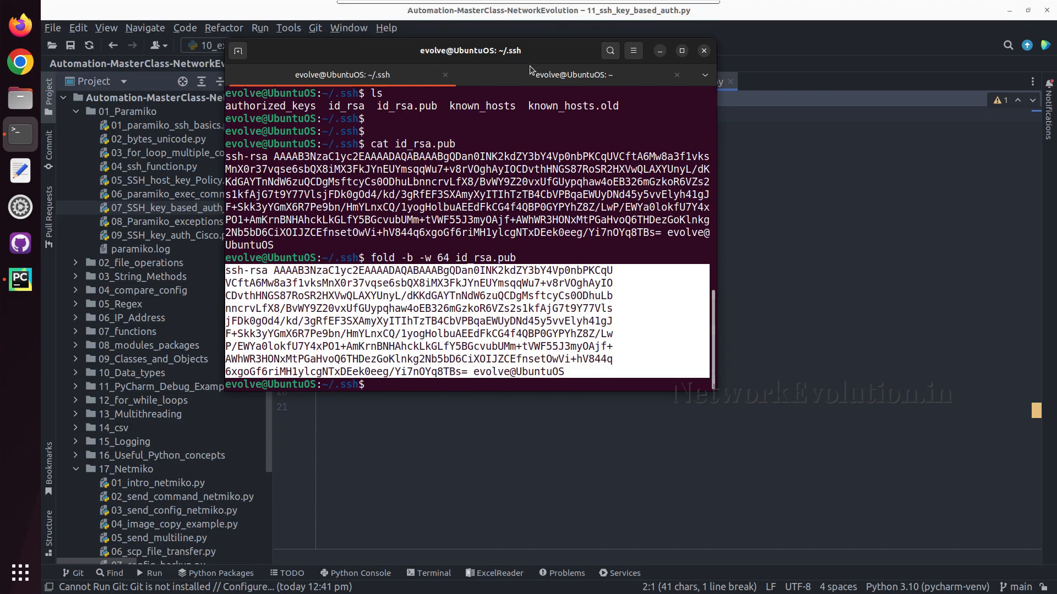
On the router, enter config mode and issue no ip ssh pubkey-chain to remove the old key
click(572, 75)
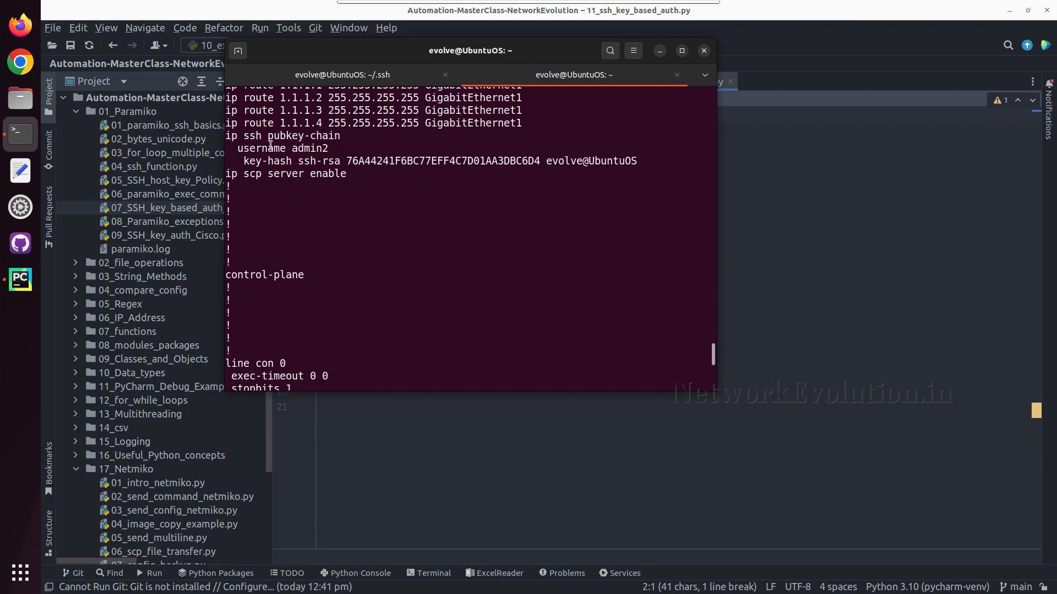
scroll(down, 3)
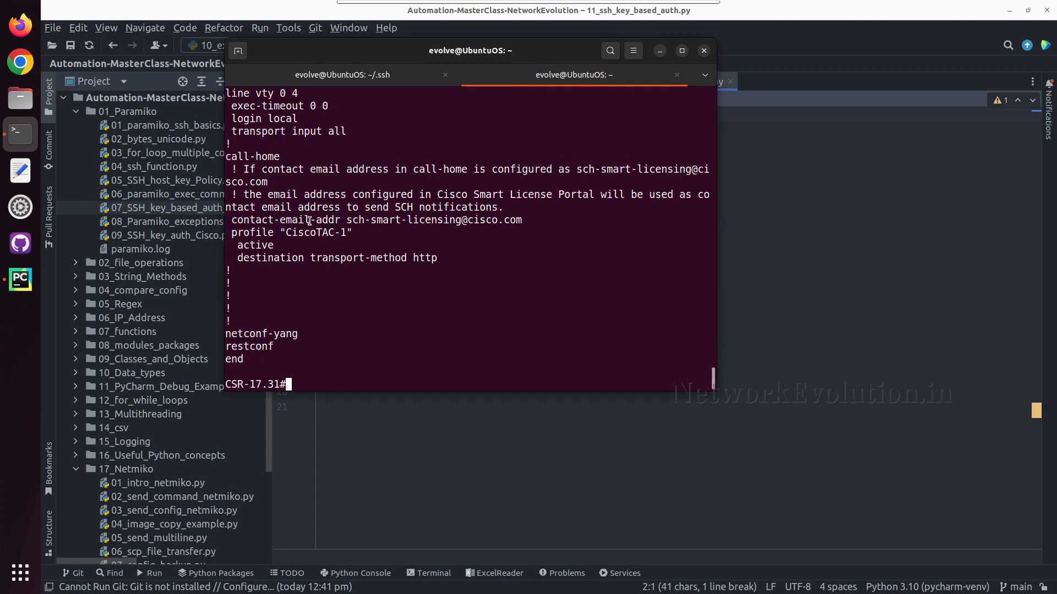
text(config)
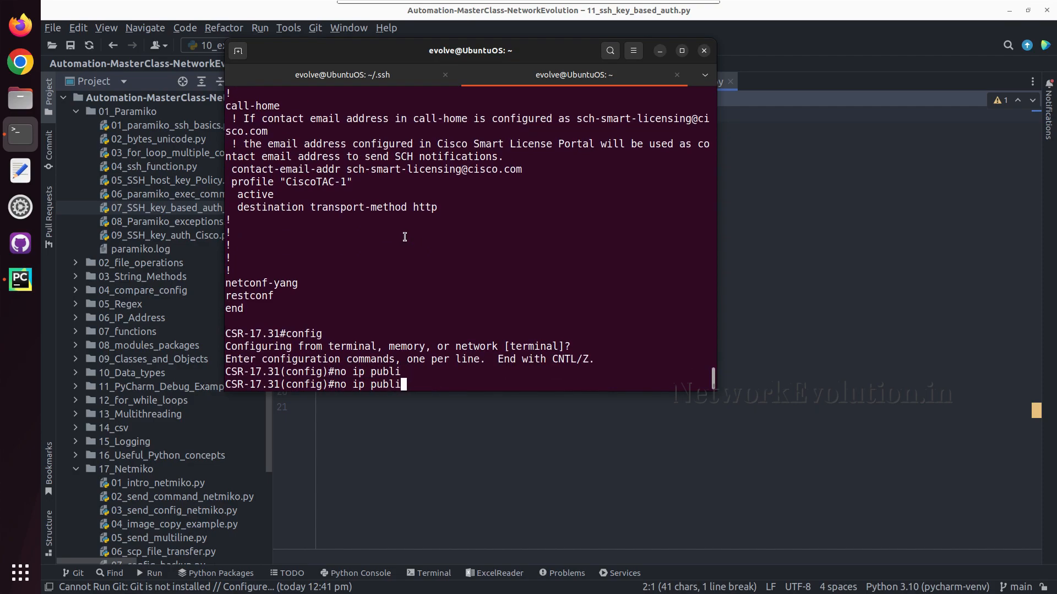
key(BackSpace)
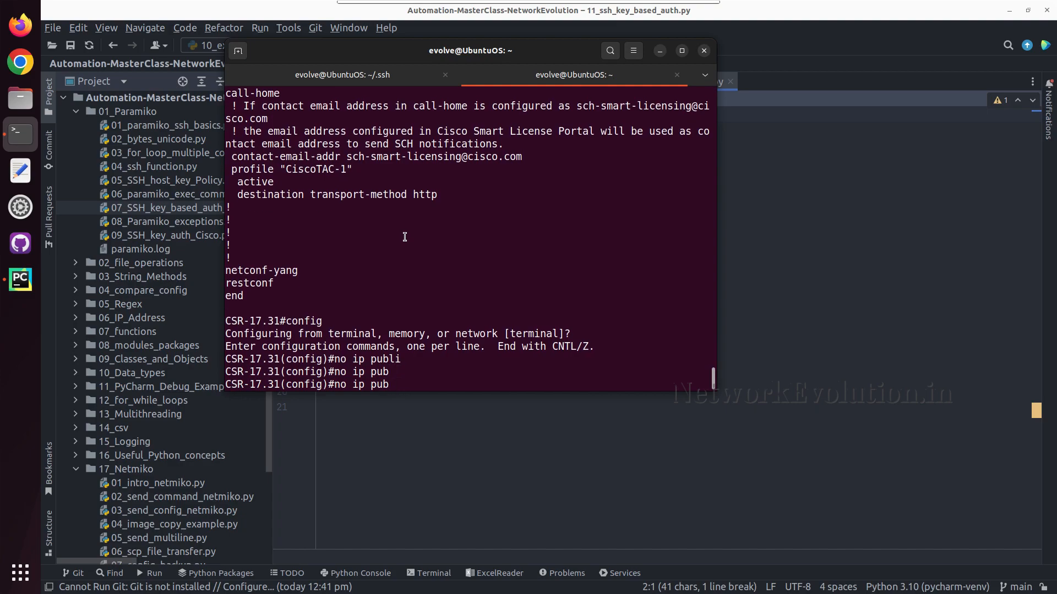
text(ke)
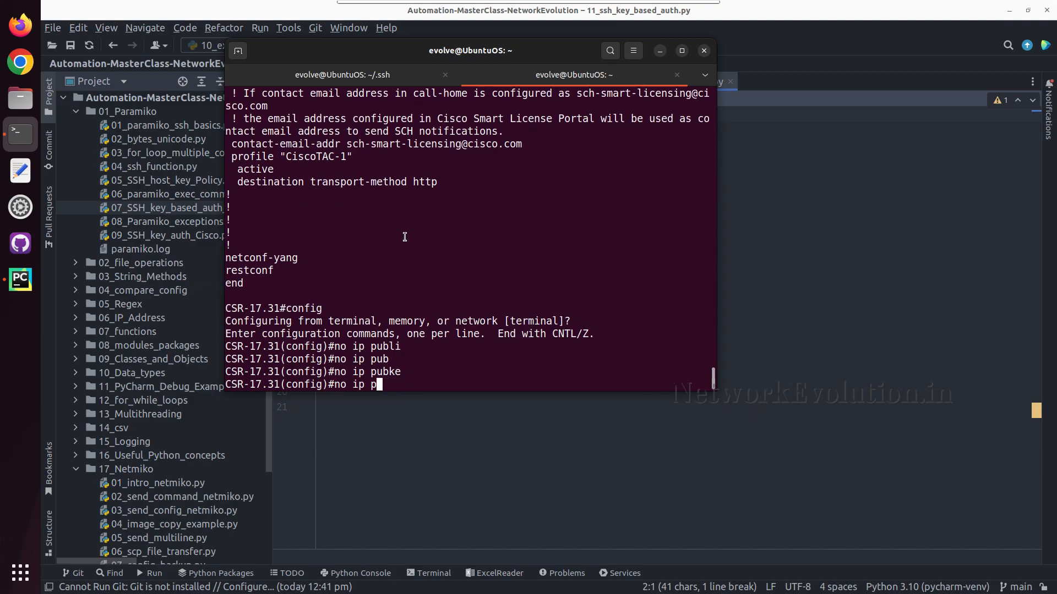
scroll(up, 3)
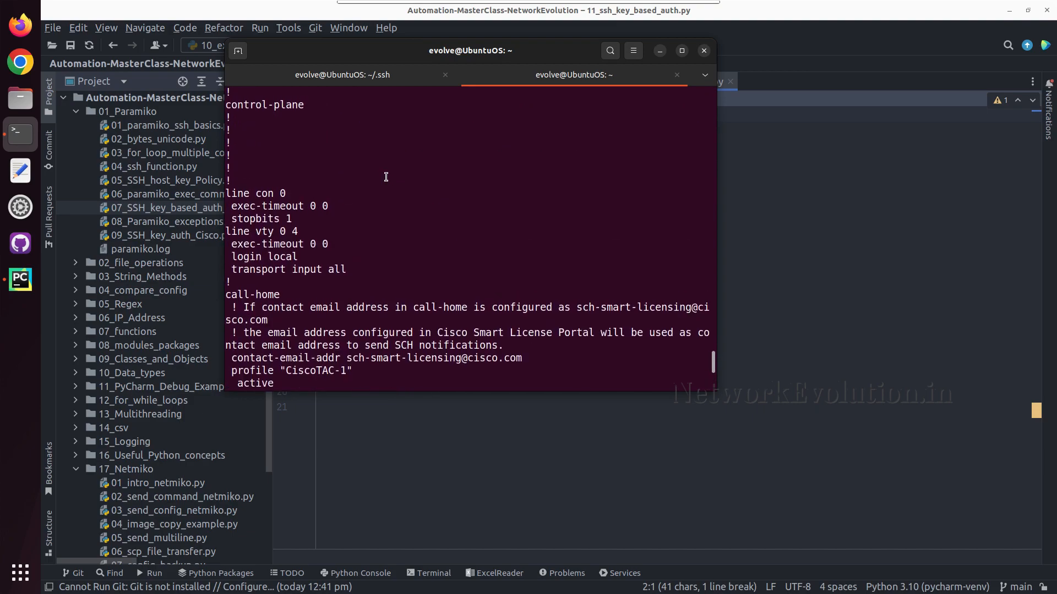
scroll(up, 3)
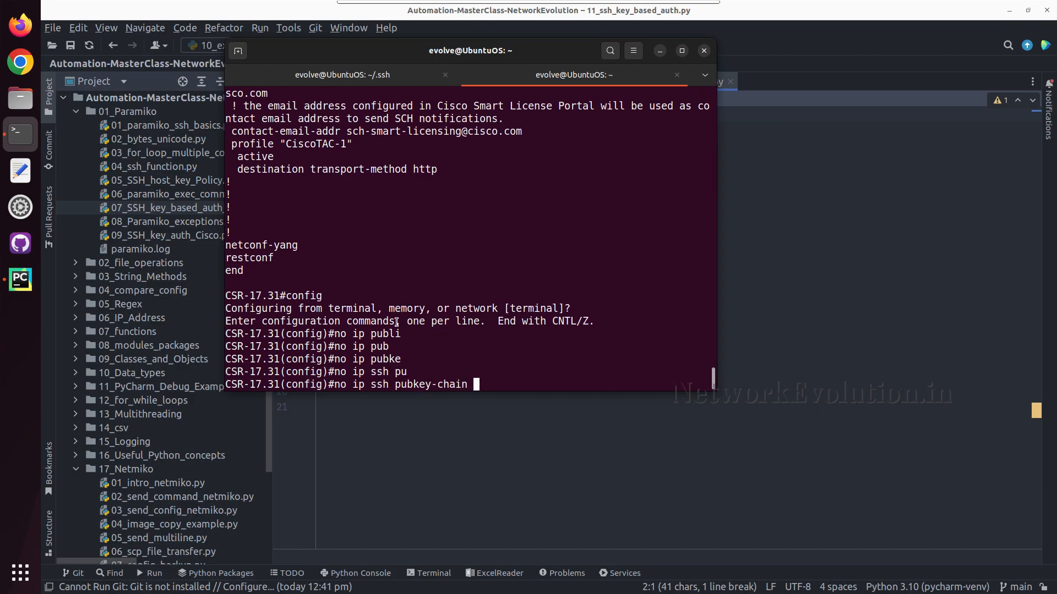
key(Return)
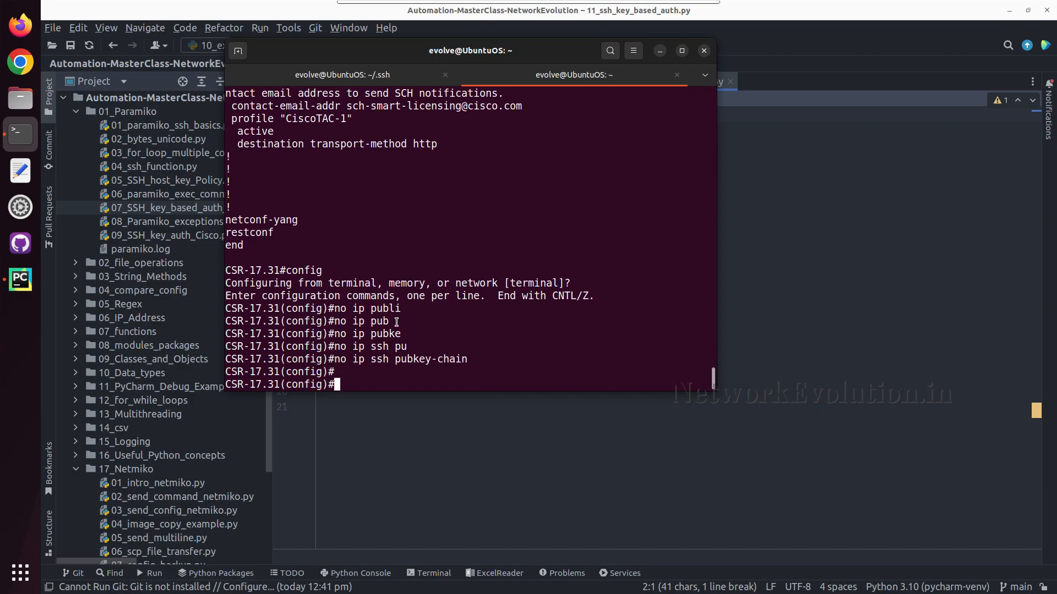
scroll(up, 3)
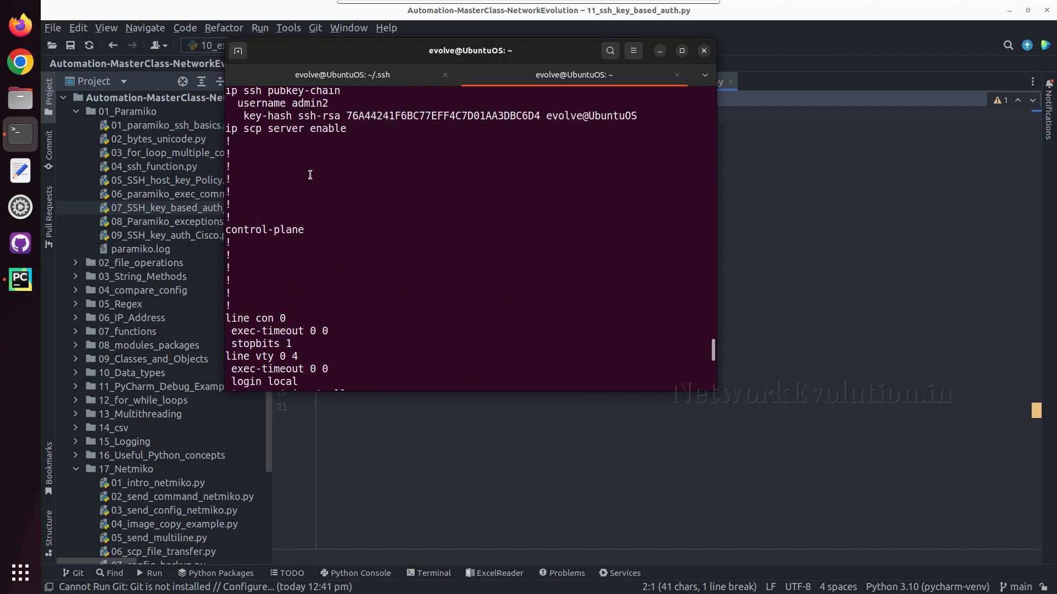
scroll(up, 3)
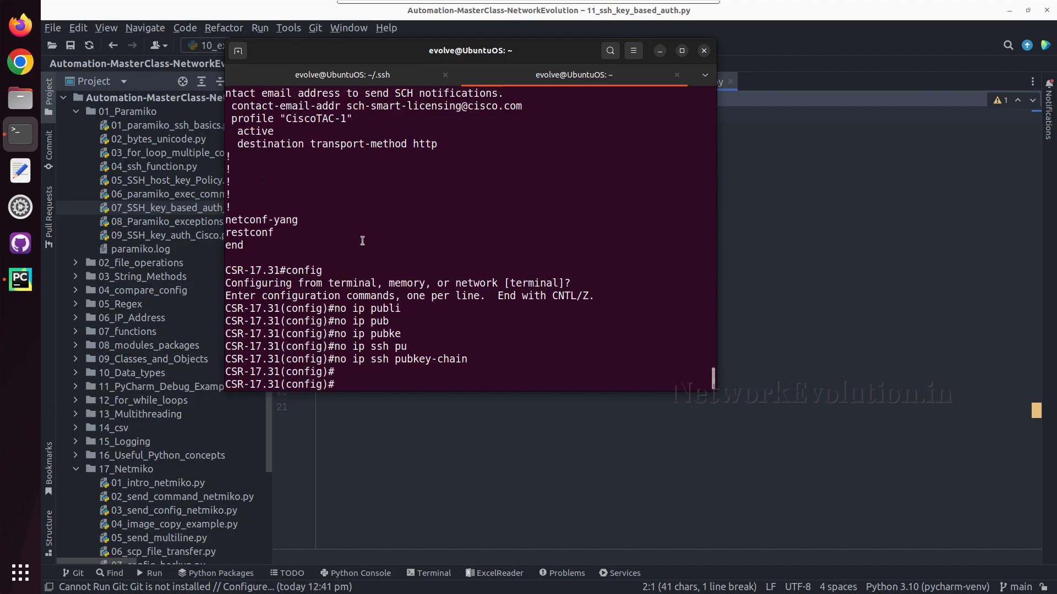
Enter ip ssh pubkey-chain for username admin2 and begin the key-string entry
text(ip ssh pub)
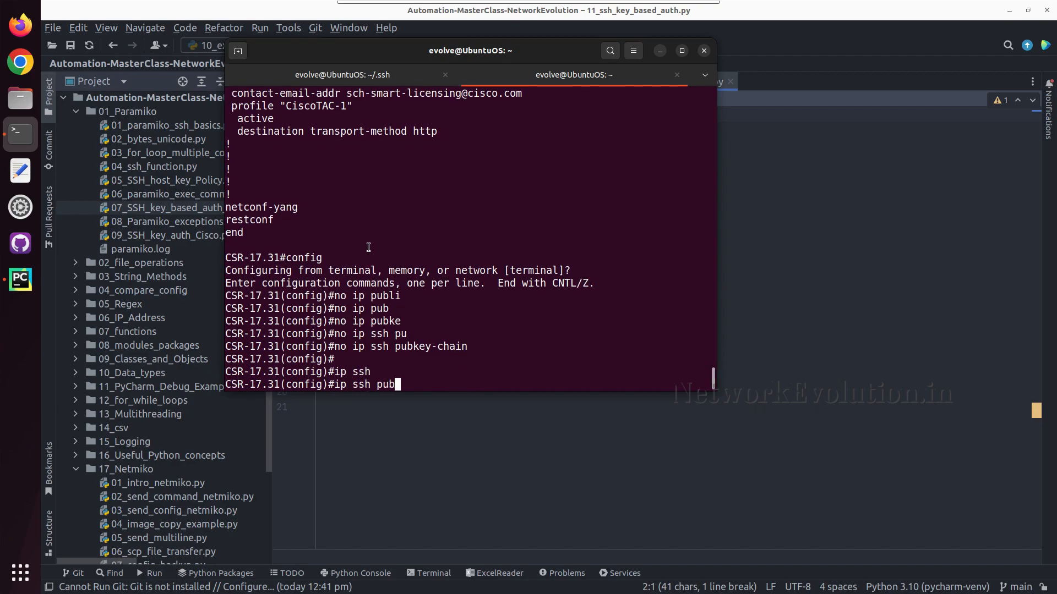
key(Return)
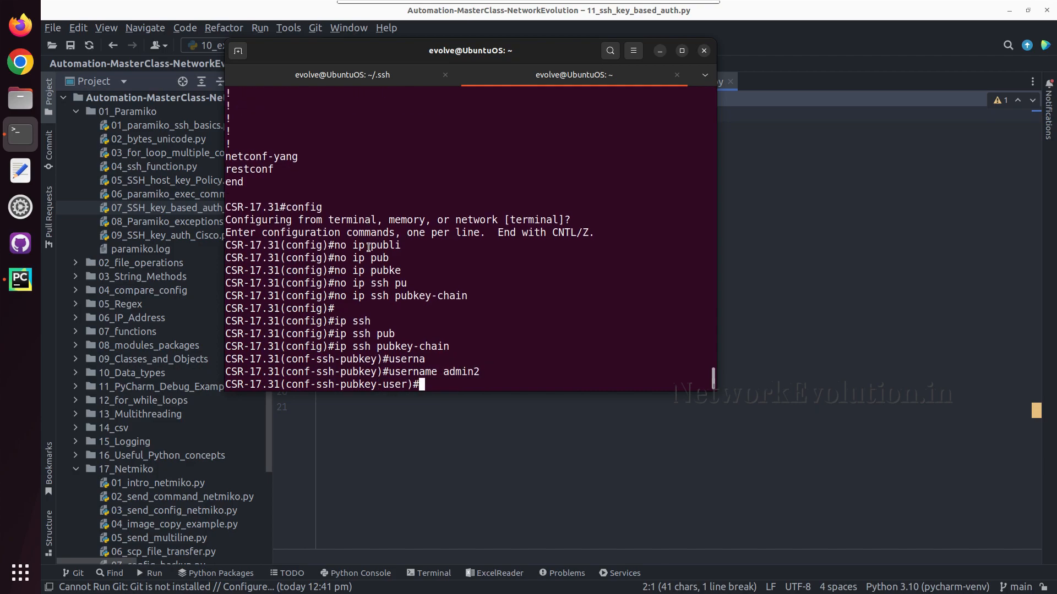
text(key-st)
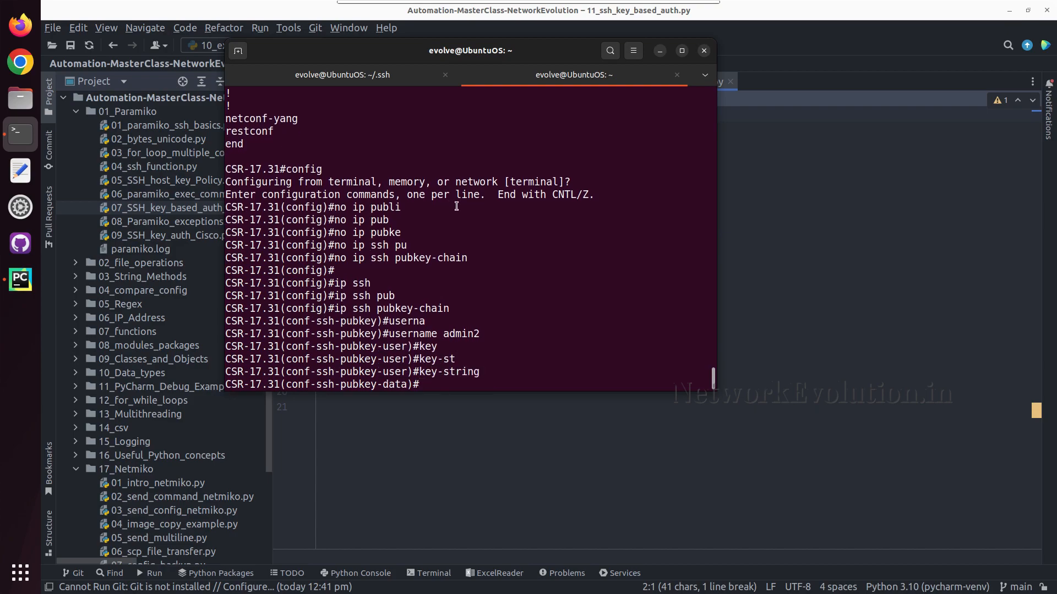
mouse_move(427, 260)
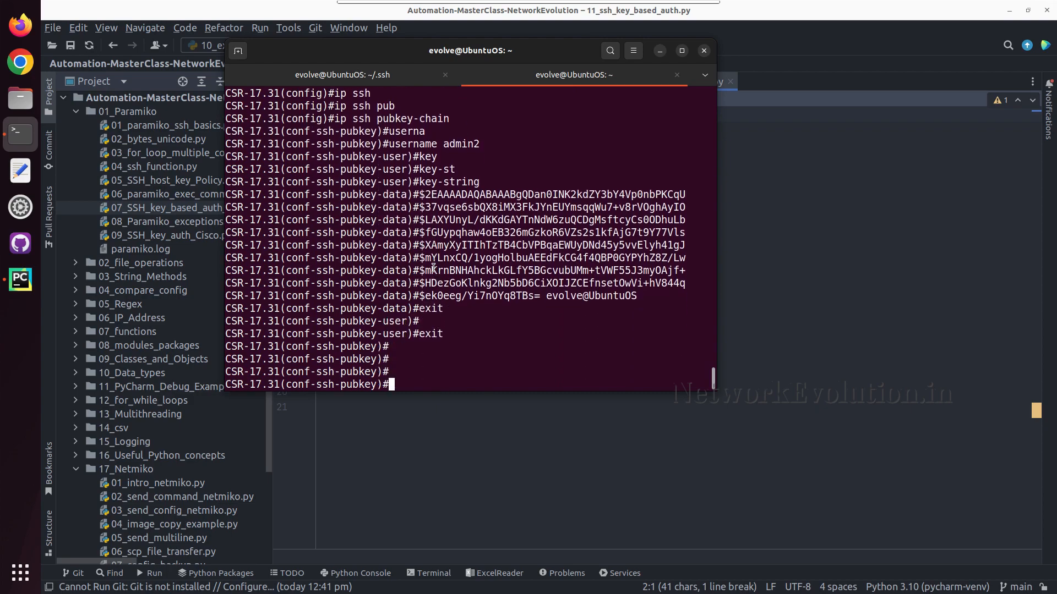
Page through 'show run' to admin2's stored evolve@UbuntuOS key hash, then return to the ~/.ssh shell
text(sh ru)
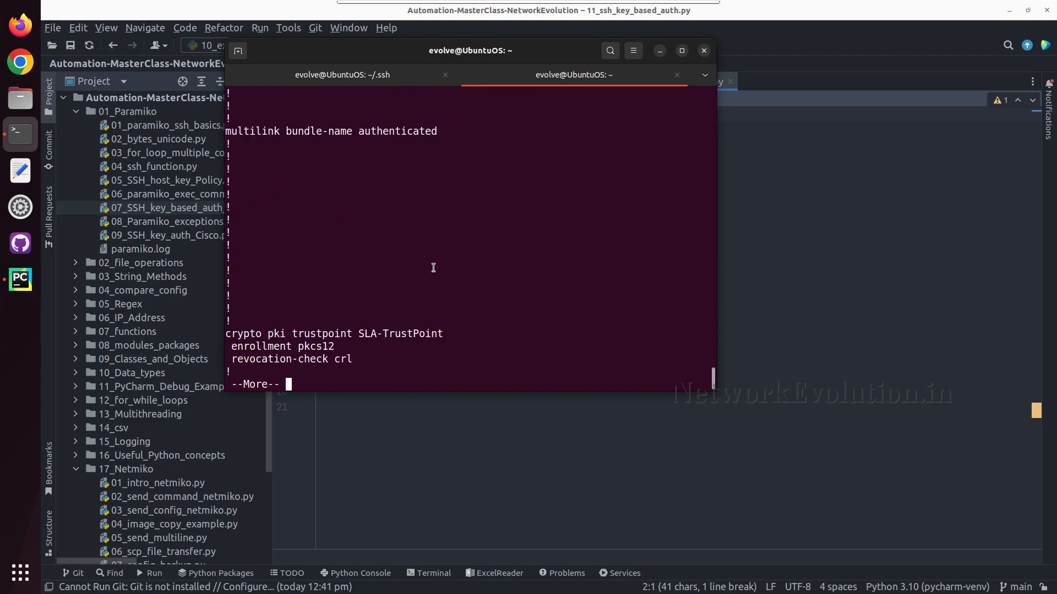
key(space)
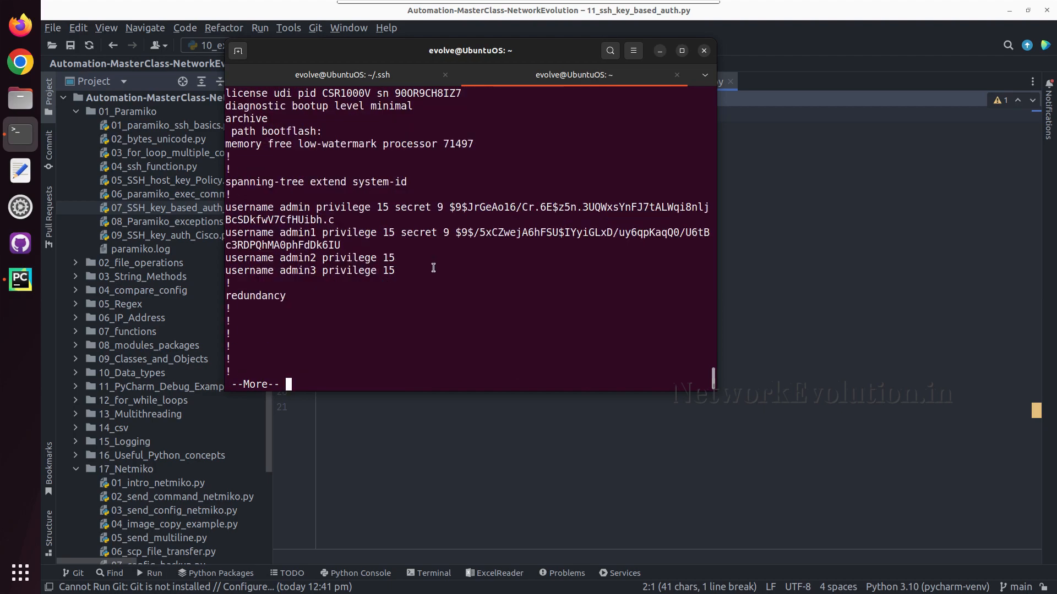
key(space)
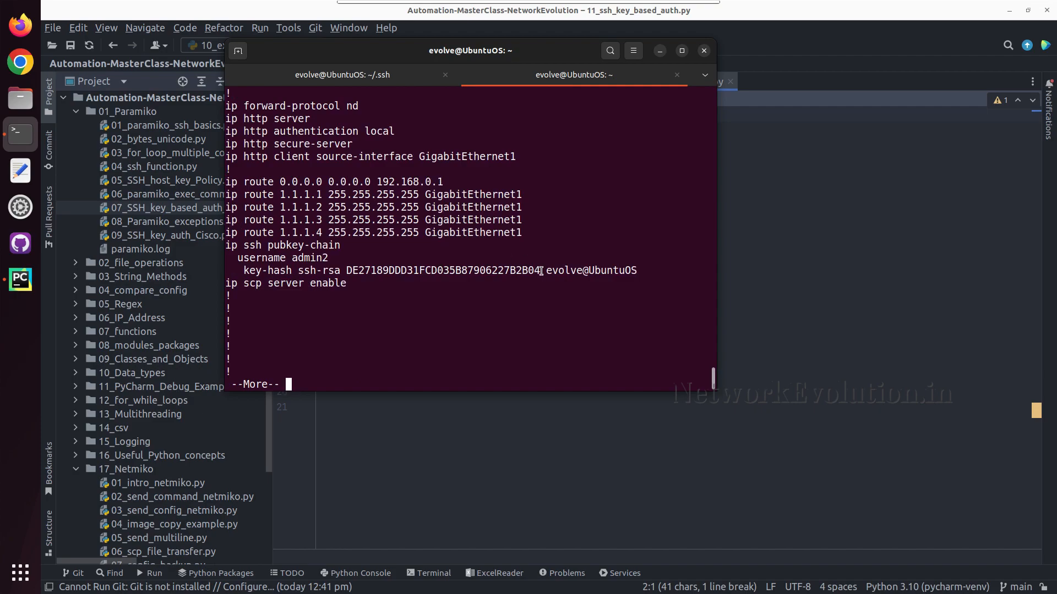
double_click(441, 271)
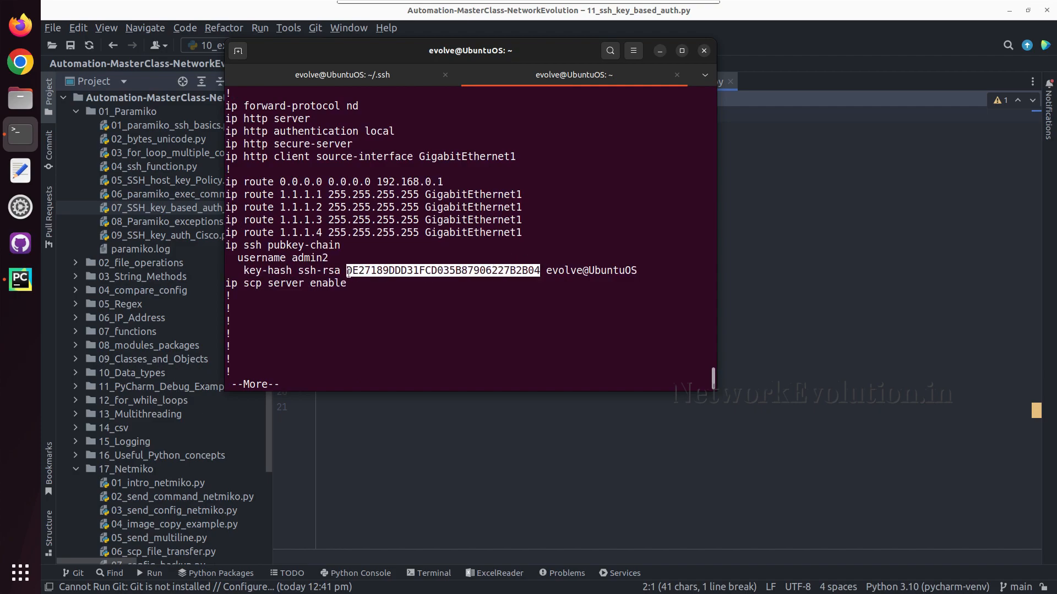
click(342, 75)
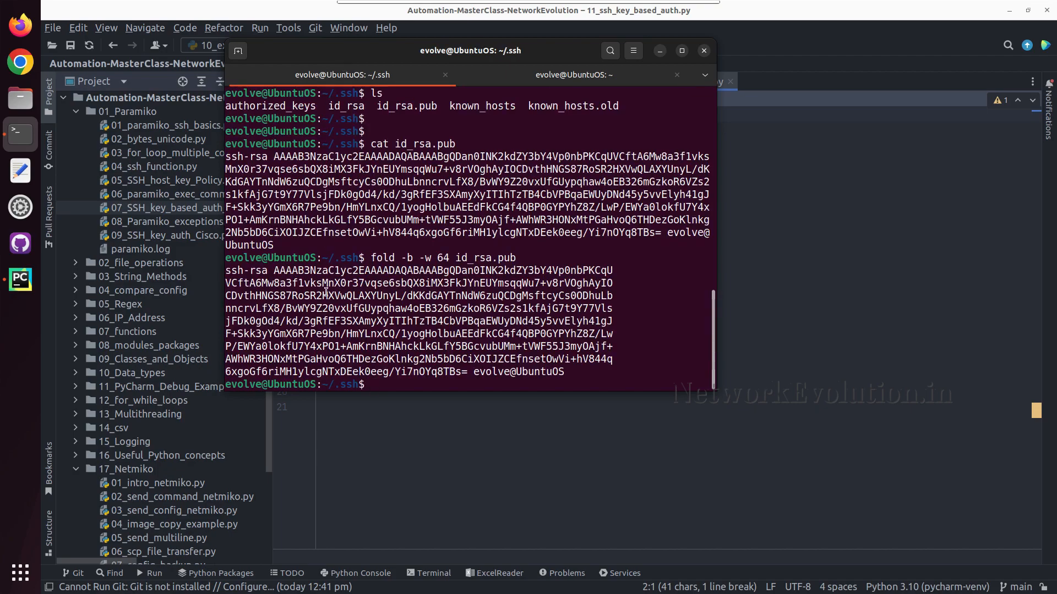
Run 'ssh-keygen -E md5 -lf id_rsa.pub' to print the MD5 fingerprint matching the router's key hash
text(ssh-keygen)
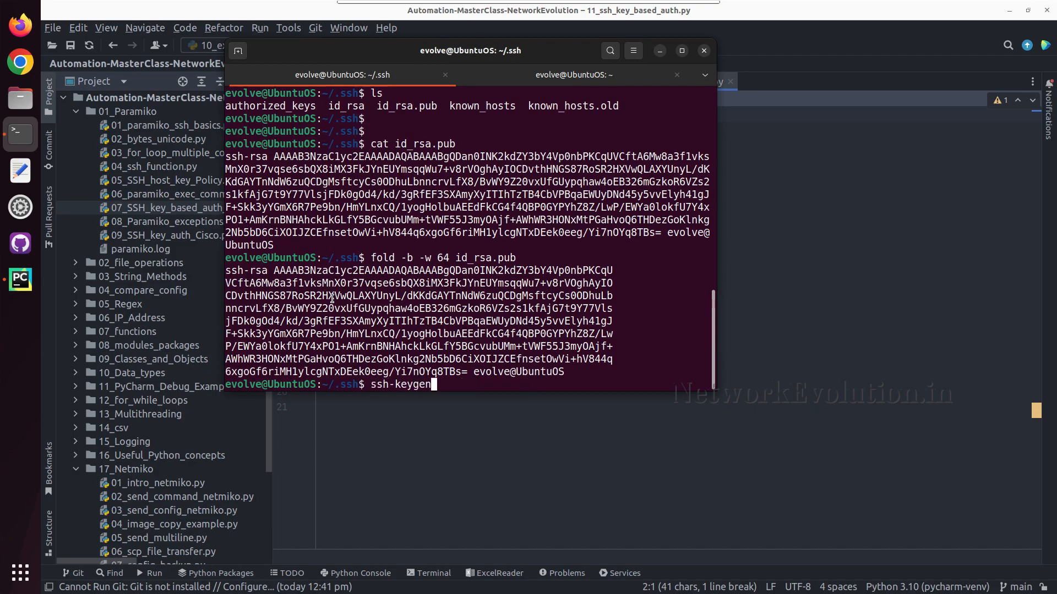
text(-E md5 -lf id_rsa.pub)
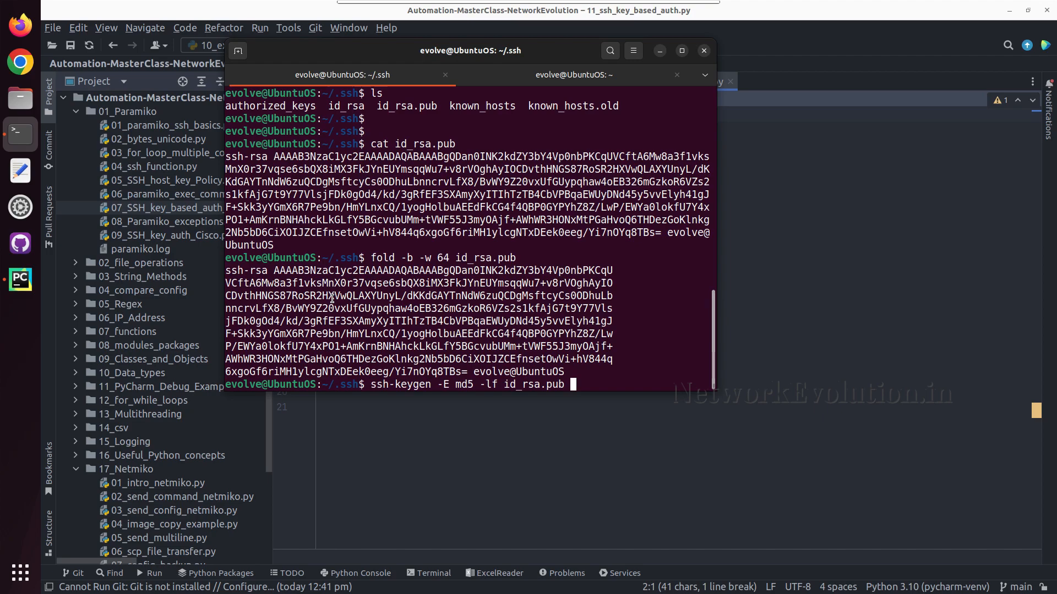
key(Return)
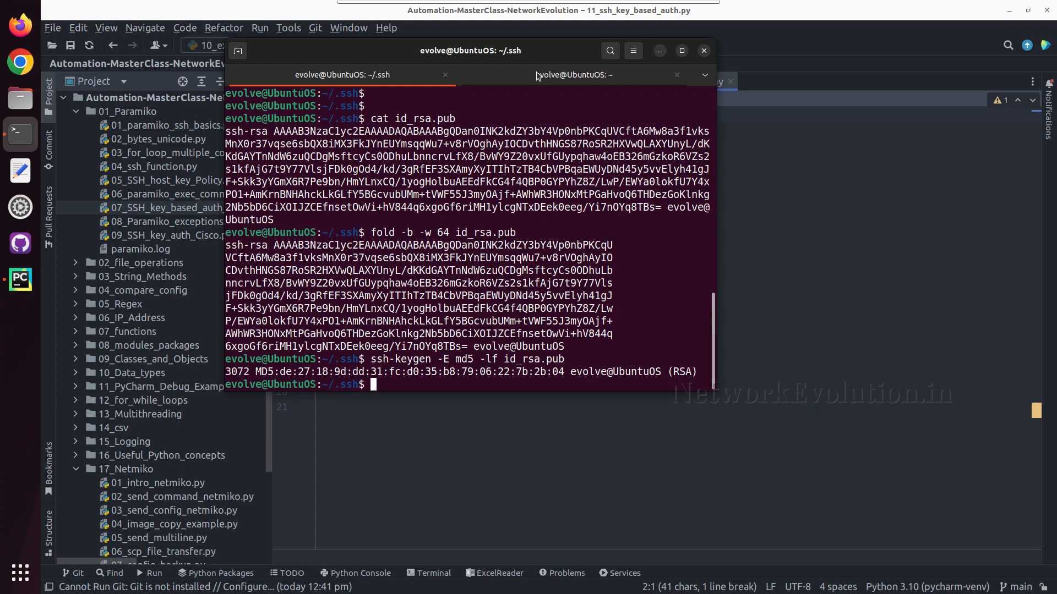
click(574, 75)
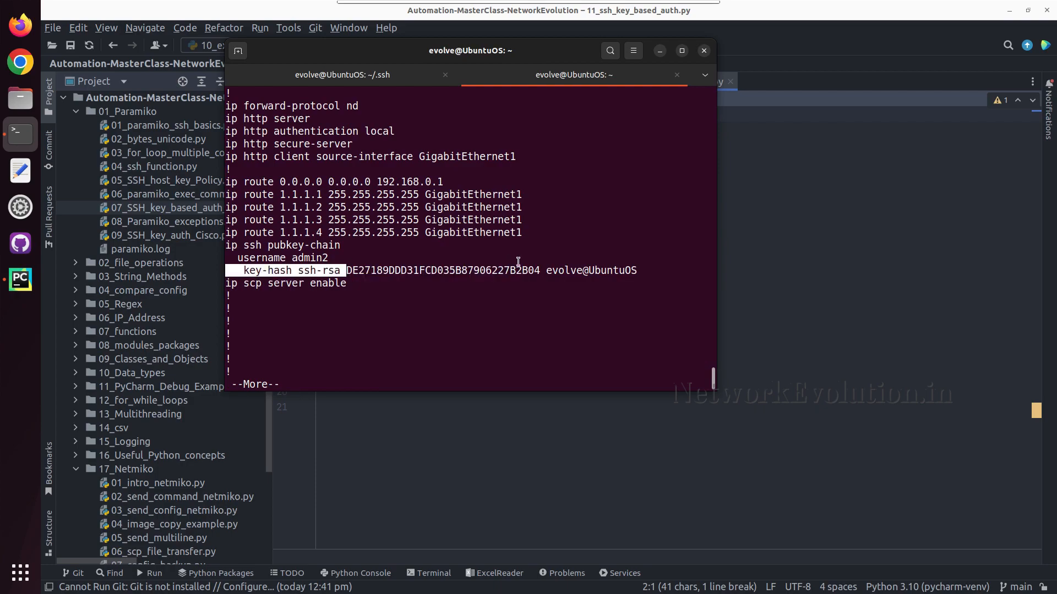
key(space)
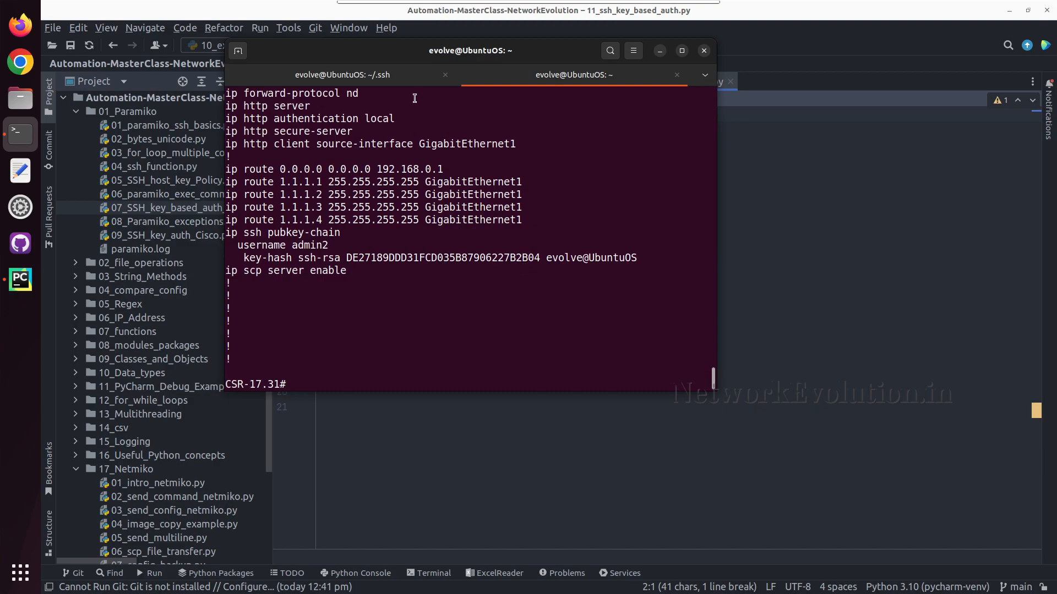
click(341, 75)
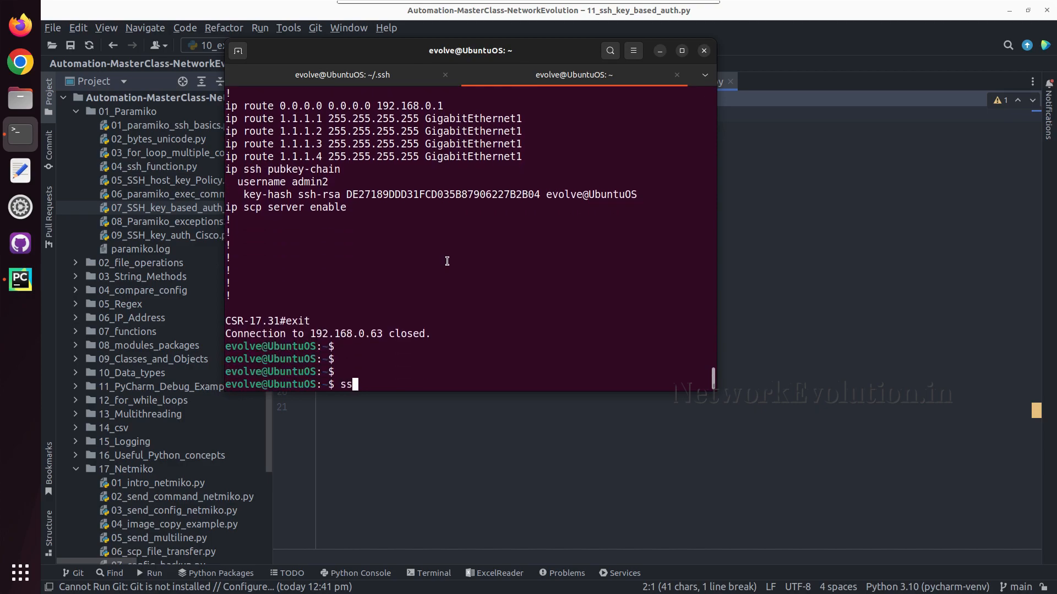
text(h admin)
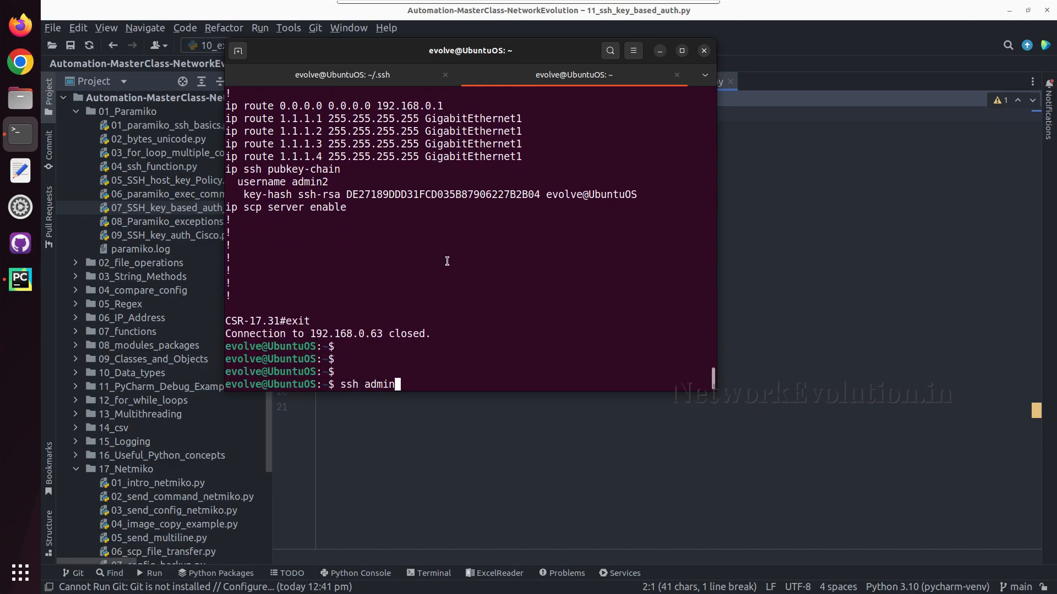
text(2@192.168.0.6)
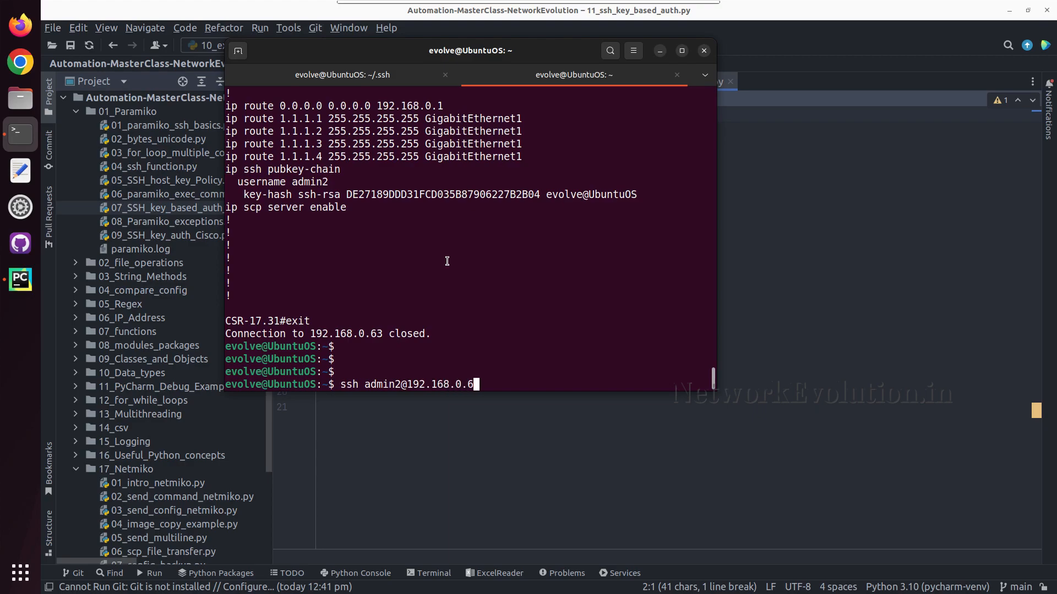
key(Return)
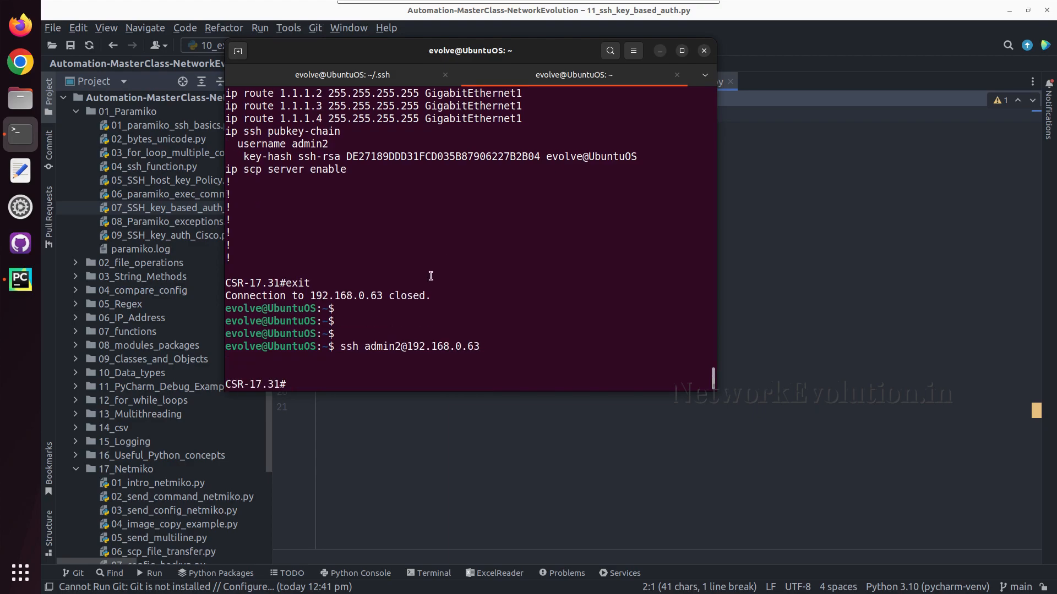
text(ex)
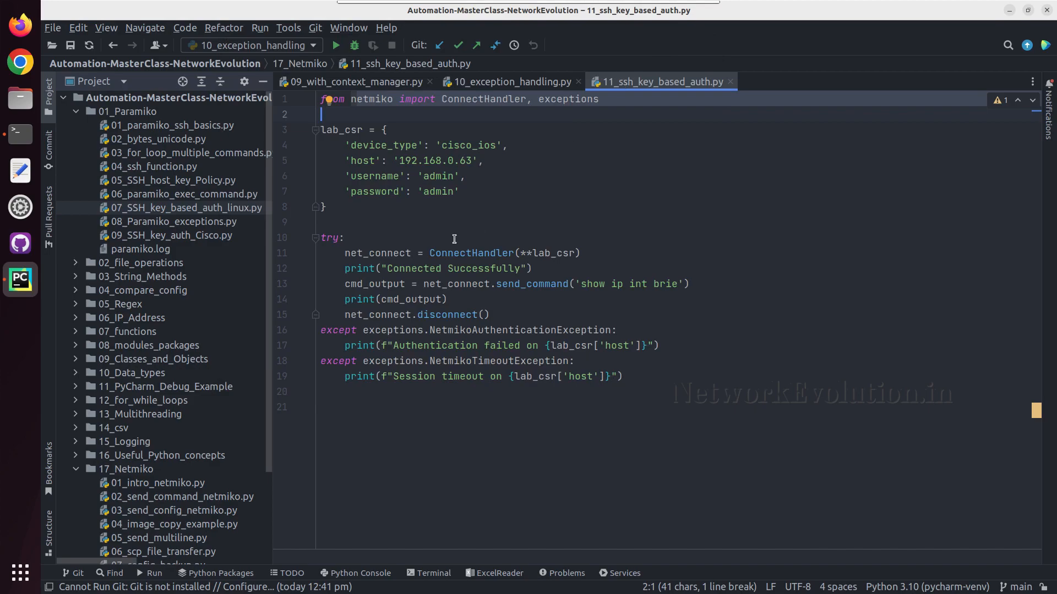
Run '11_ssh_key_based_auth' from the editor's context menu and hide the run output
click(351, 222)
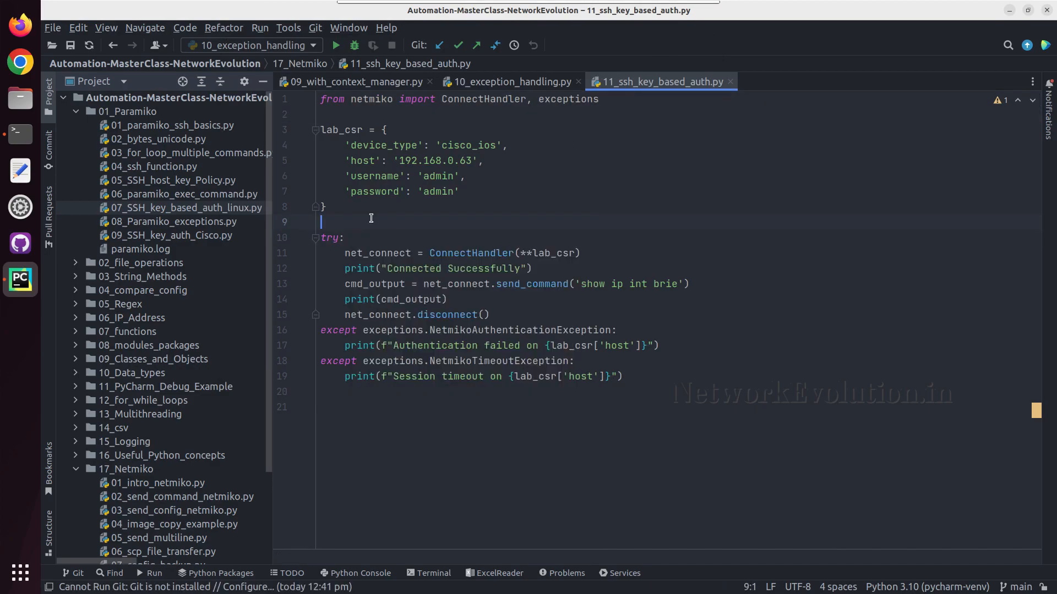
click(371, 192)
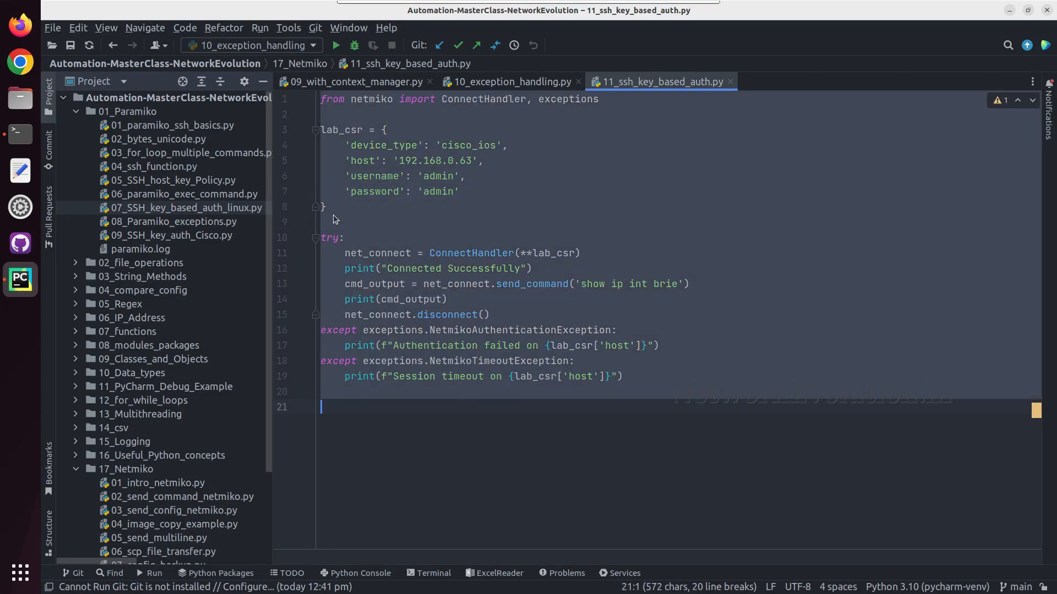
right_click(333, 219)
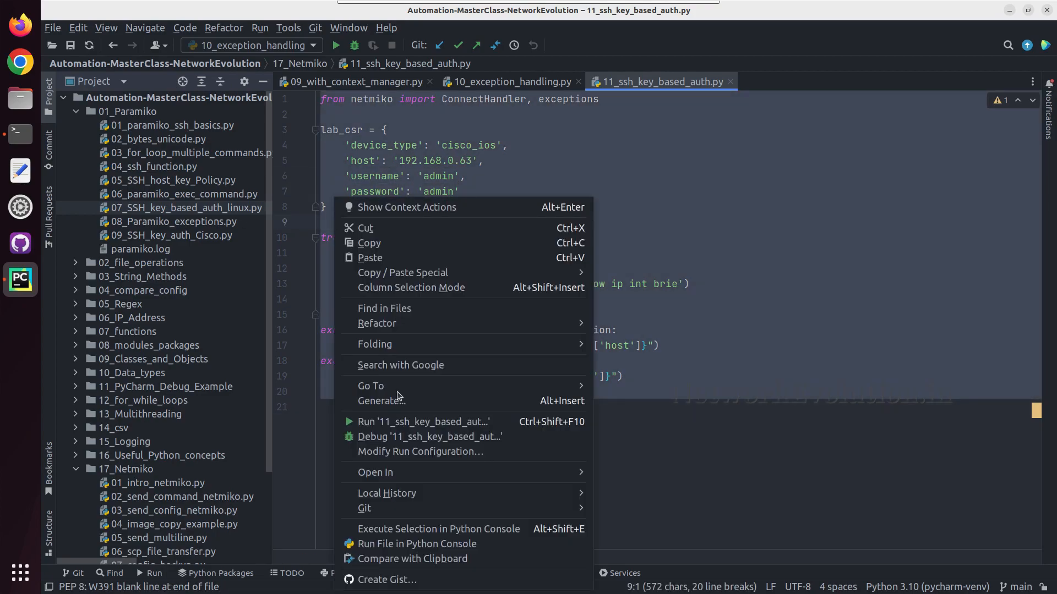
click(423, 422)
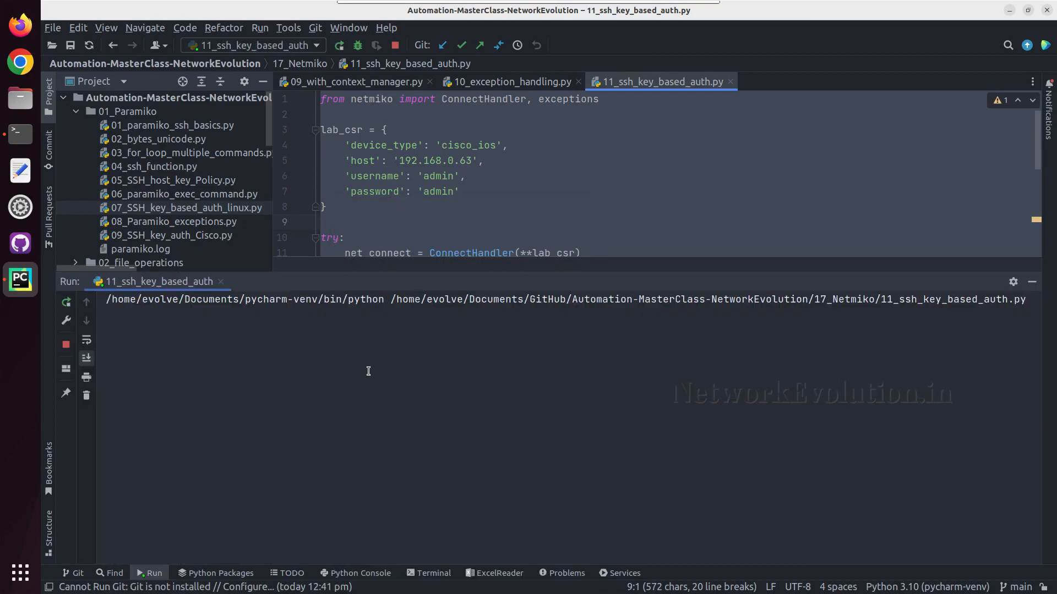
click(339, 45)
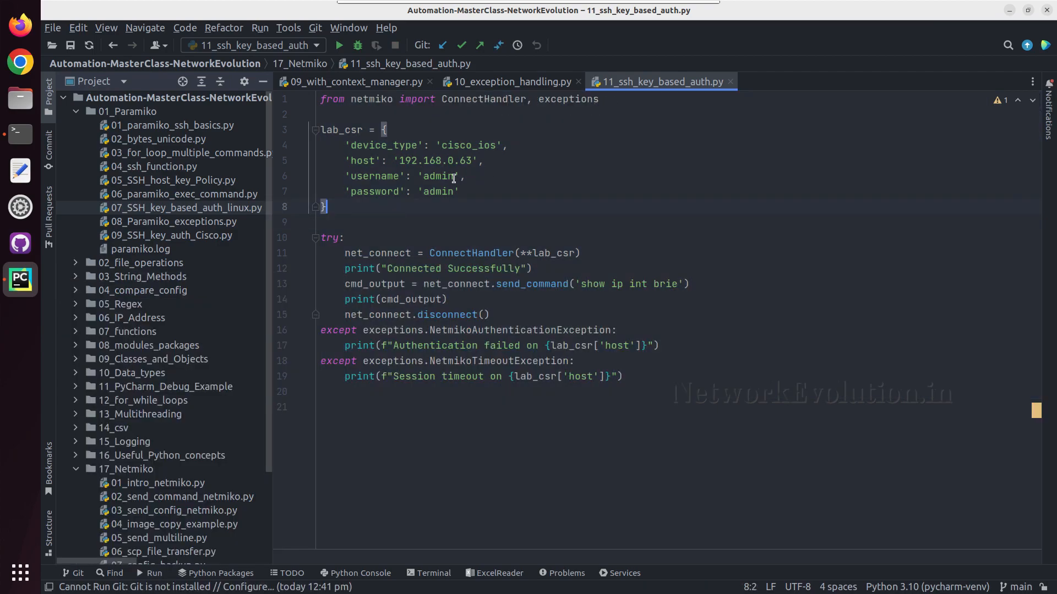
Replace the 'password' entry in lab_csr with 'use_keys': True
text(2)
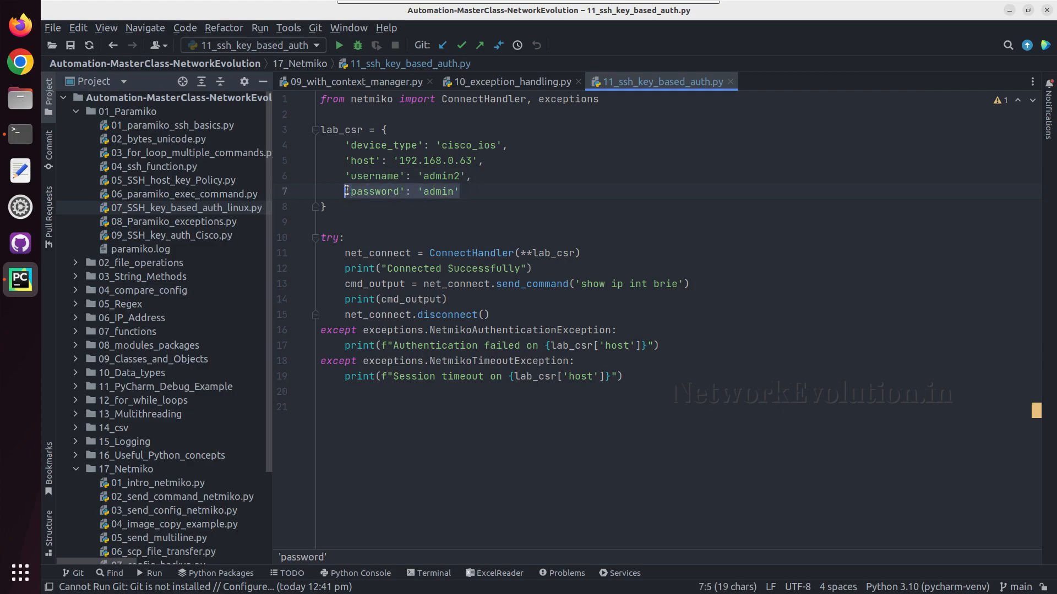
key(Delete)
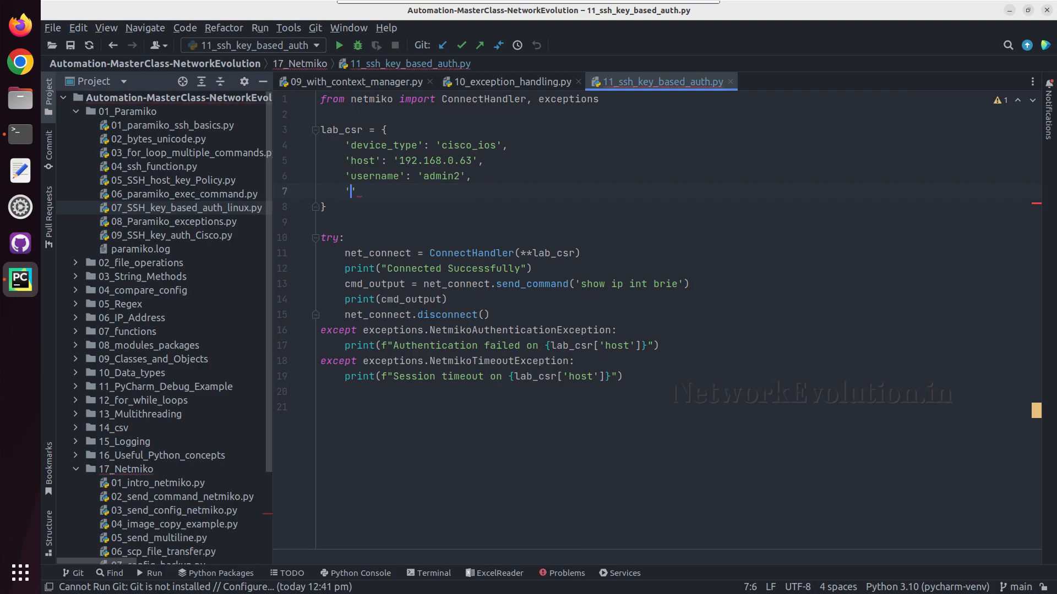
text(us)
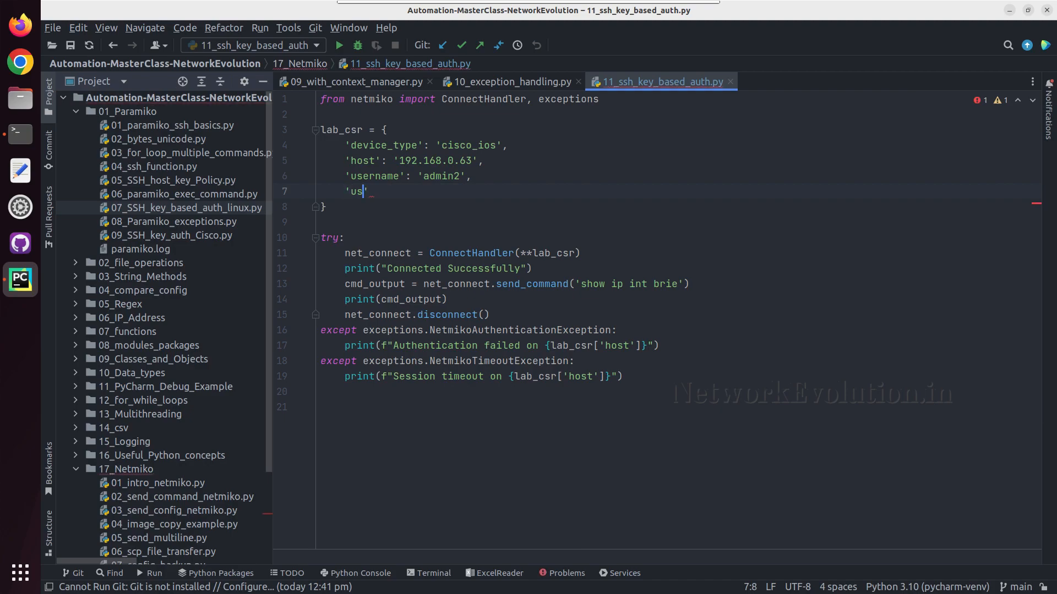
text(e_)
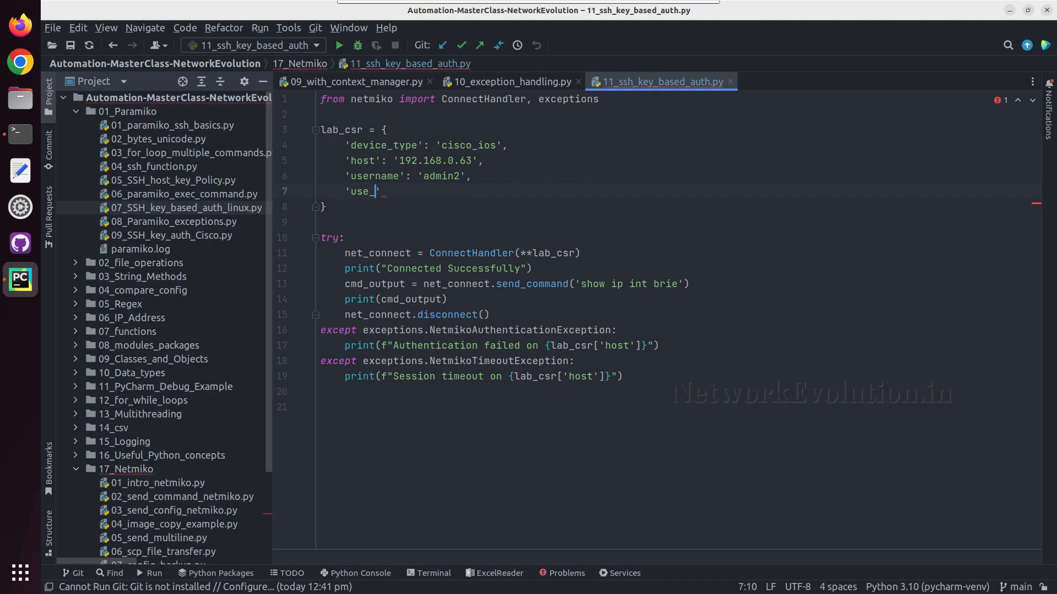
text(keys')
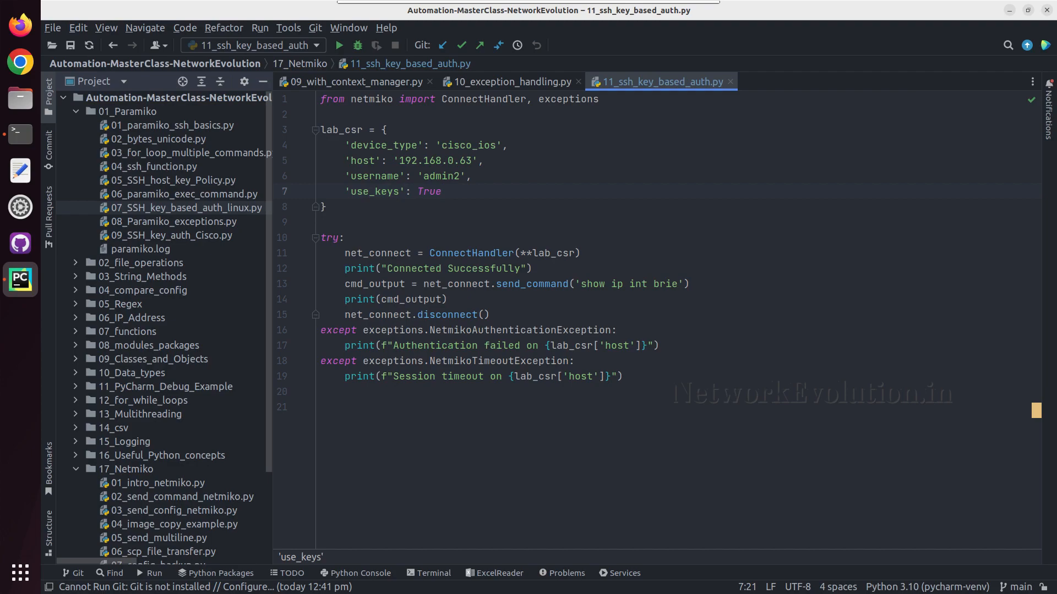
text(,)
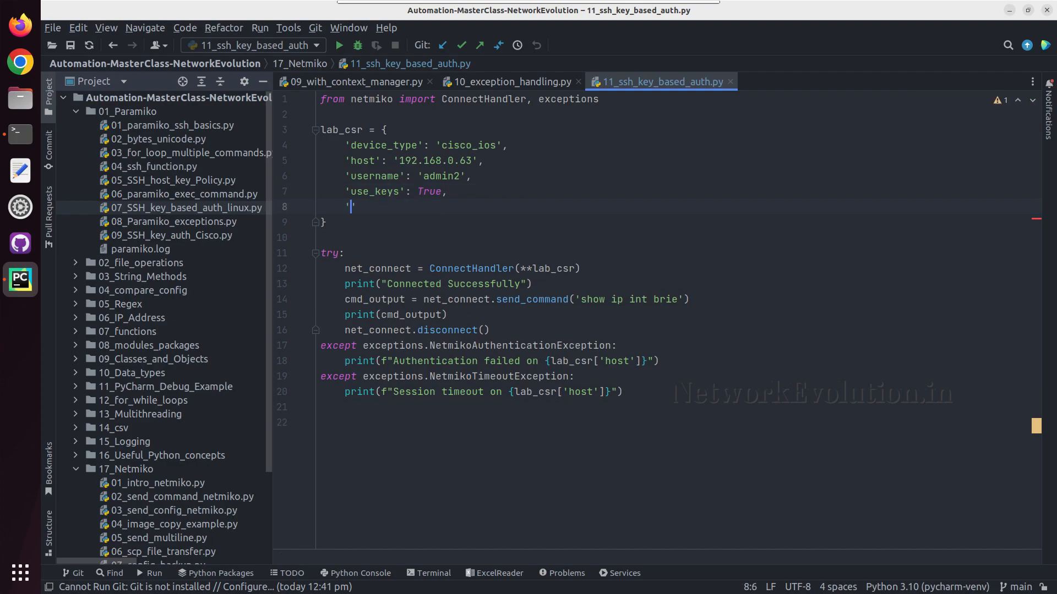
Start a 'key_file' entry below it and bring up the terminal to look up the key path
text(key)
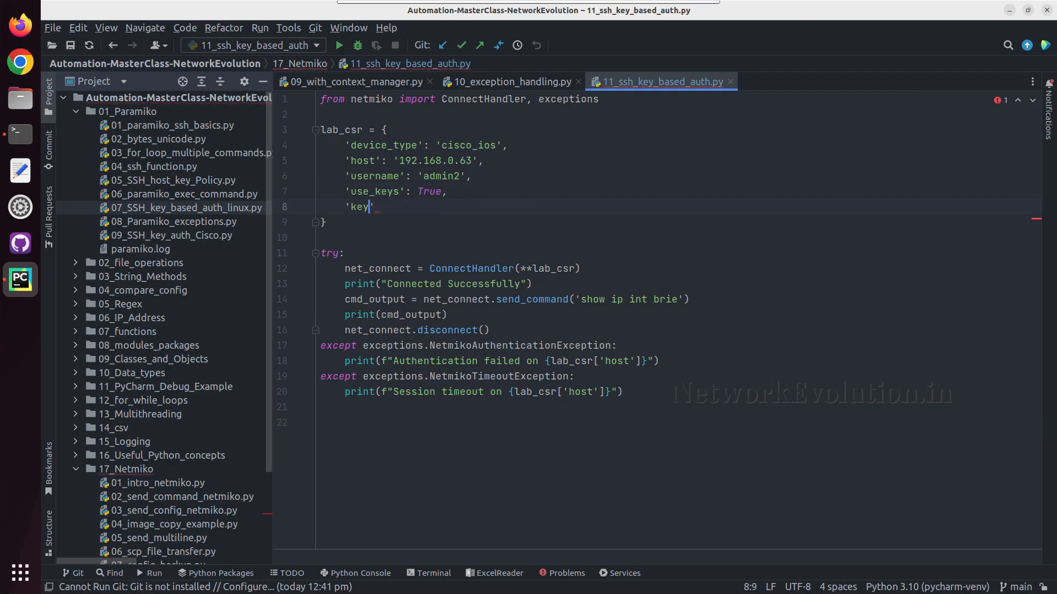
text(_file)
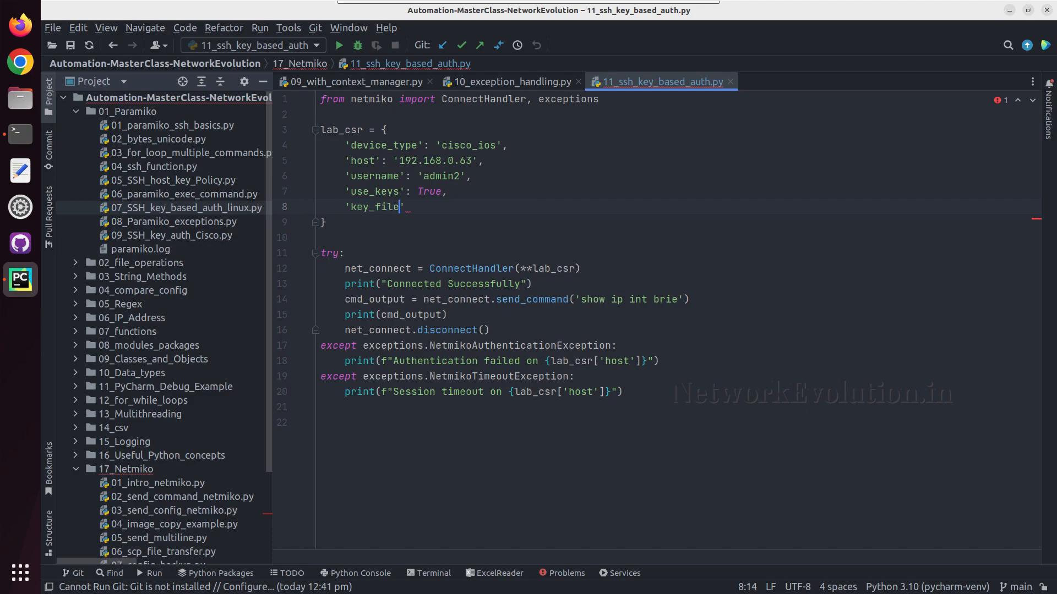
key(Right)
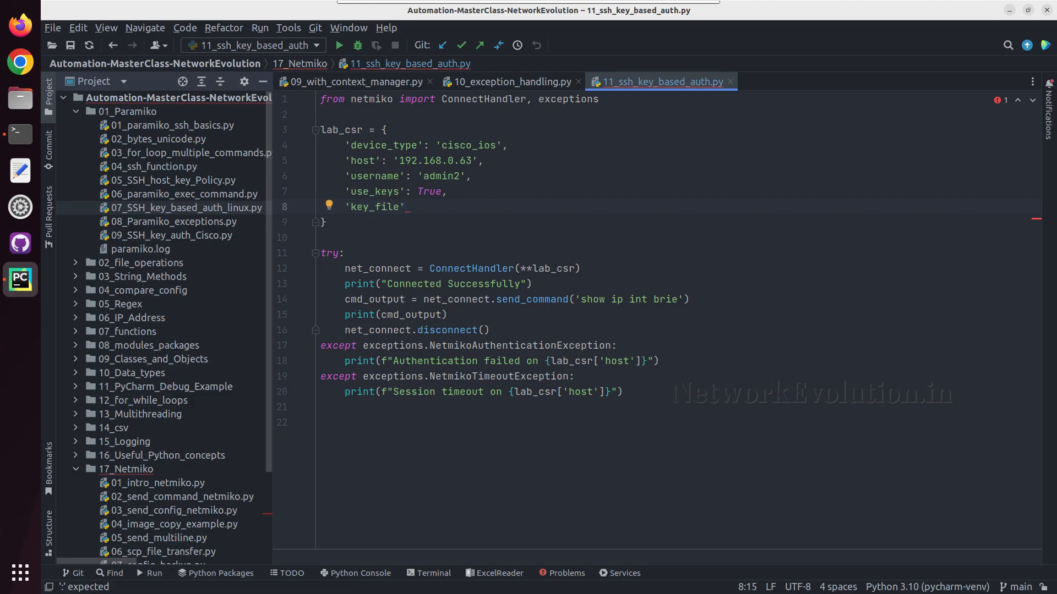
click(20, 133)
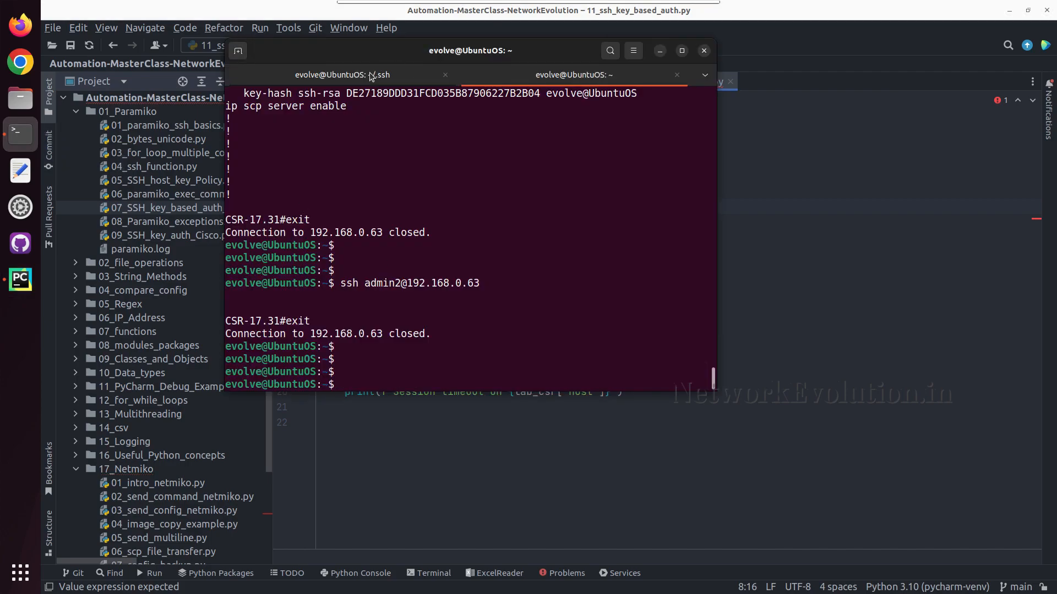
Print the key folder path /home/evolve/.ssh with pwd, then return to the script
click(341, 75)
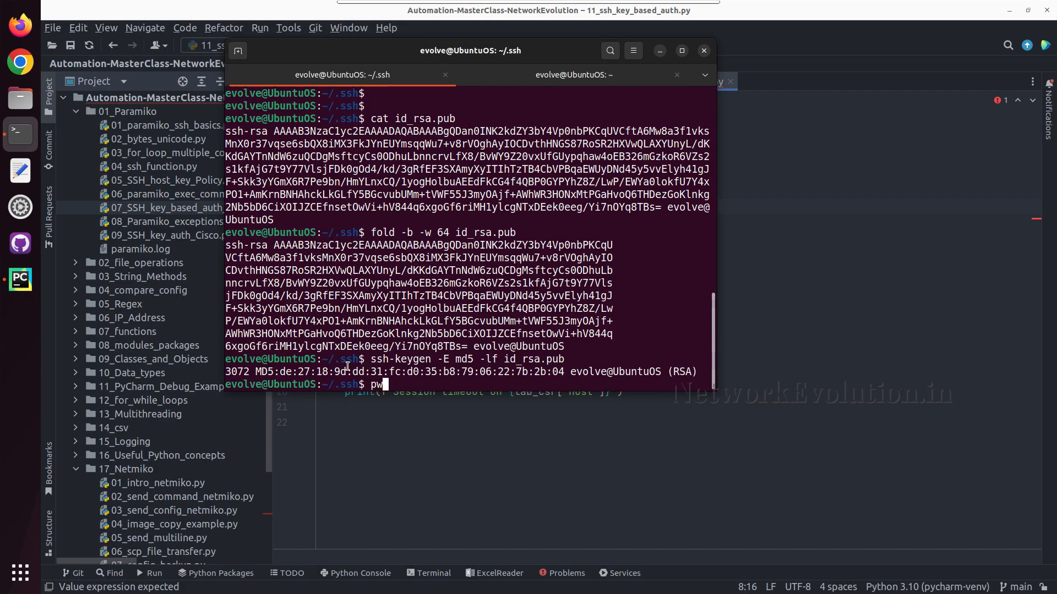
key(Return)
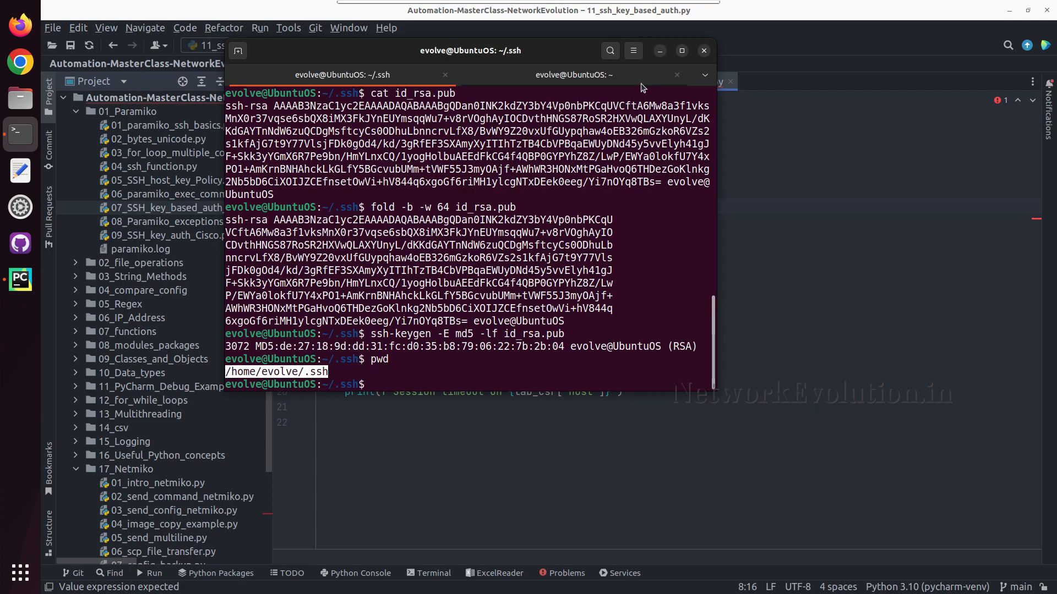
click(703, 51)
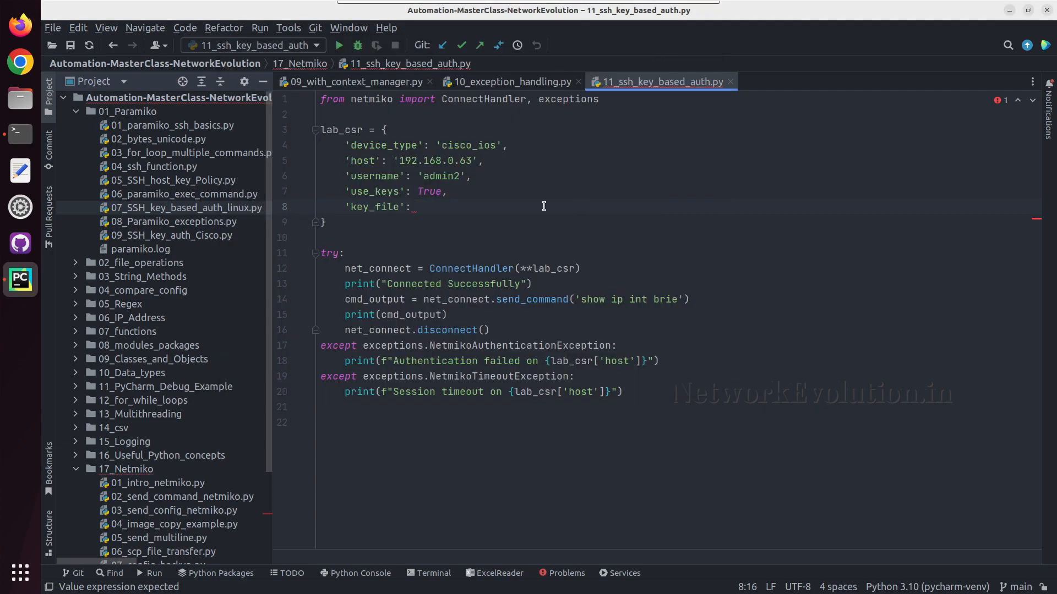
Enter the 'key_file' value as the quoted path '/home/evolve/.ssh/id_rs…'
text(')
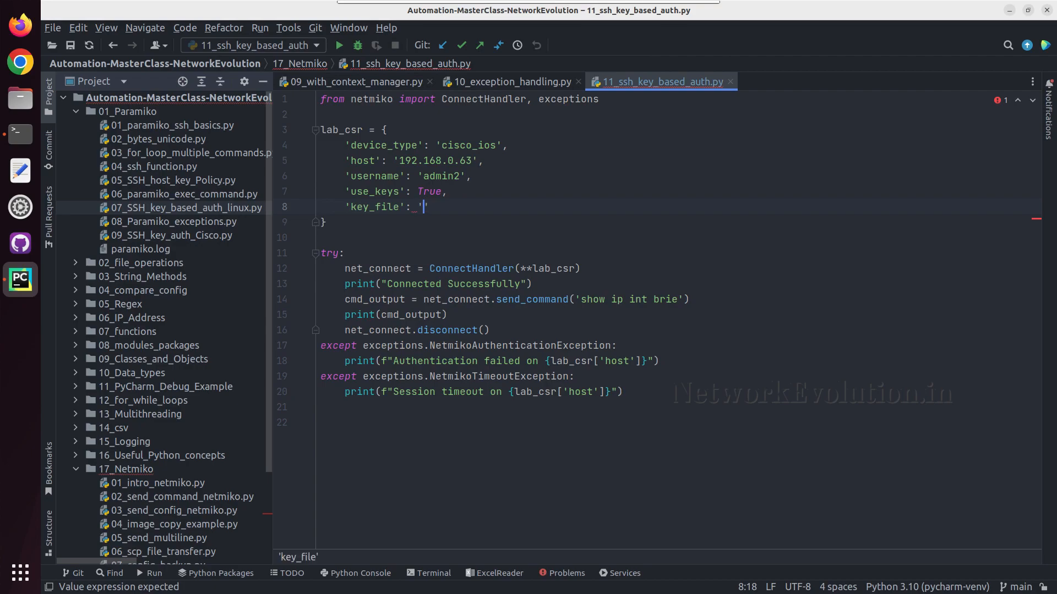
text(/home/evolve/.ssh)
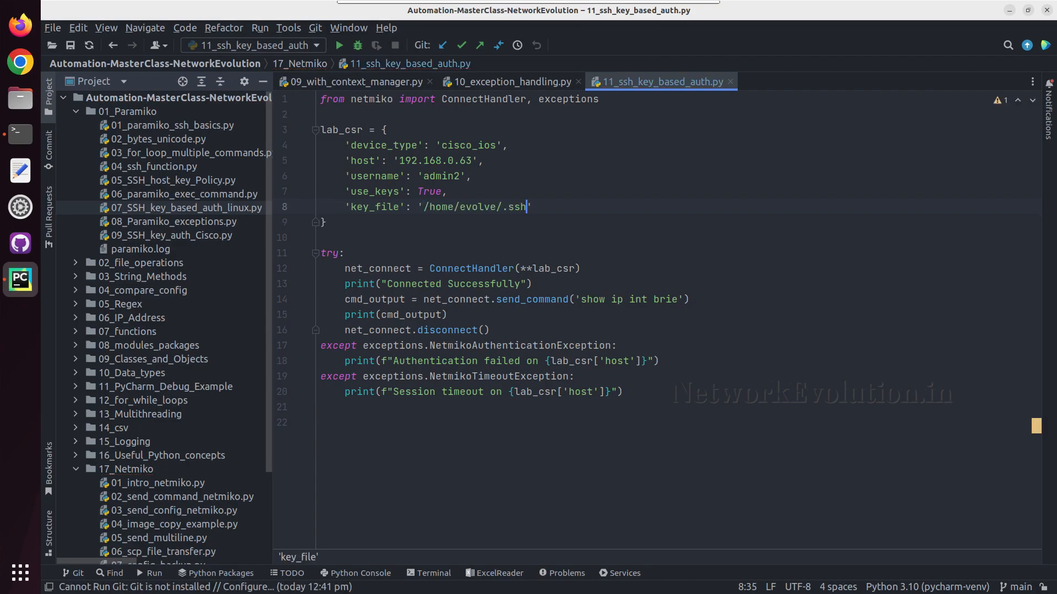
text(/)
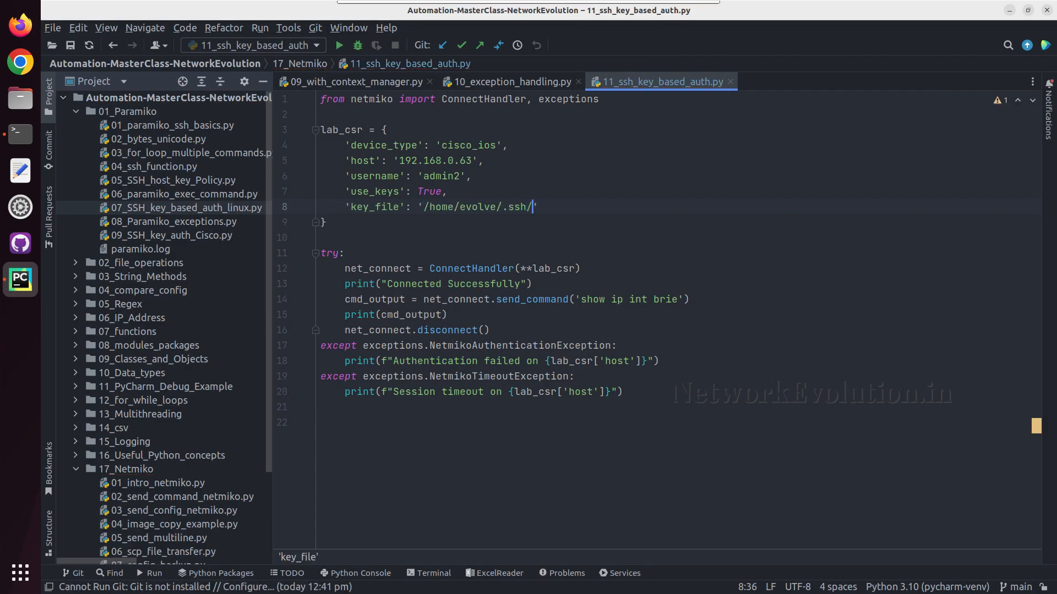
text(id_rs)
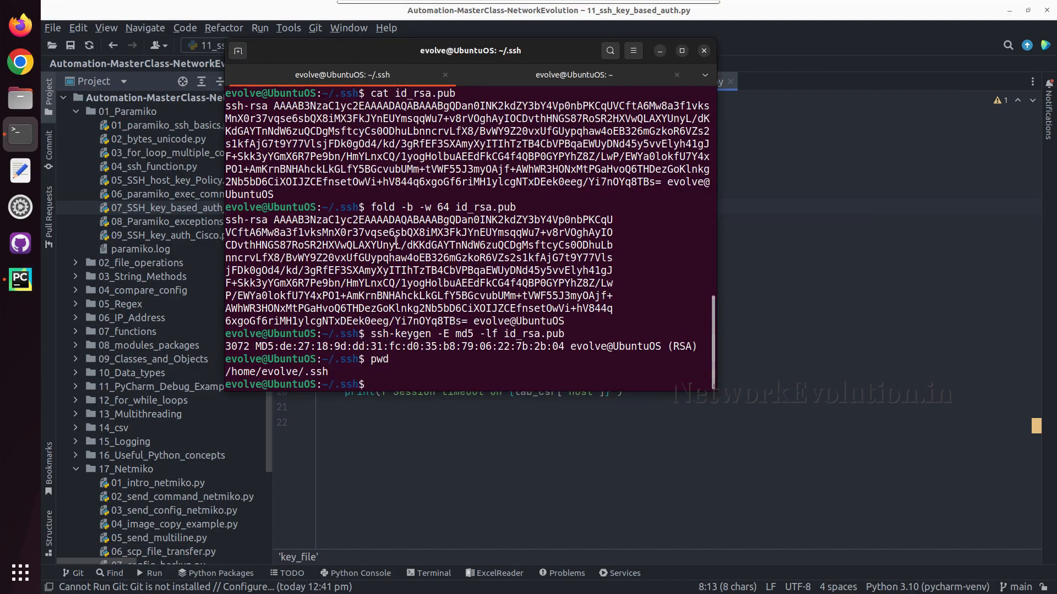
mouse_move(482, 80)
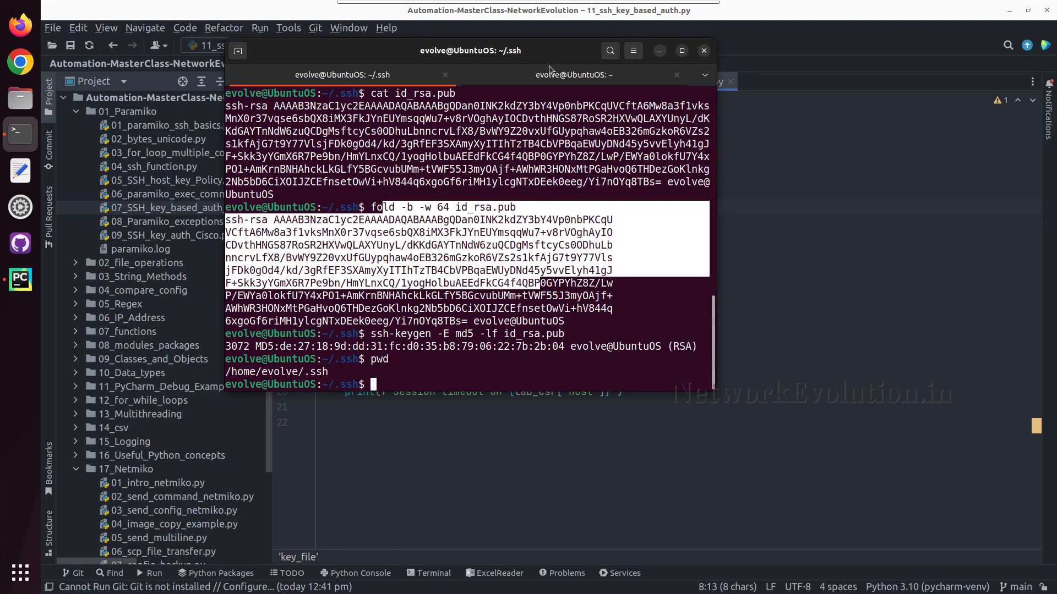
click(574, 74)
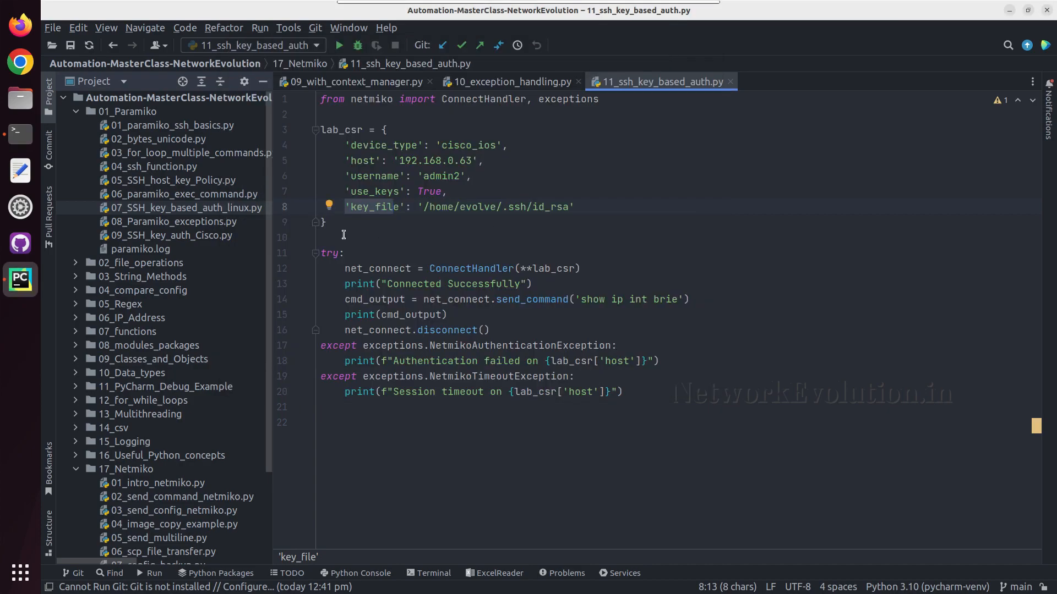
Run '11_ssh_key_based_auth' with key_file /home/evolve/.ssh/id_rsa, hide the output, and begin an import line
click(337, 237)
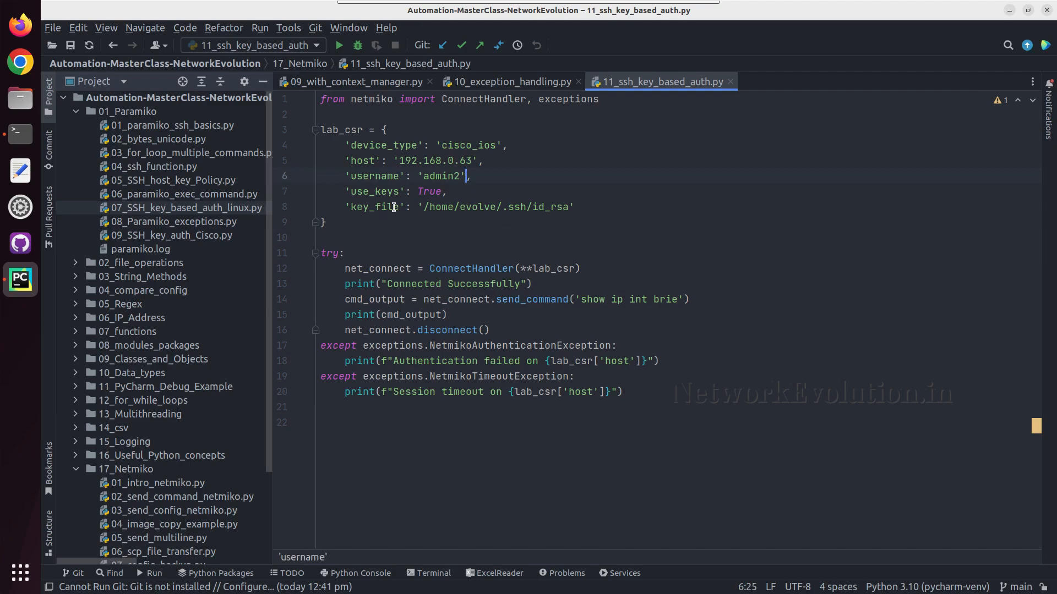
click(333, 241)
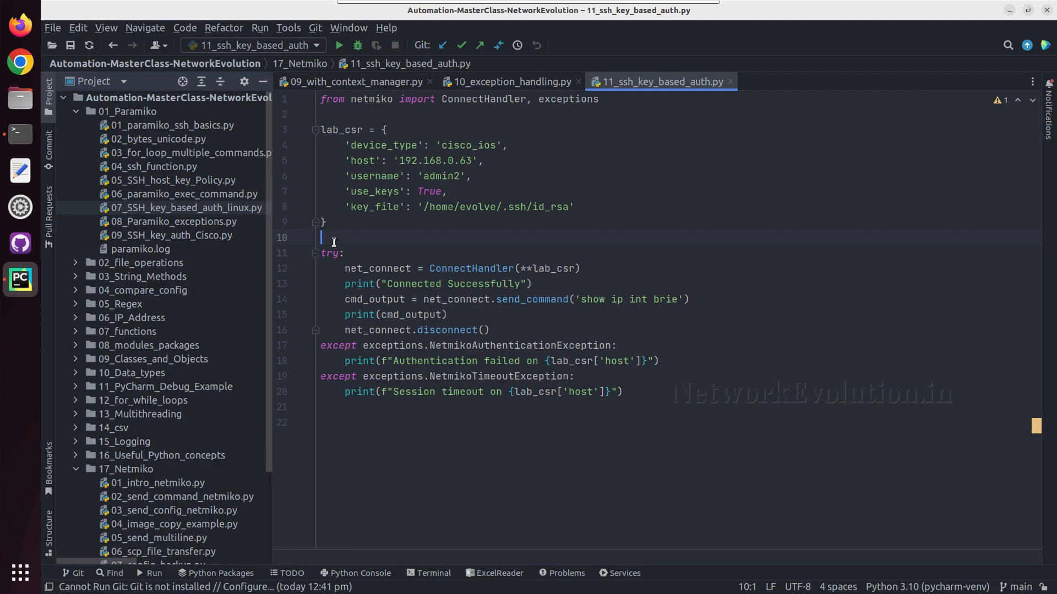
right_click(333, 238)
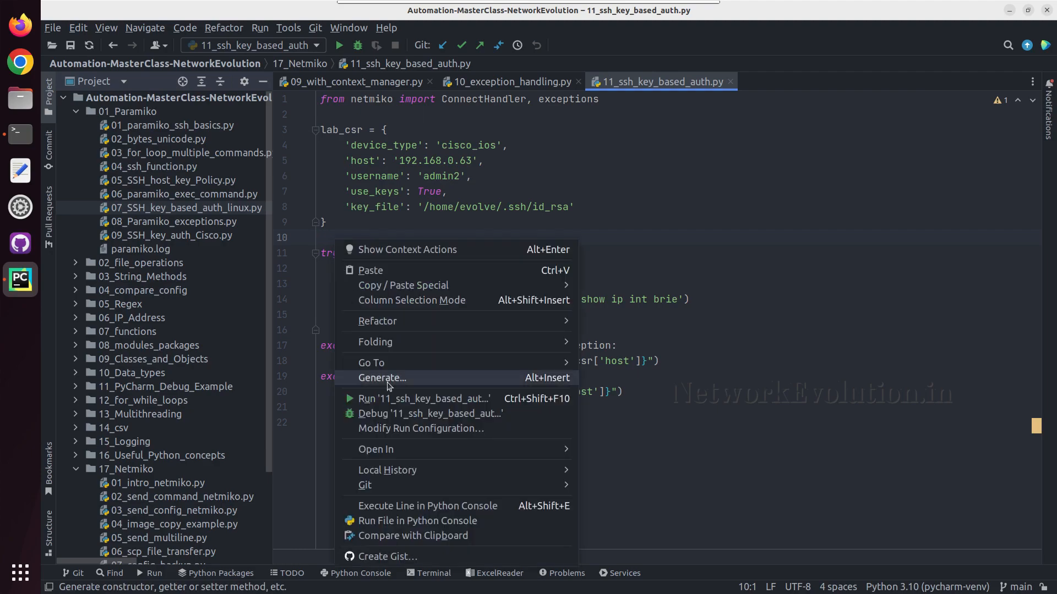
click(424, 398)
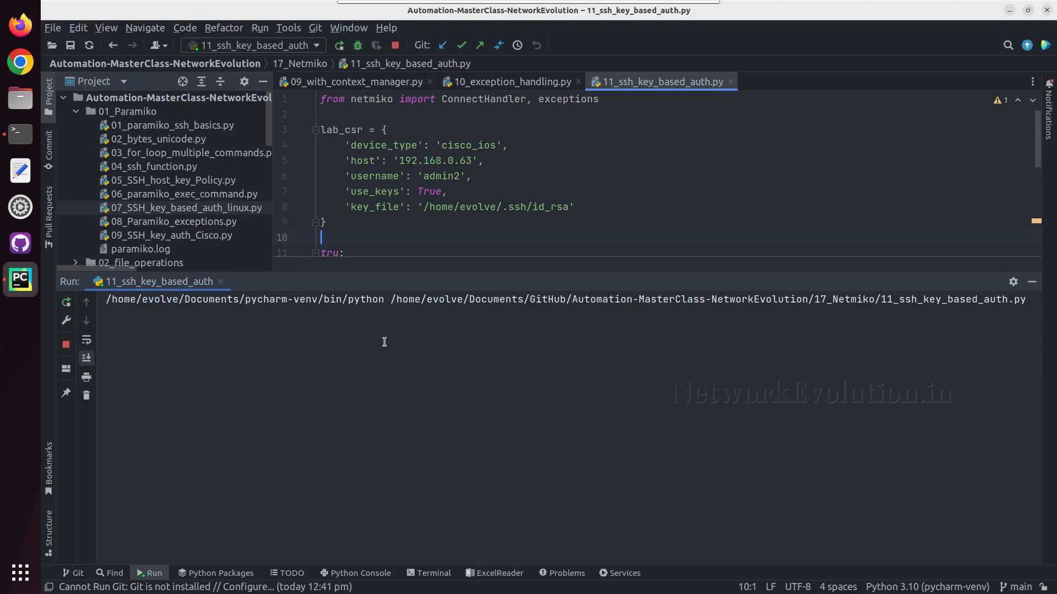
click(339, 45)
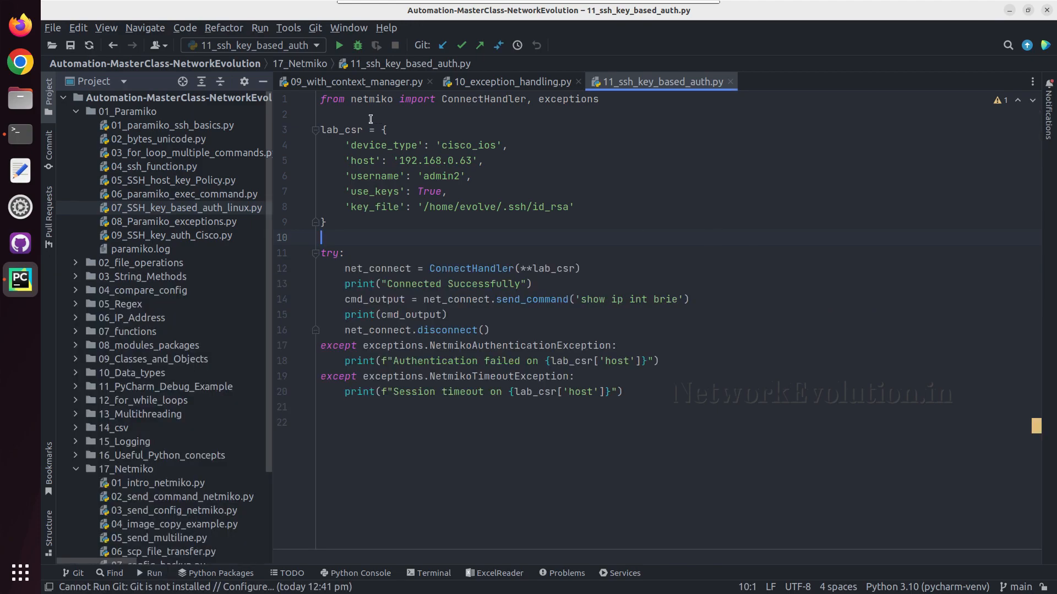
text(import)
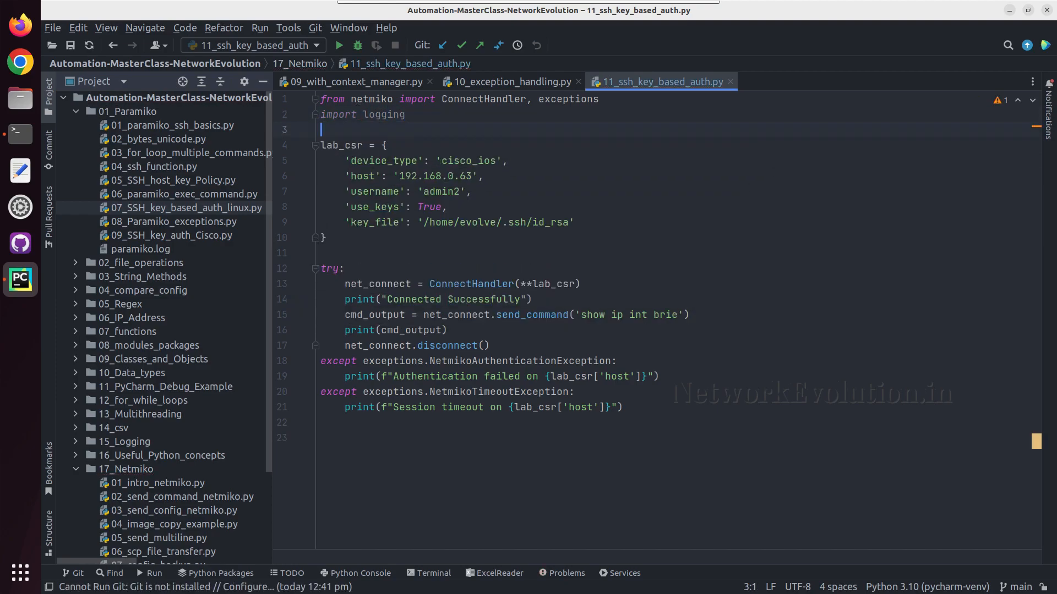
Add logging.basicConfig writing to 'ssh_log' at level logging.DEBUG after the logging import
text(logging)
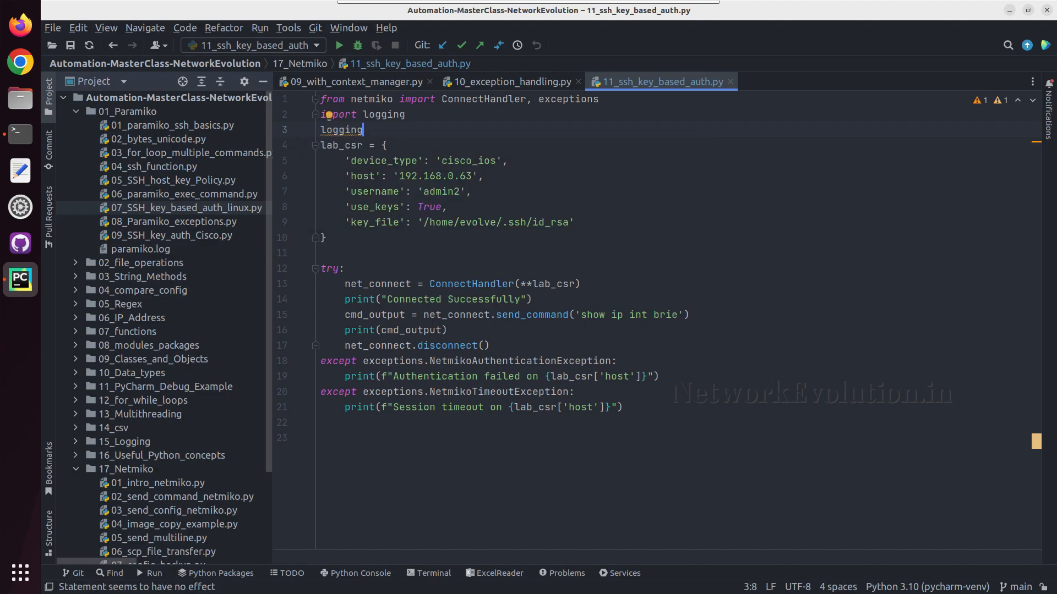
text(.basicConfig(filename=')
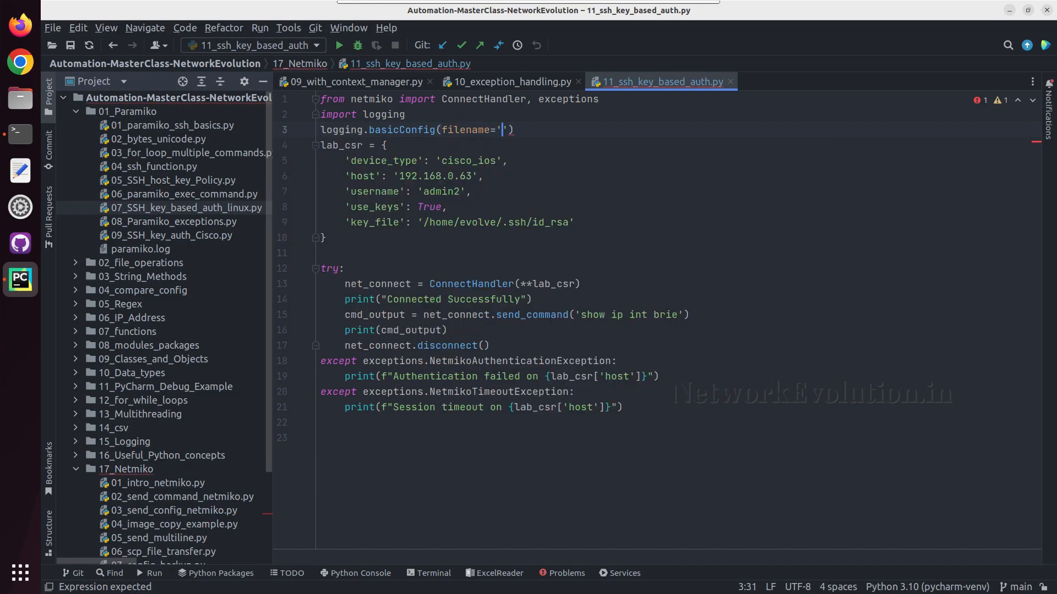
text(ssh_l)
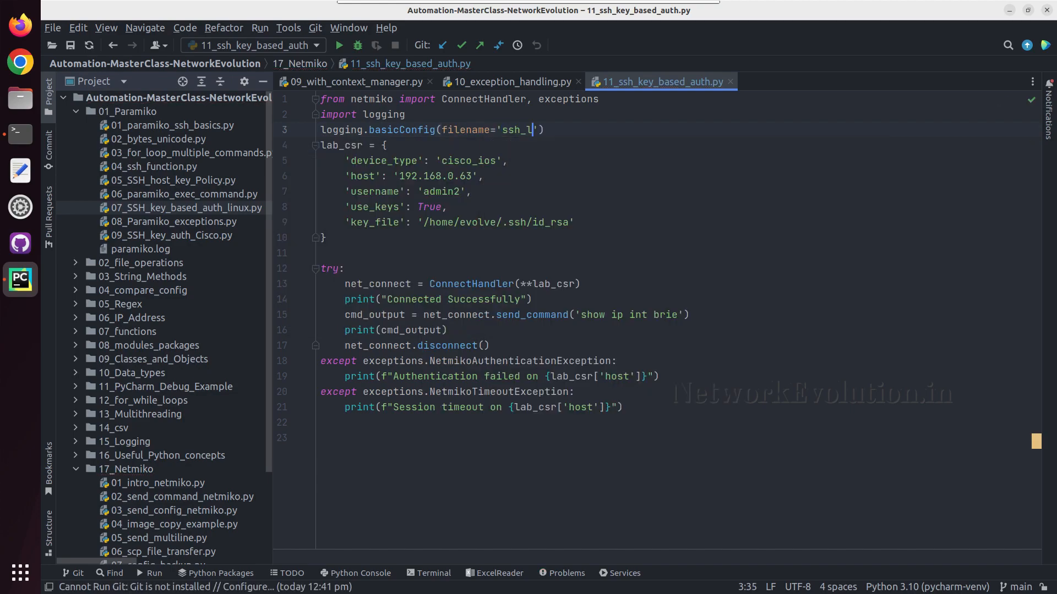
text(og)
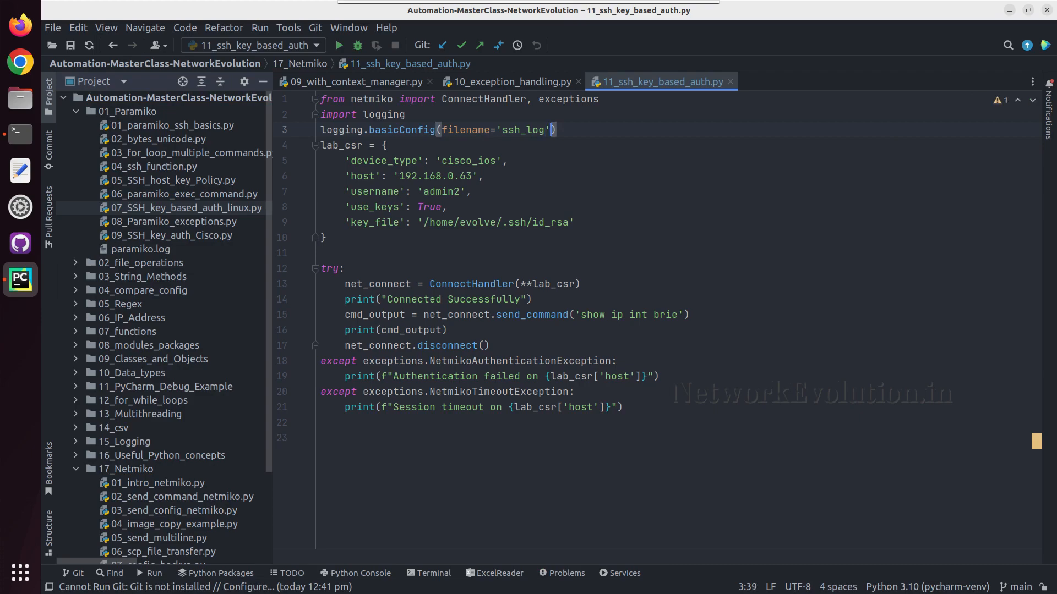
text(, level=)
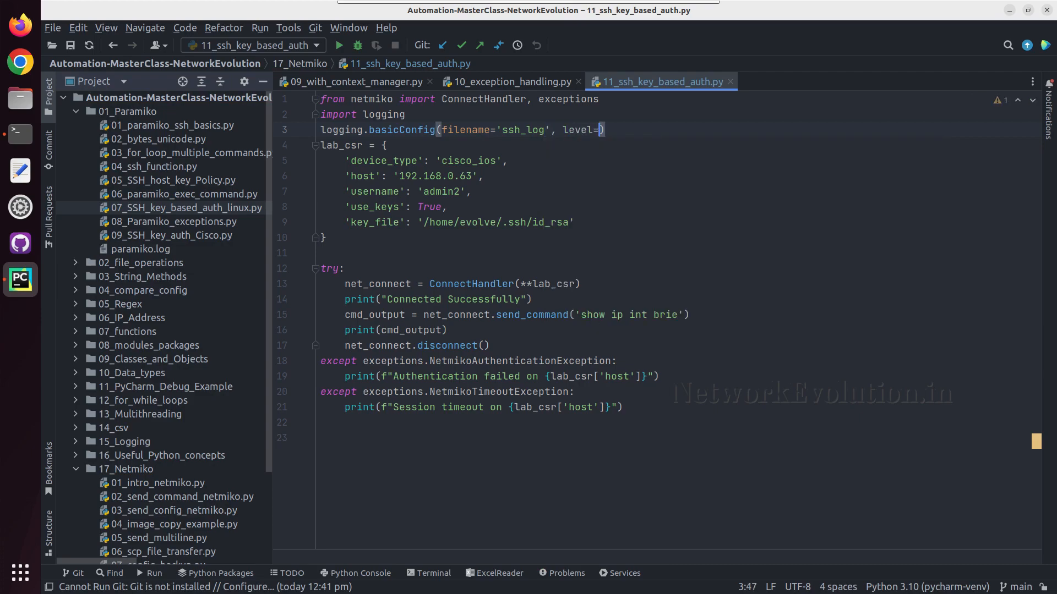
text(log)
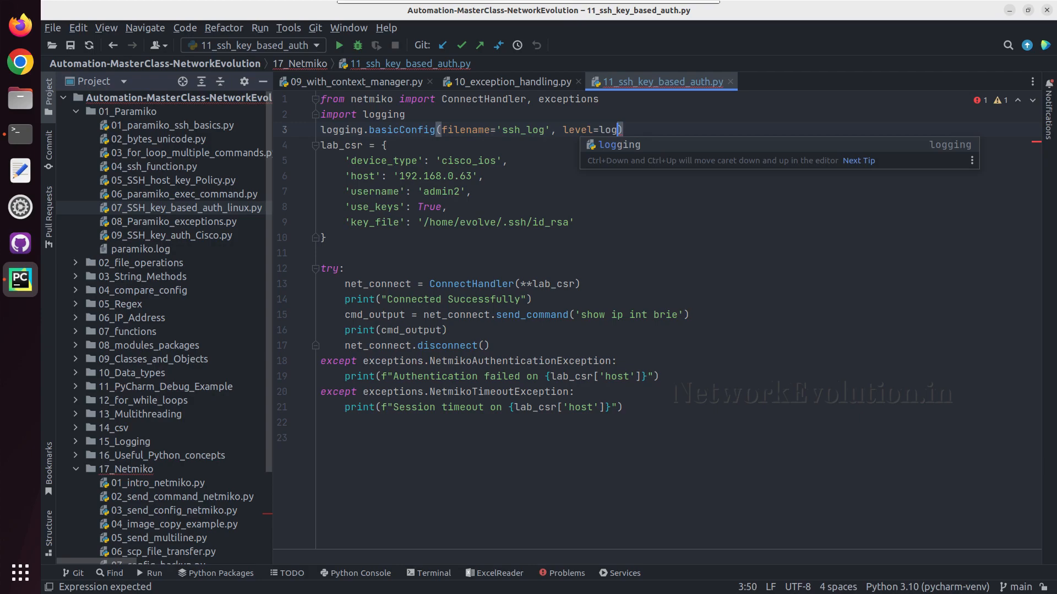
text(ging.DEBUG)
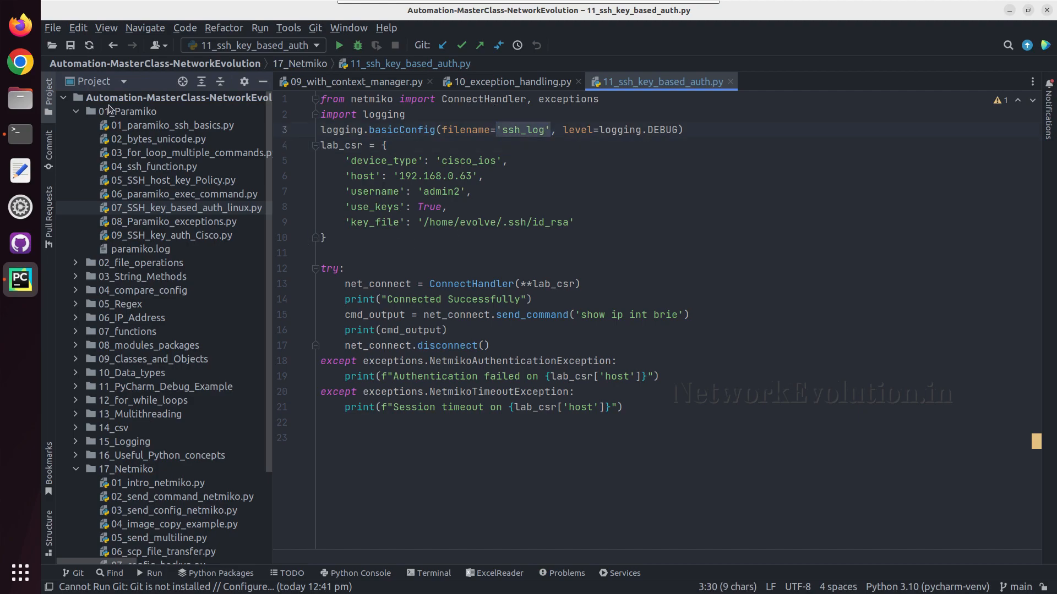
Collapse 01_Paramiko so 17_Netmiko is in view, then refocus the script
click(76, 111)
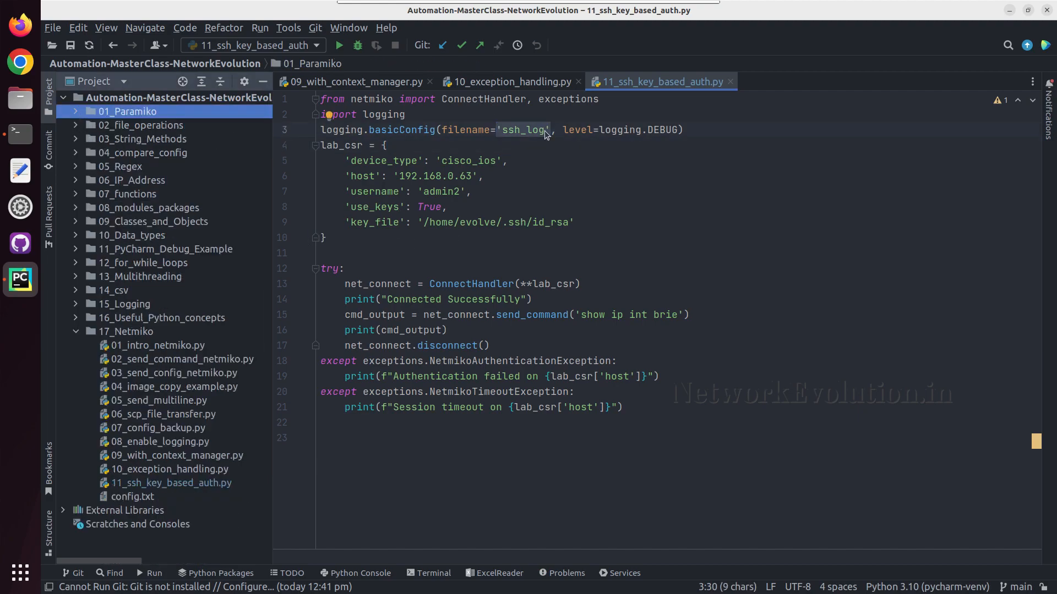
click(128, 331)
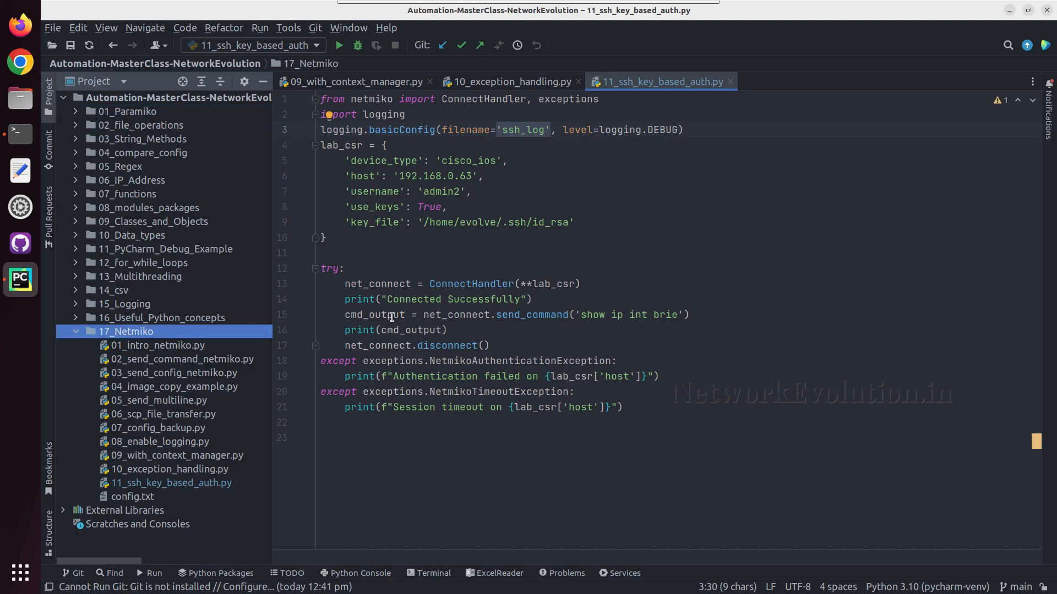
click(337, 254)
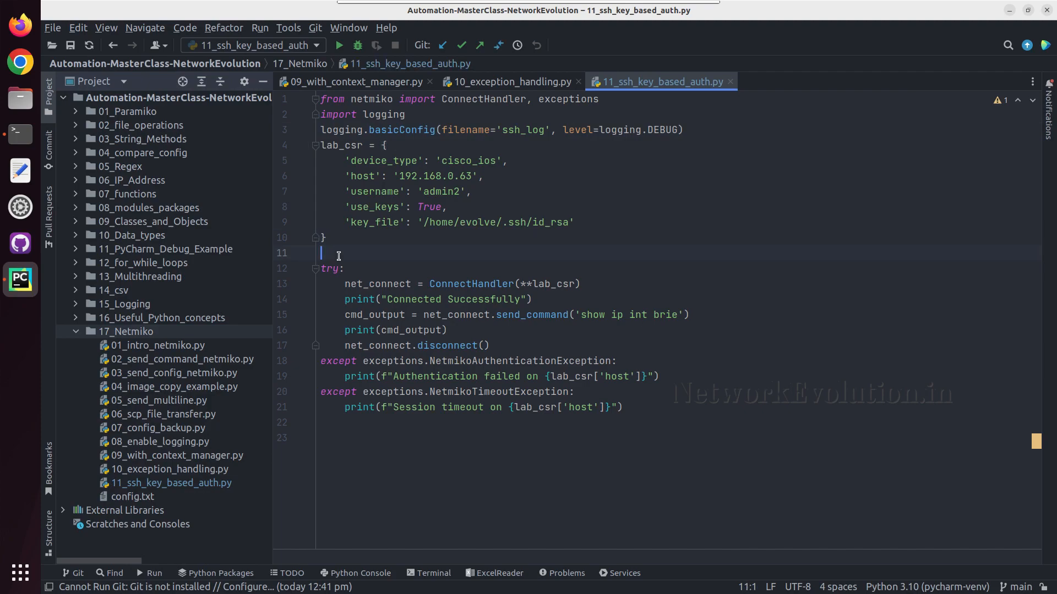
Run the script, which reports 'Session timeout on 192.168.0.63' and creates ssh_log, then close the output
right_click(338, 255)
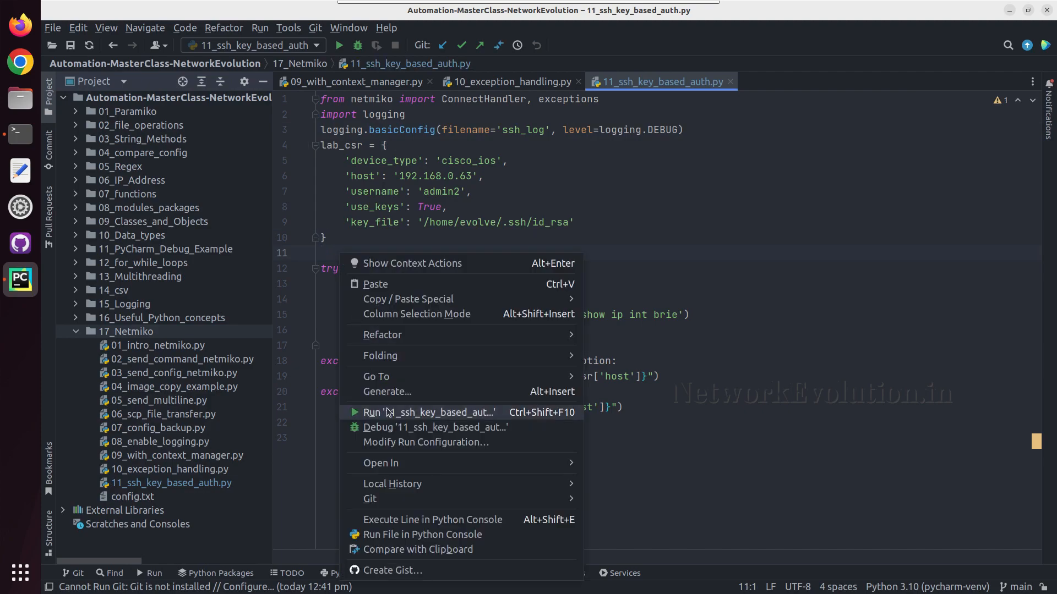
click(428, 412)
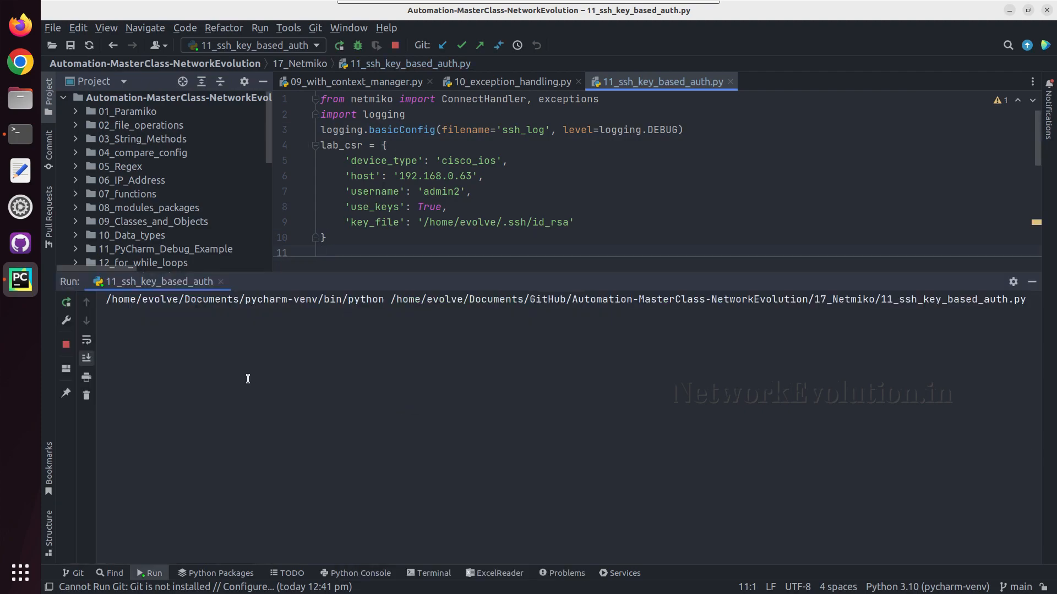
click(341, 45)
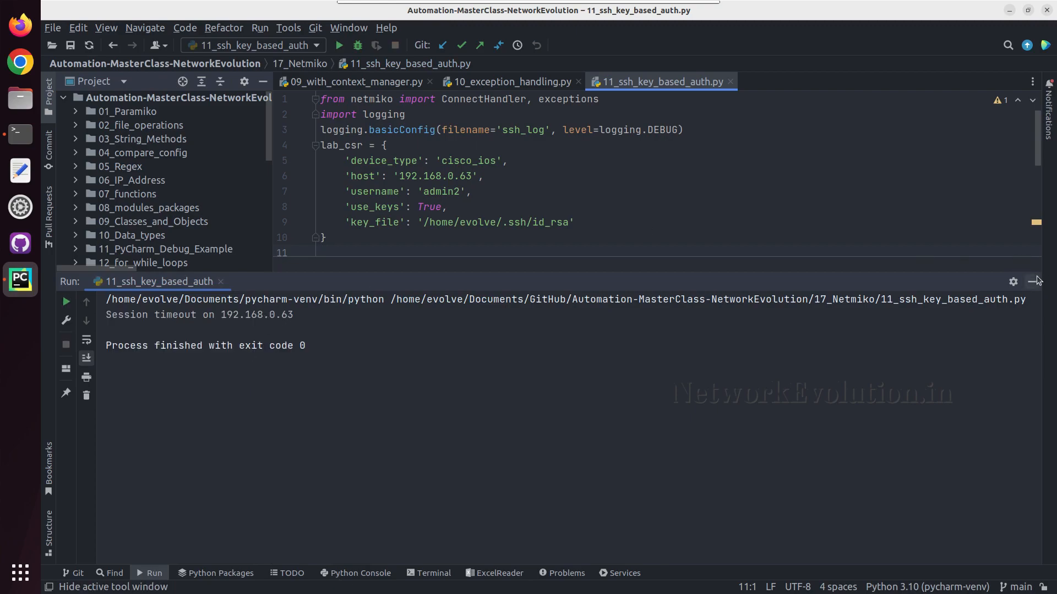
click(1037, 280)
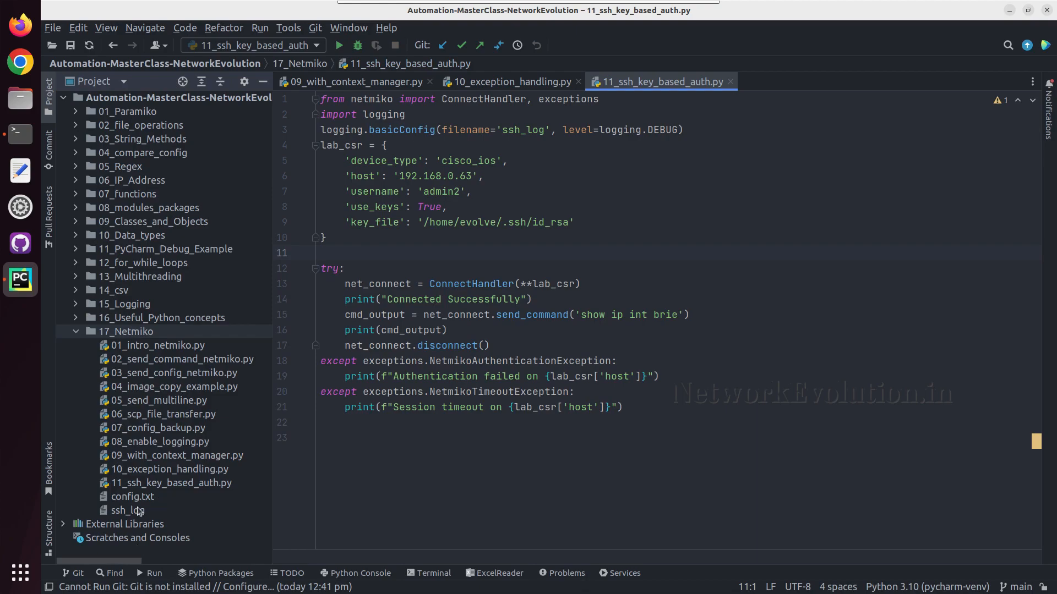
Open ssh_log and locate the failed publickey authentication and pubkey algorithm list
double_click(126, 510)
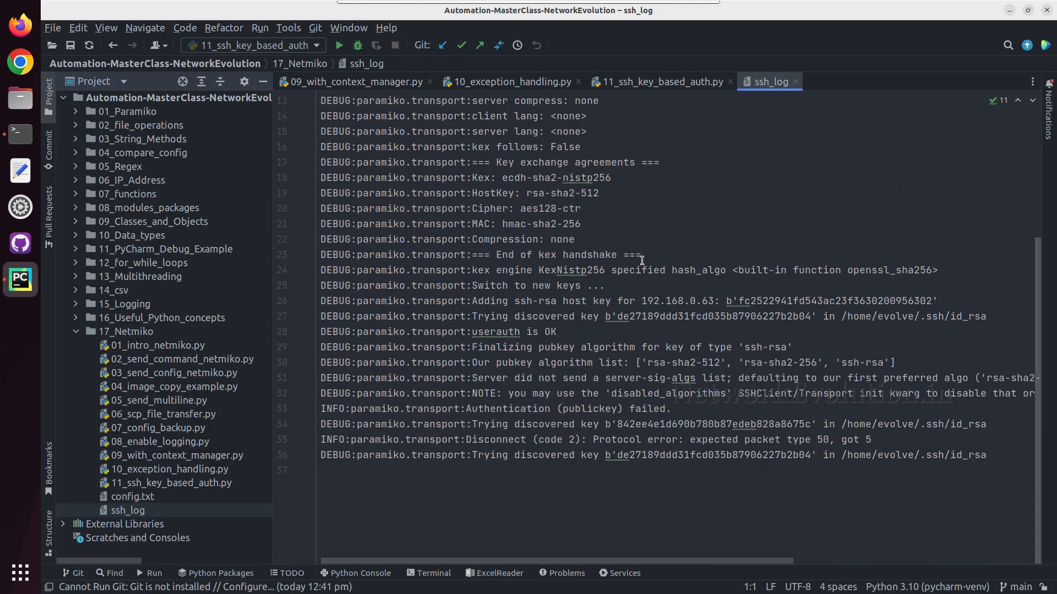
mouse_move(549, 562)
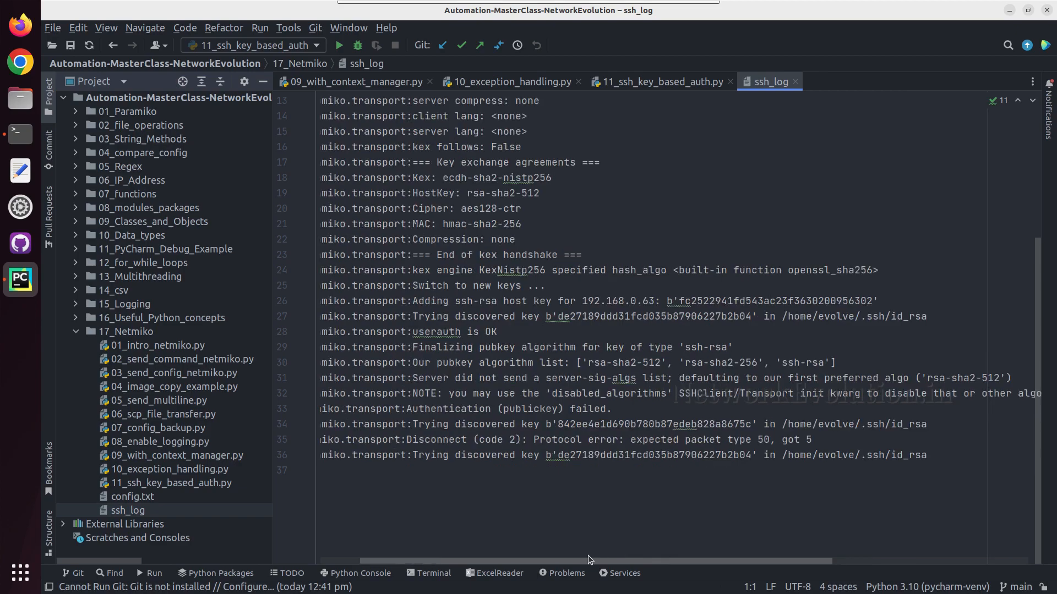
mouse_move(708, 403)
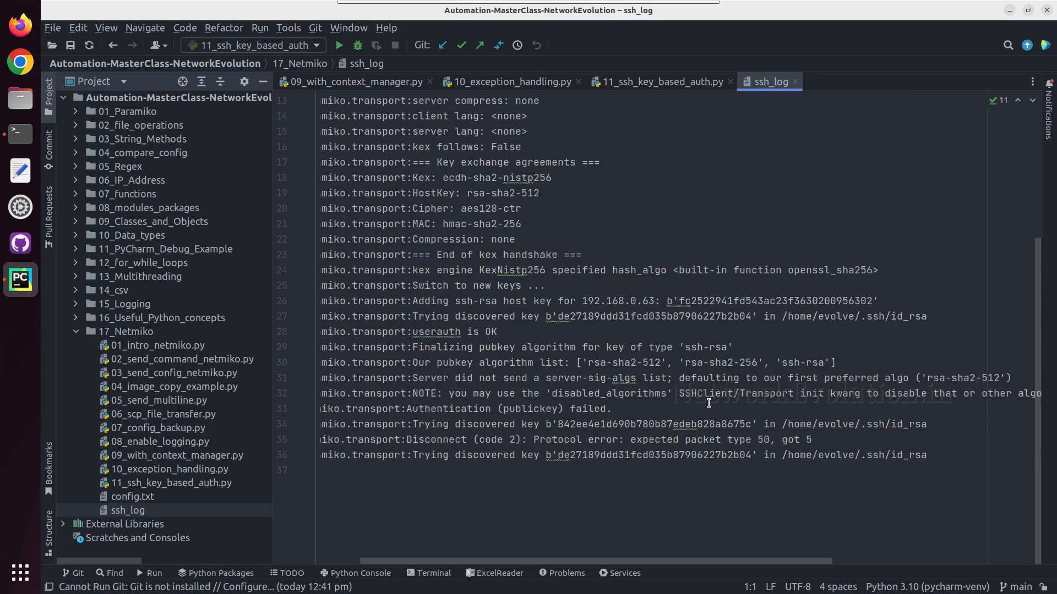
double_click(719, 347)
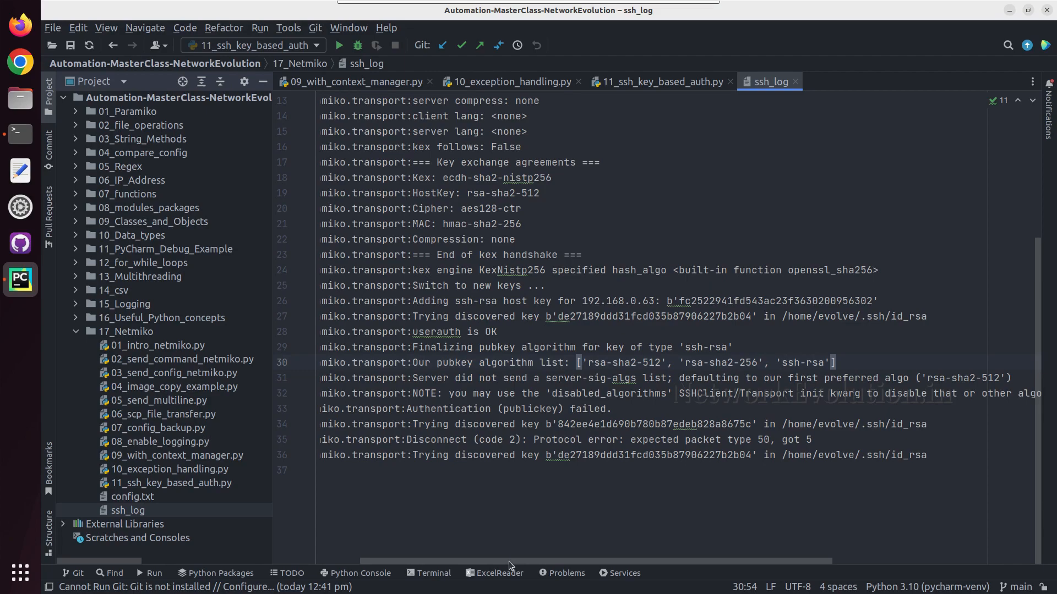
scroll(left, 3)
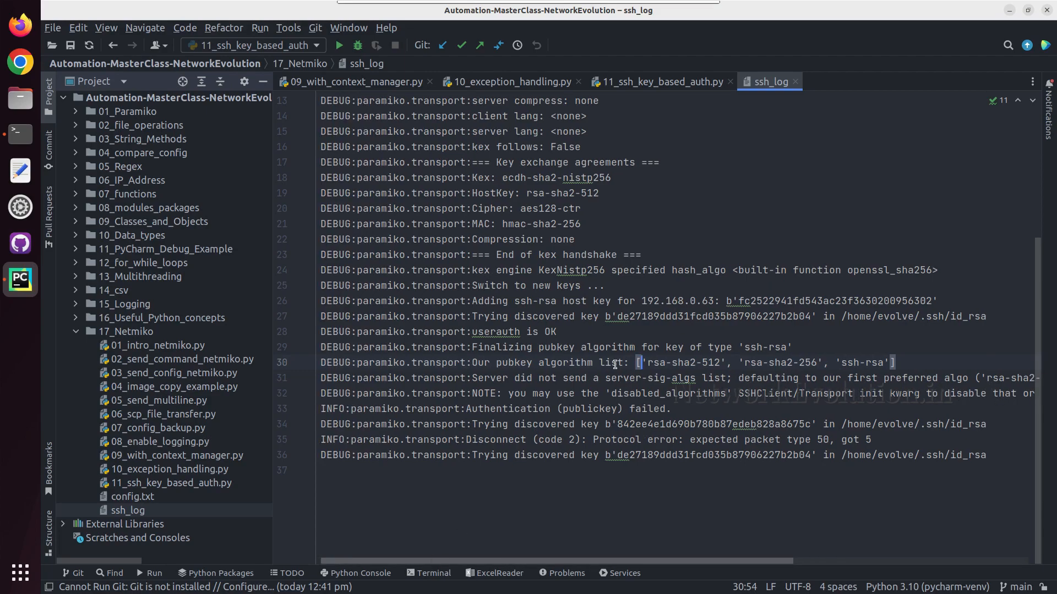
click(793, 347)
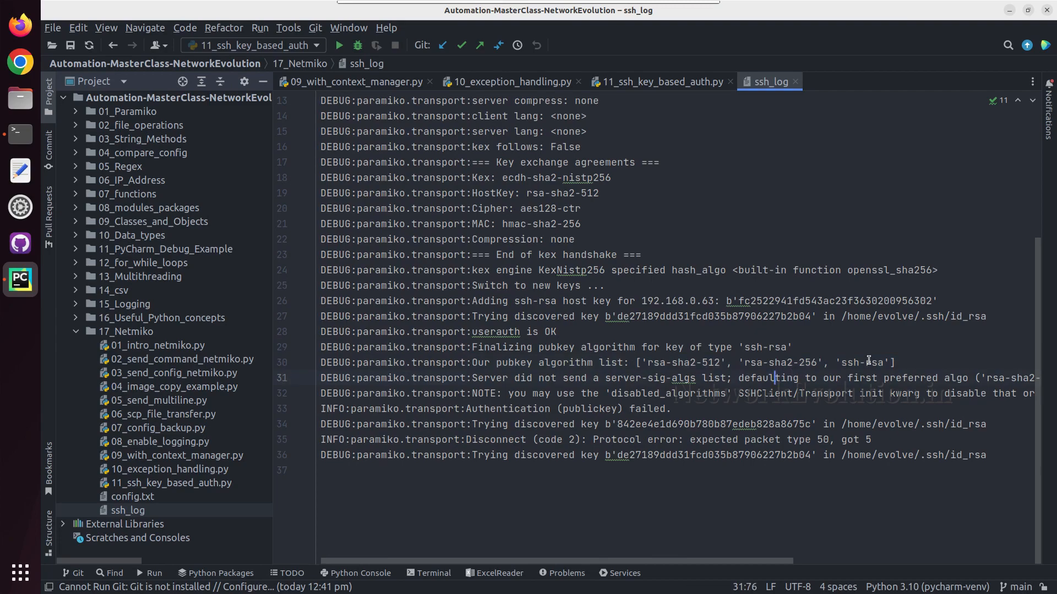
Find the NOTE line advising disabled_algorithms and select that word
double_click(866, 362)
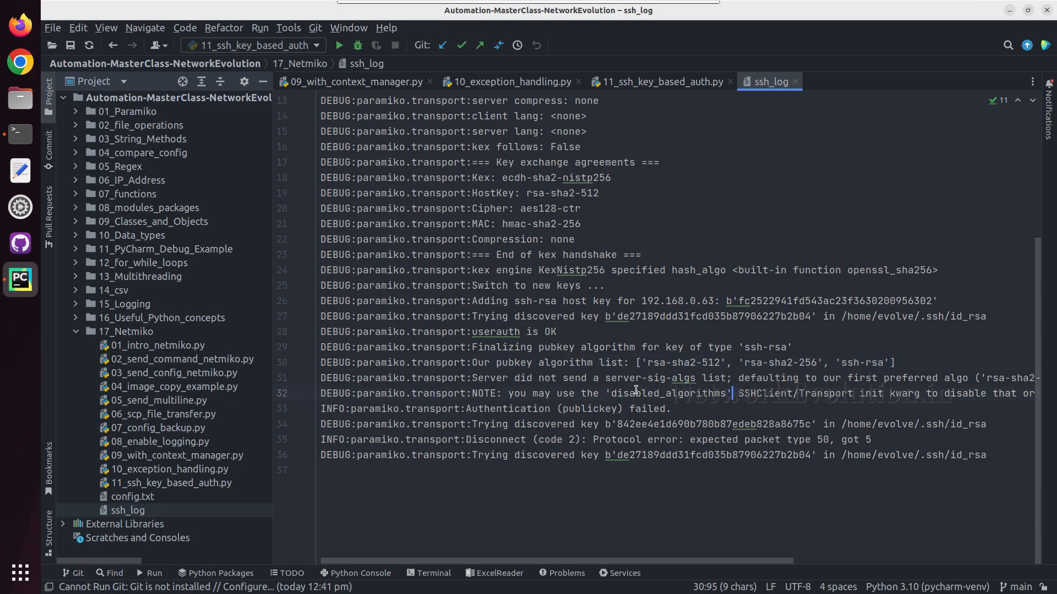
double_click(663, 395)
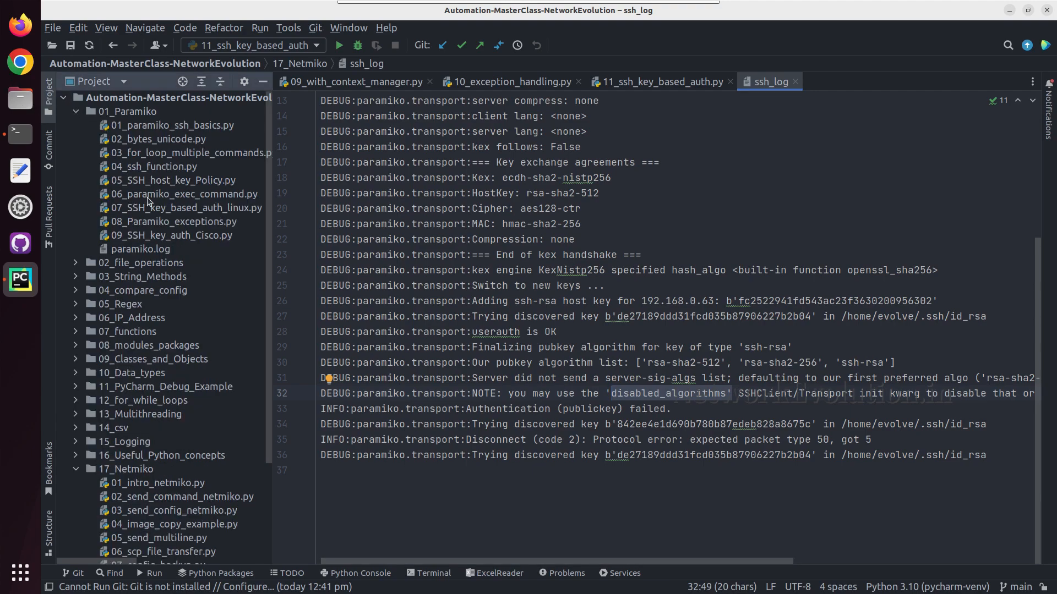
Open 09_SSH_key_auth_Cisco.py and review its Paramiko connect call options
click(183, 208)
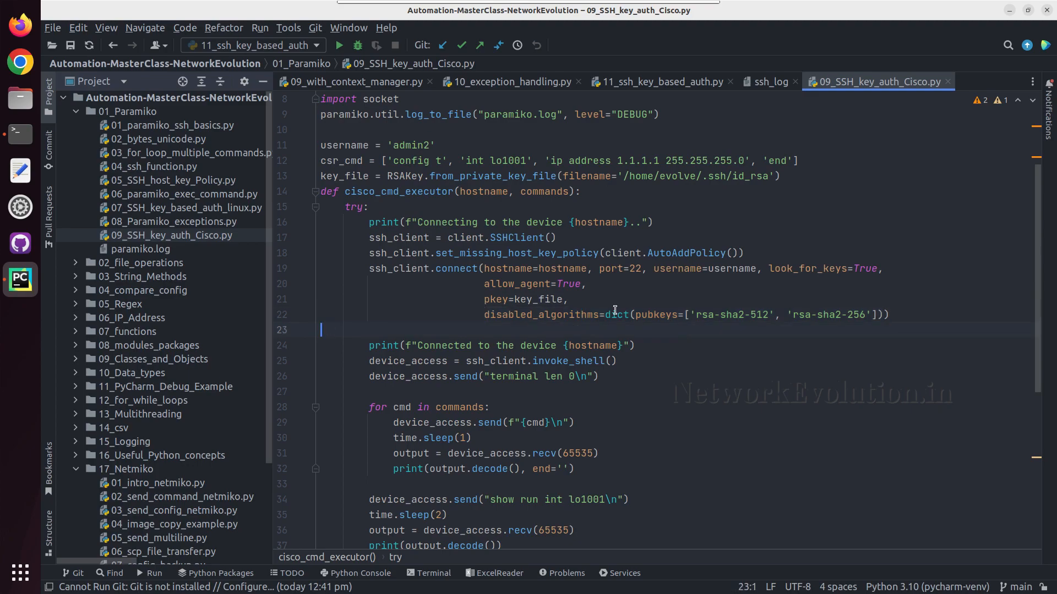
click(664, 315)
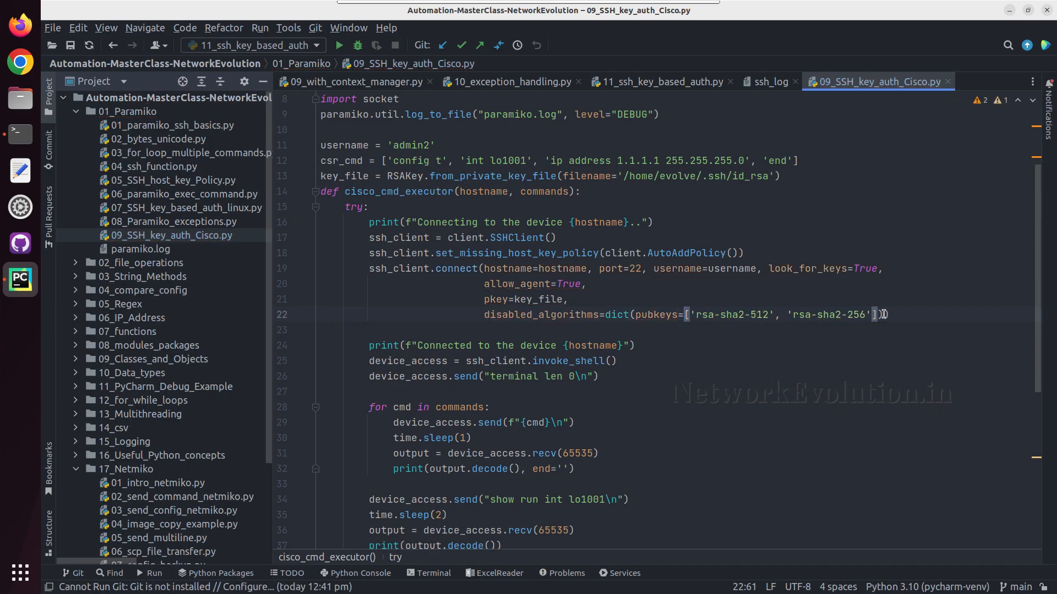
Select and copy the disabled_algorithms argument, then return to 11_ssh_key_based_auth.py
click(569, 299)
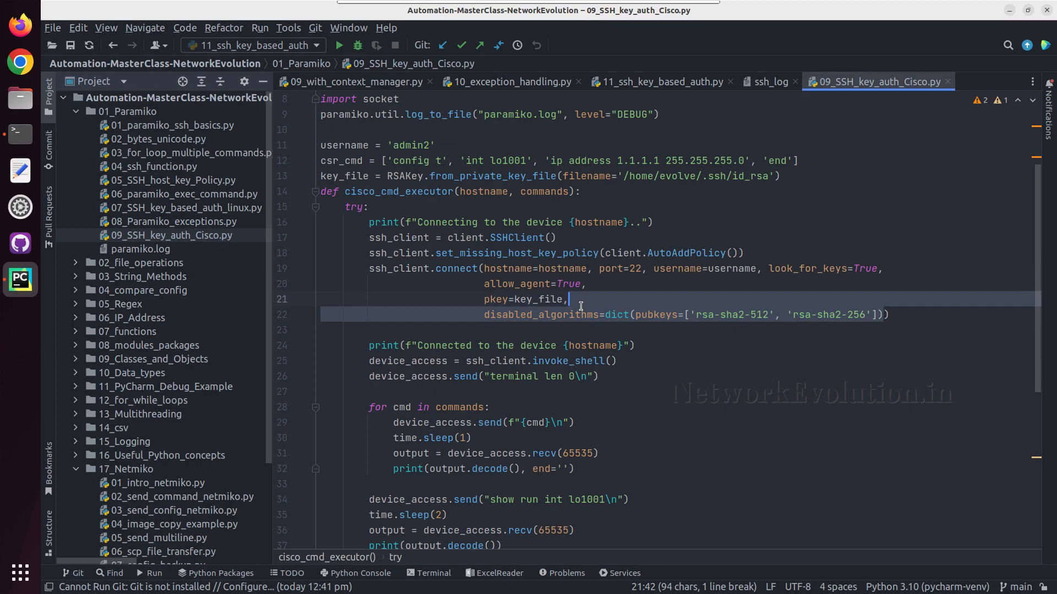
click(482, 315)
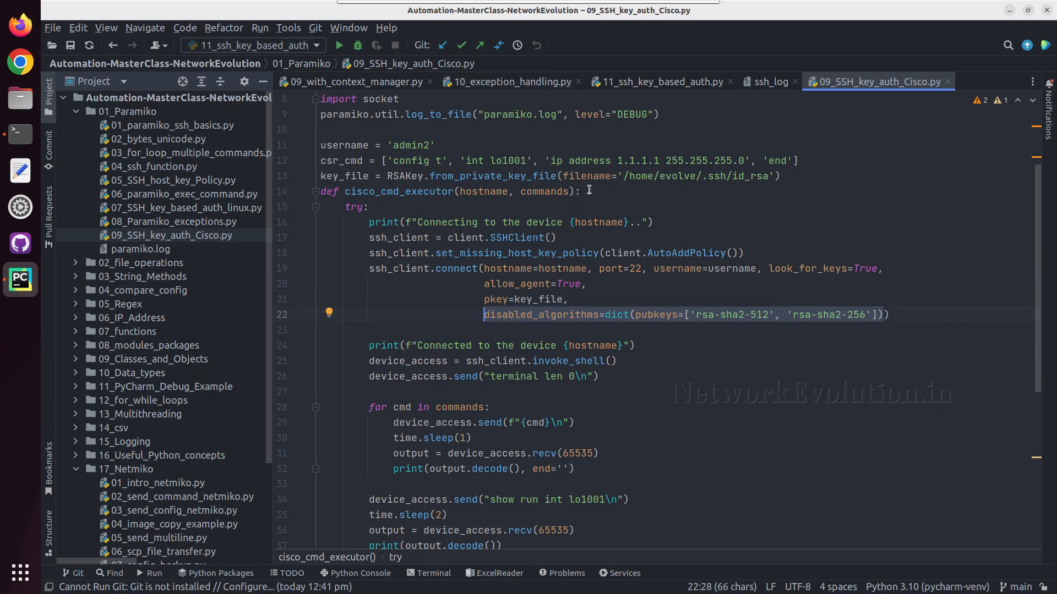
click(658, 81)
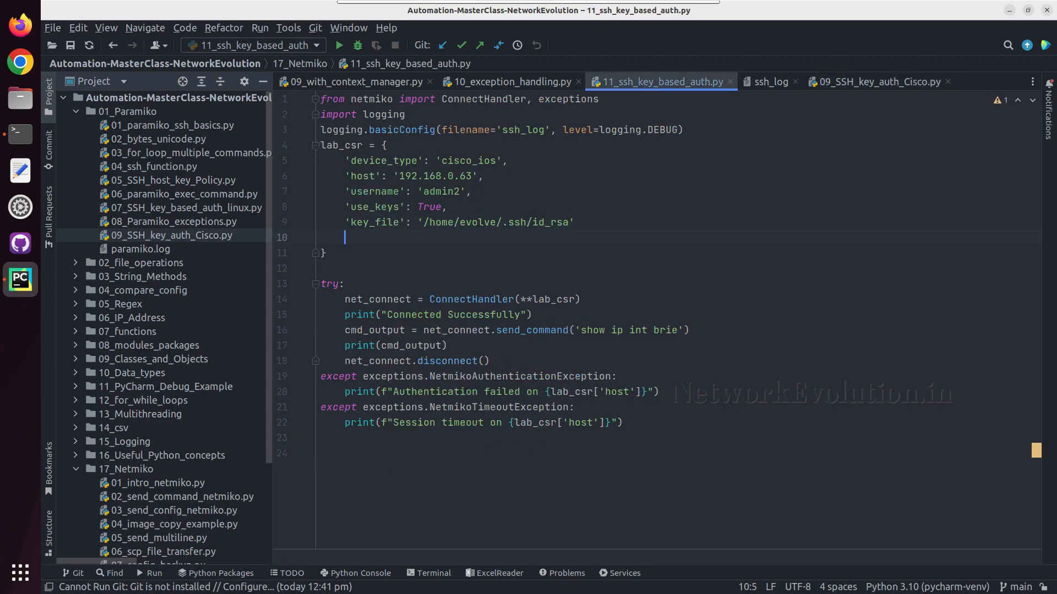
Add 'disabled_algorithms': dict(pubkeys=['rsa-sha2-512', 'rsa-sha2-256']) to lab_csr after 'key_file'
text(disabled_algorithms=dict(pubkeys=['rsa-sha2-512', 'rsa-sha2-256']))
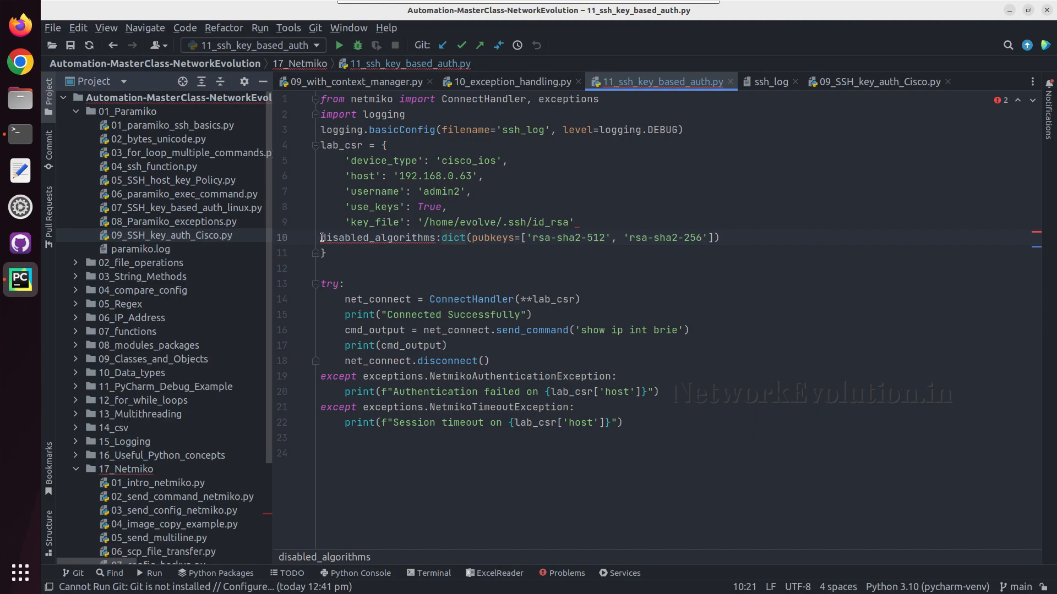
click(328, 238)
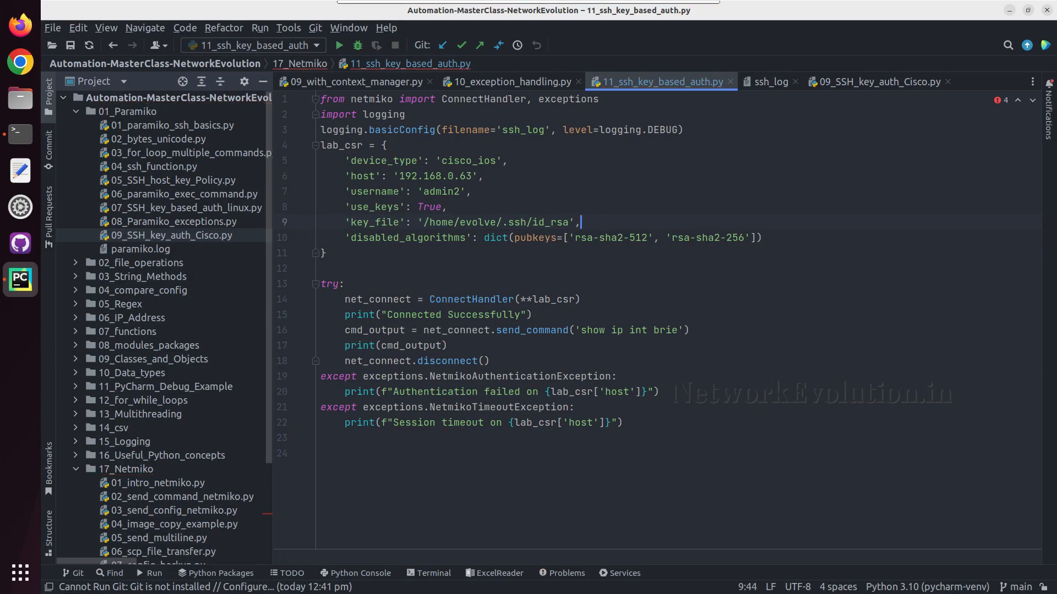
click(416, 268)
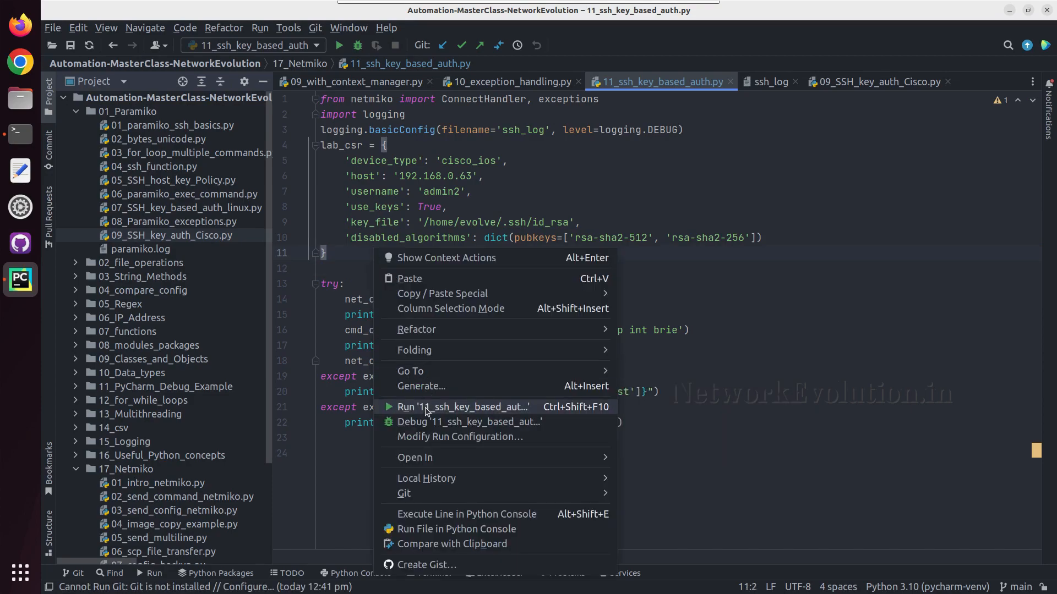
Rerun 11_ssh_key_based_auth with the new disabled_algorithms entry and hide the Run panel
click(461, 406)
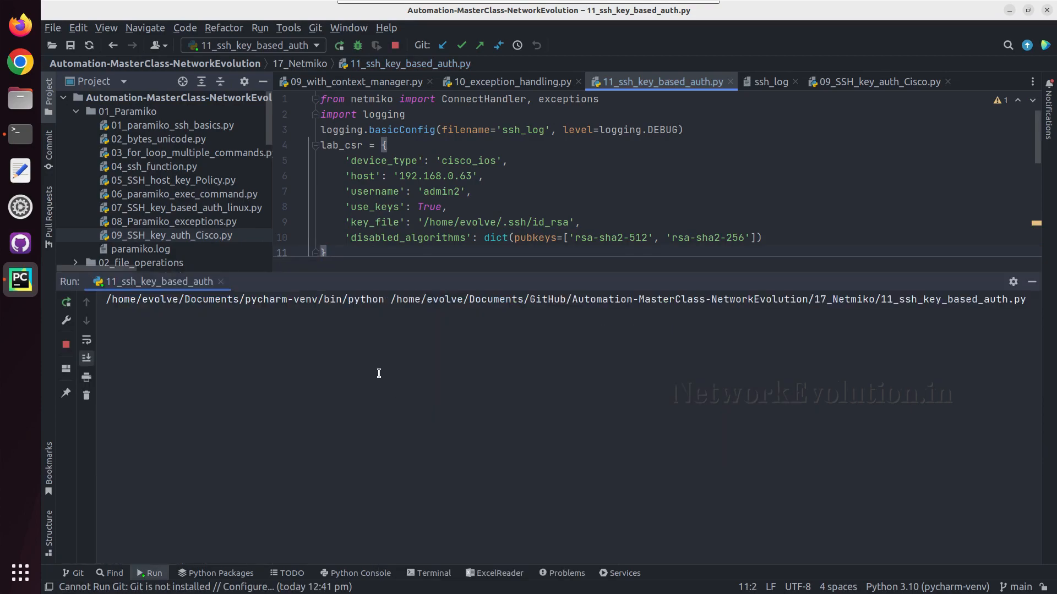
click(339, 45)
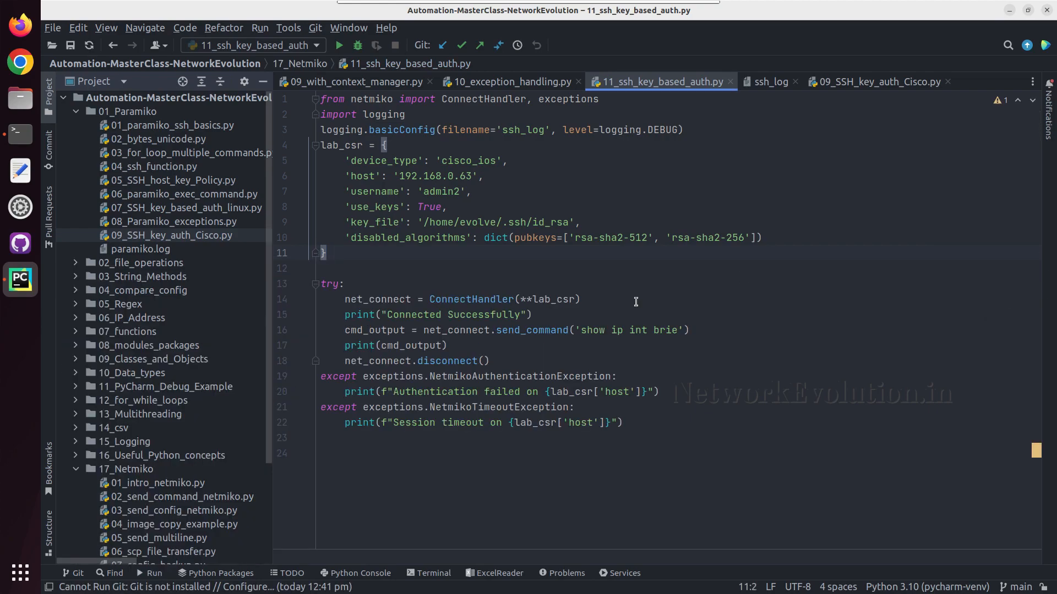
mouse_move(482, 228)
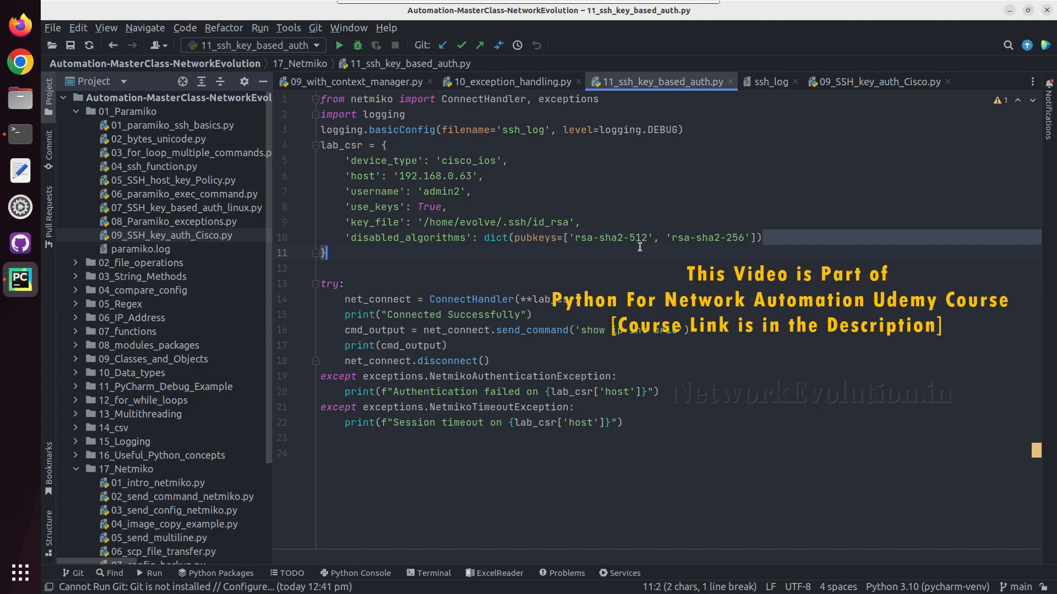
click(346, 237)
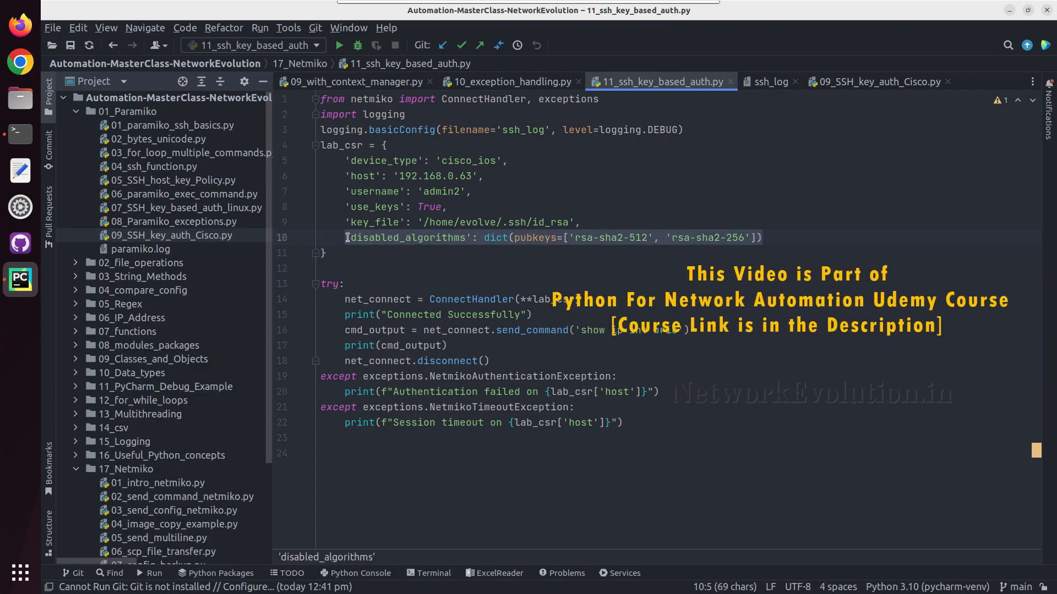
Confirm ssh_log ends with the router's show ip int brief interface table
click(409, 177)
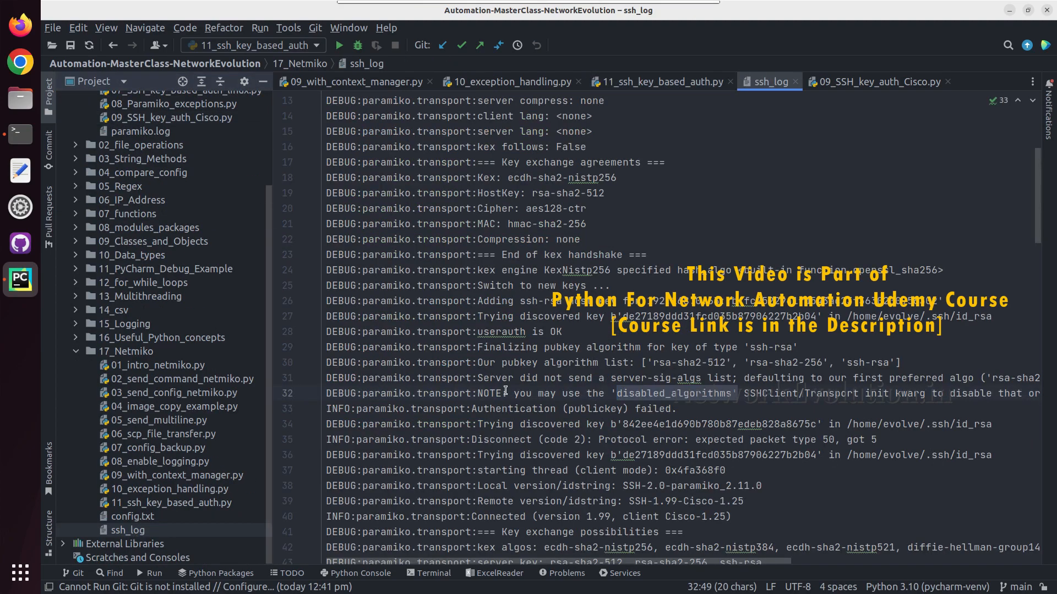
scroll(down, 3)
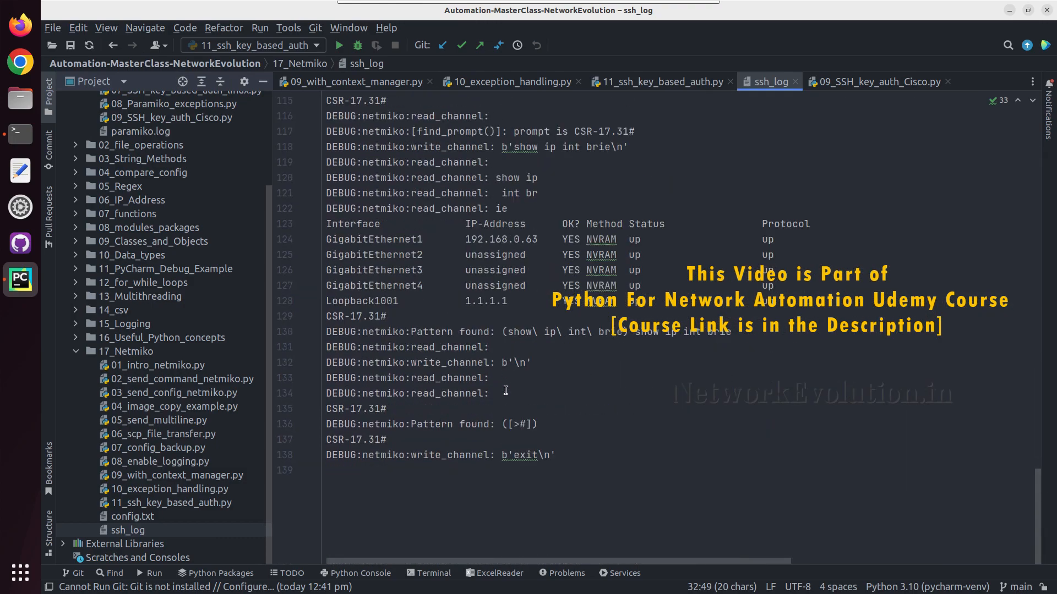